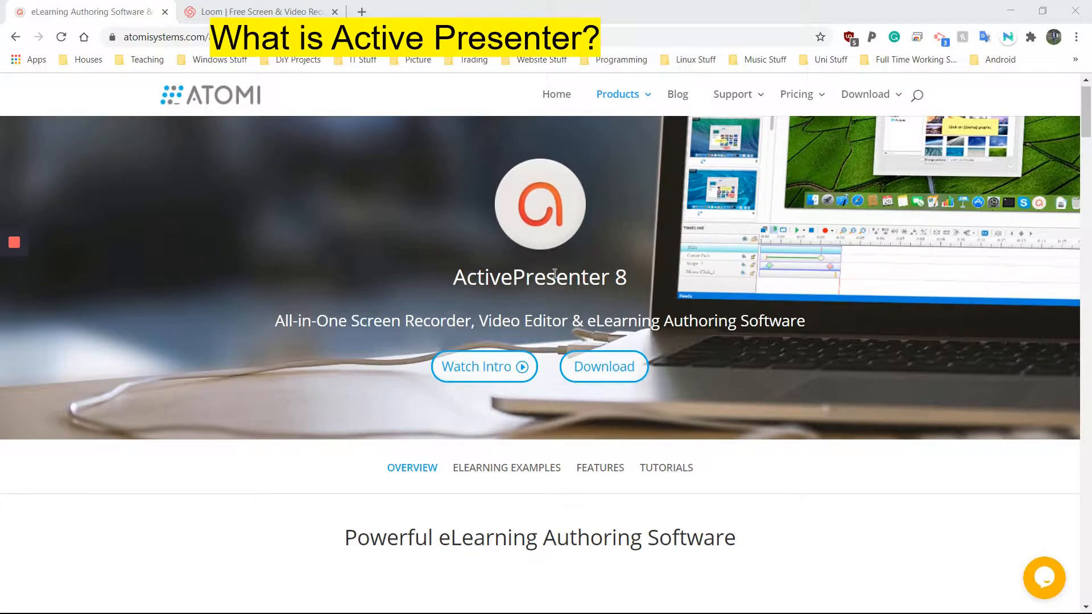
pyautogui.moveTo(204, 102)
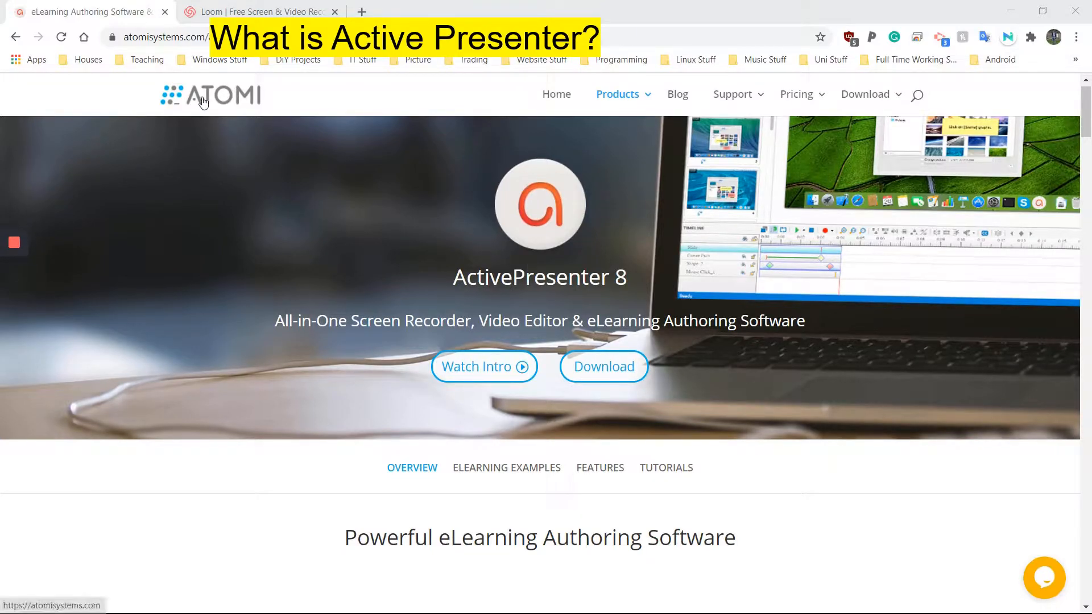
pyautogui.moveTo(225, 104)
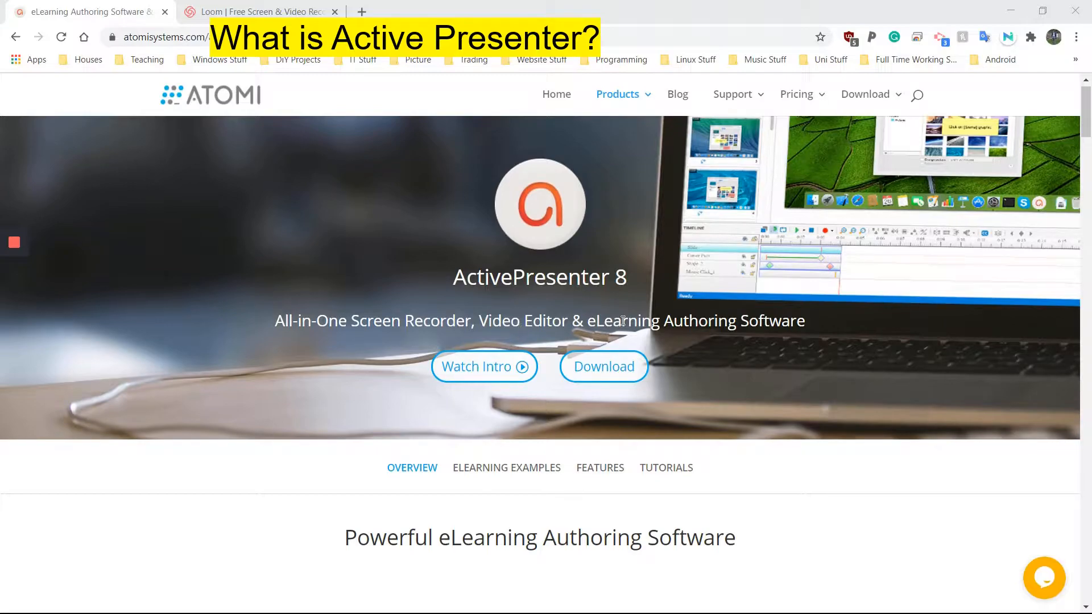
pyautogui.moveTo(679, 336)
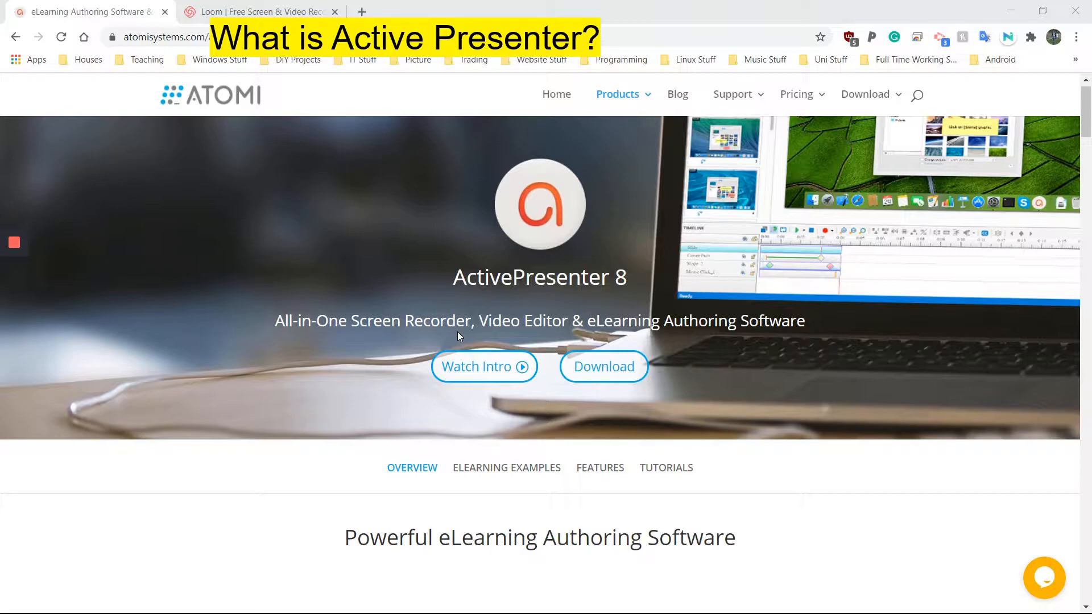
pyautogui.moveTo(488, 322)
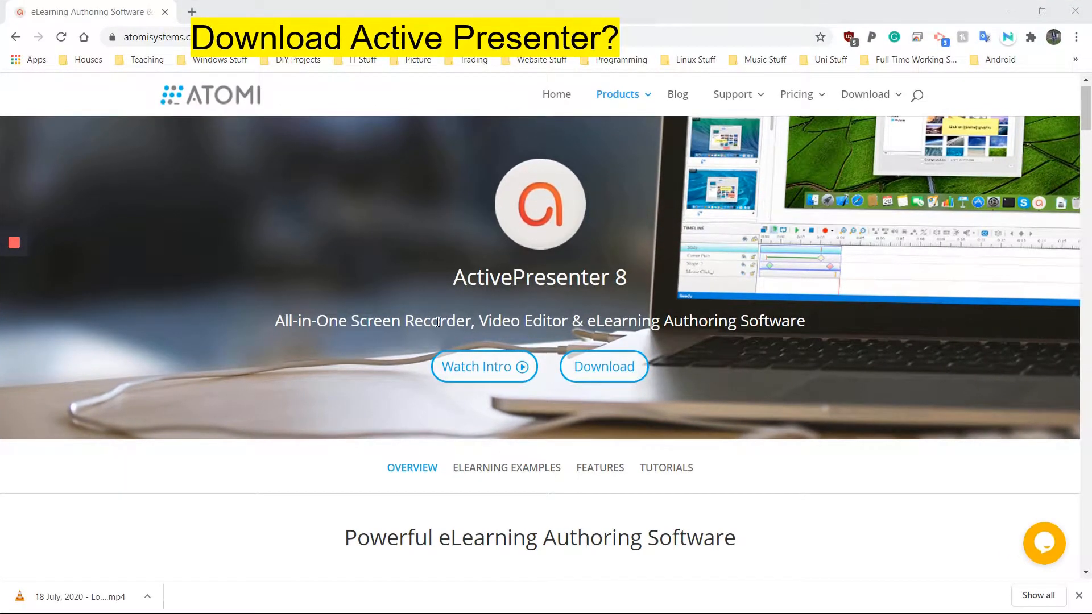
pyautogui.moveTo(440, 237)
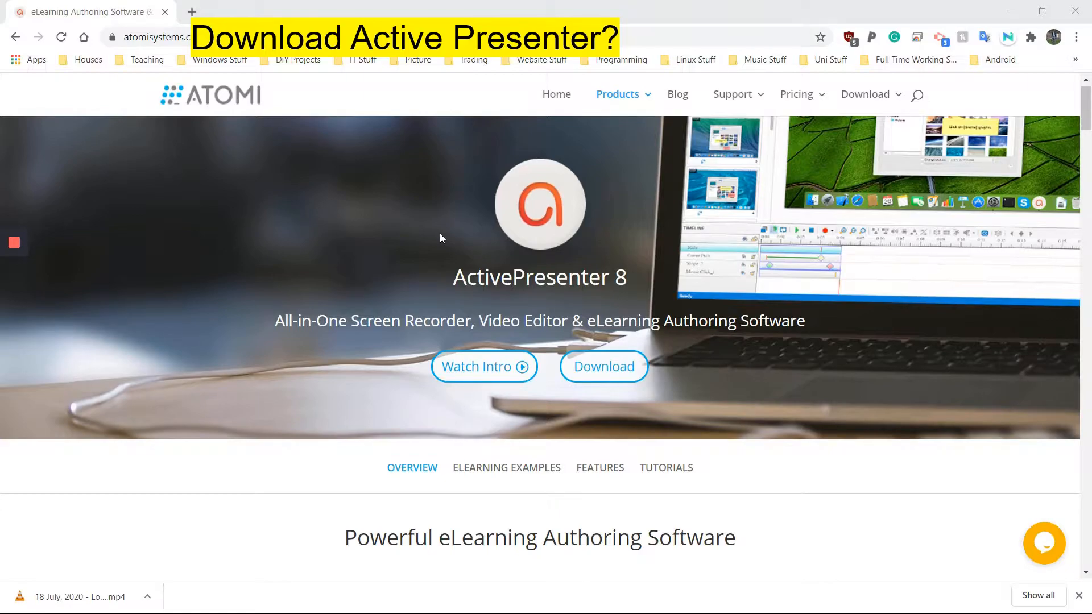
pyautogui.moveTo(386, 206)
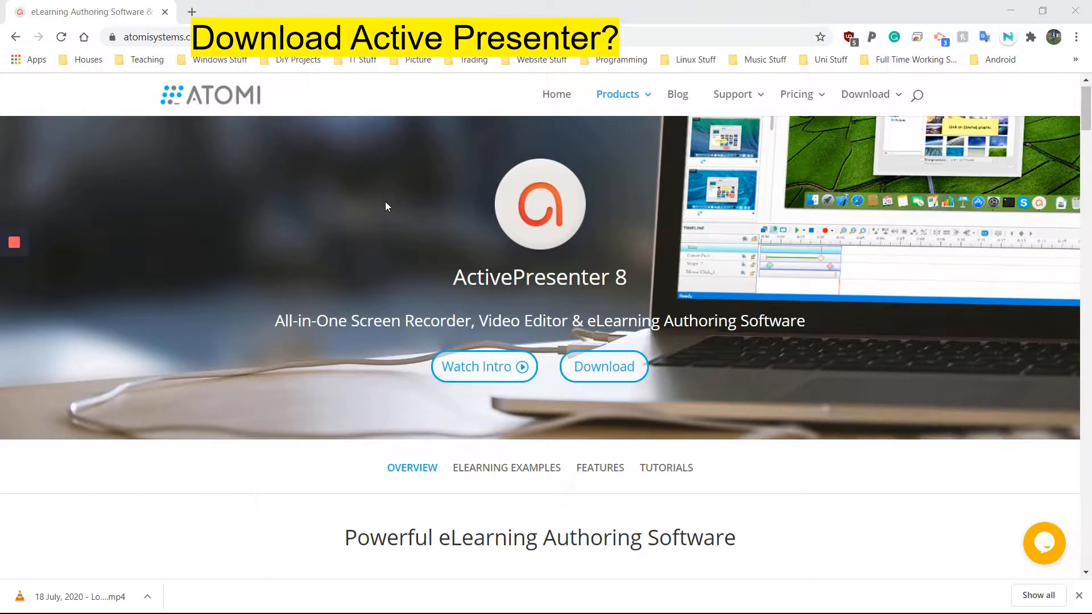
pyautogui.moveTo(334, 68)
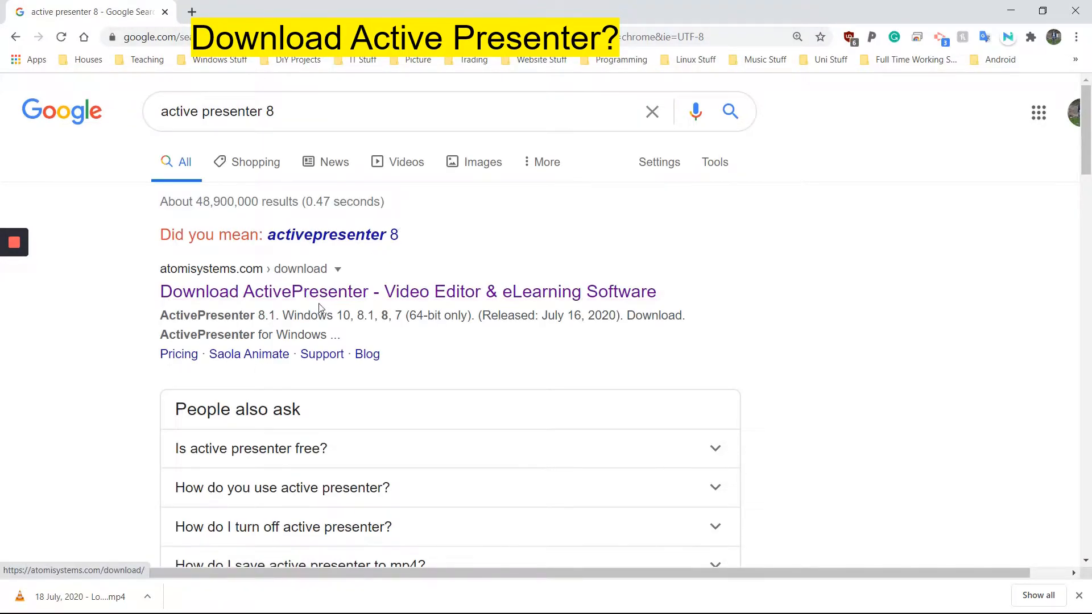
# - Reach the ActivePresenter 8.1 download section via the search result and the site's Download menu
pyautogui.click(407, 291)
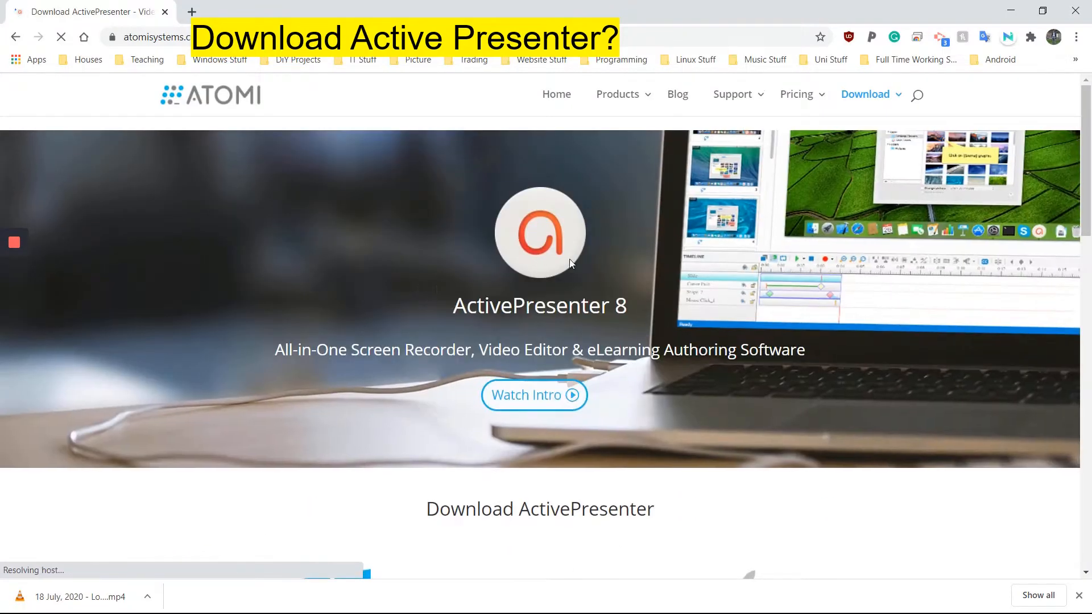
pyautogui.click(865, 94)
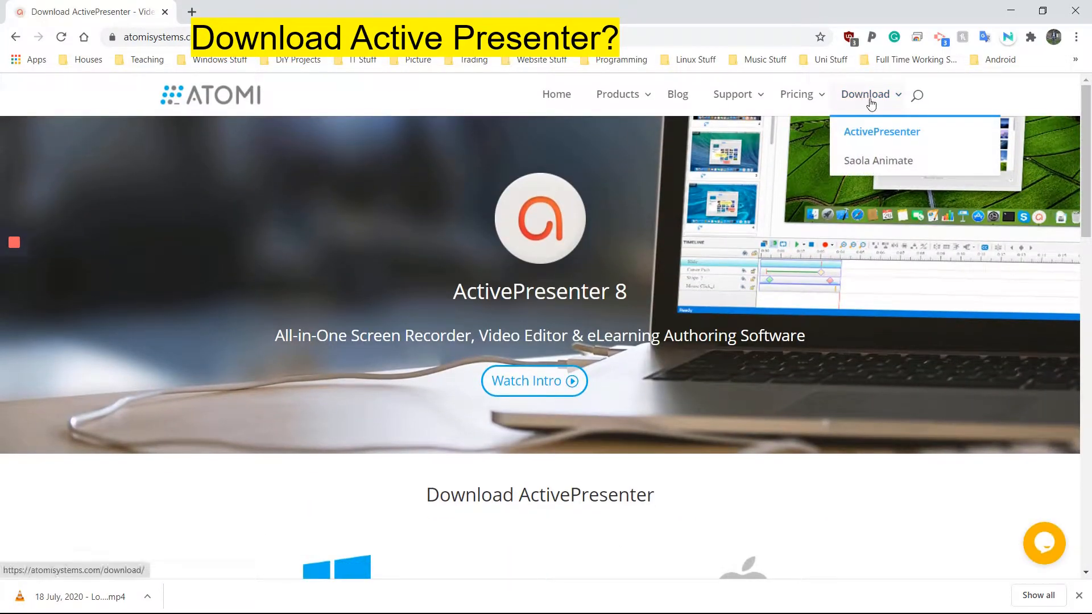
pyautogui.click(880, 131)
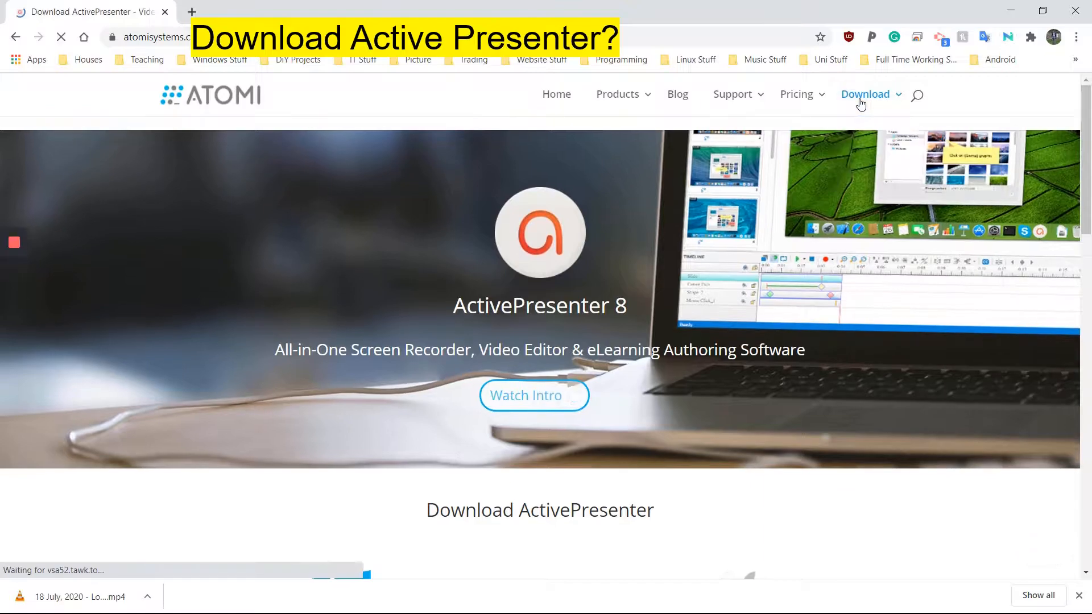
pyautogui.scroll(-3)
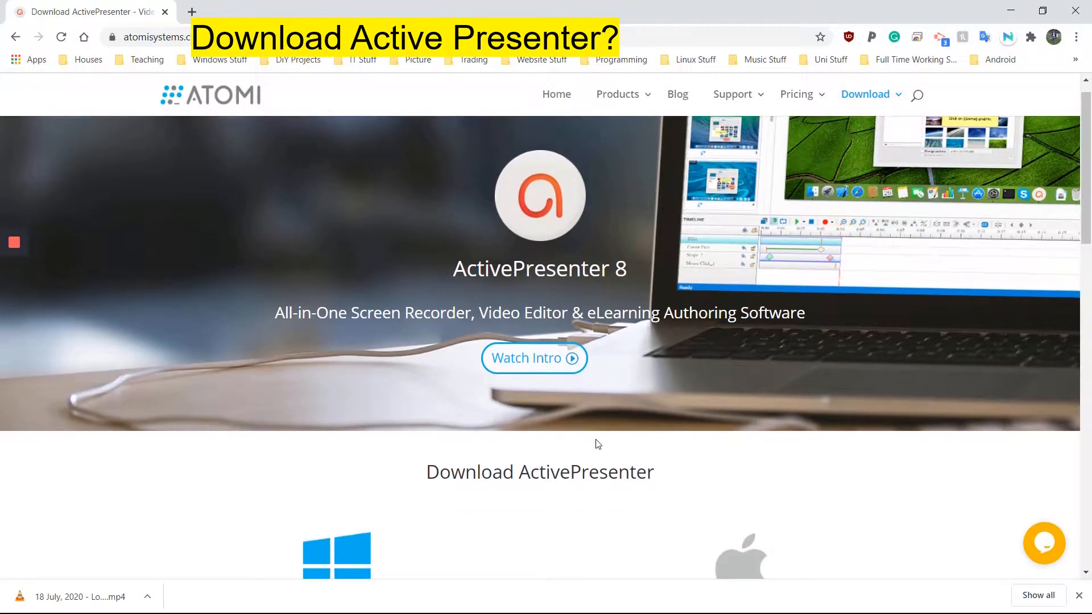
pyautogui.scroll(-3)
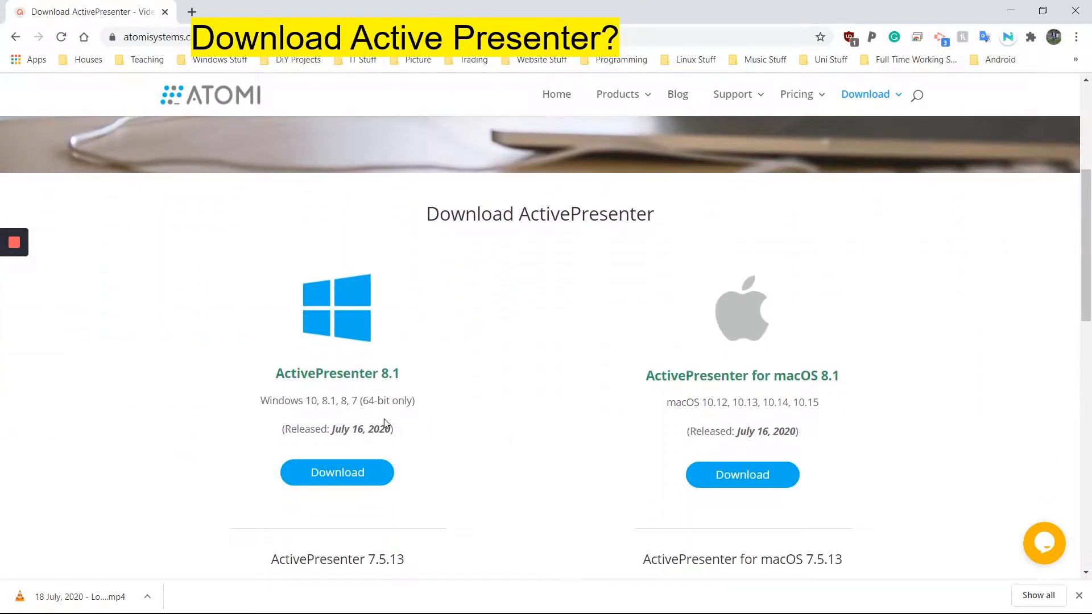
pyautogui.moveTo(691, 367)
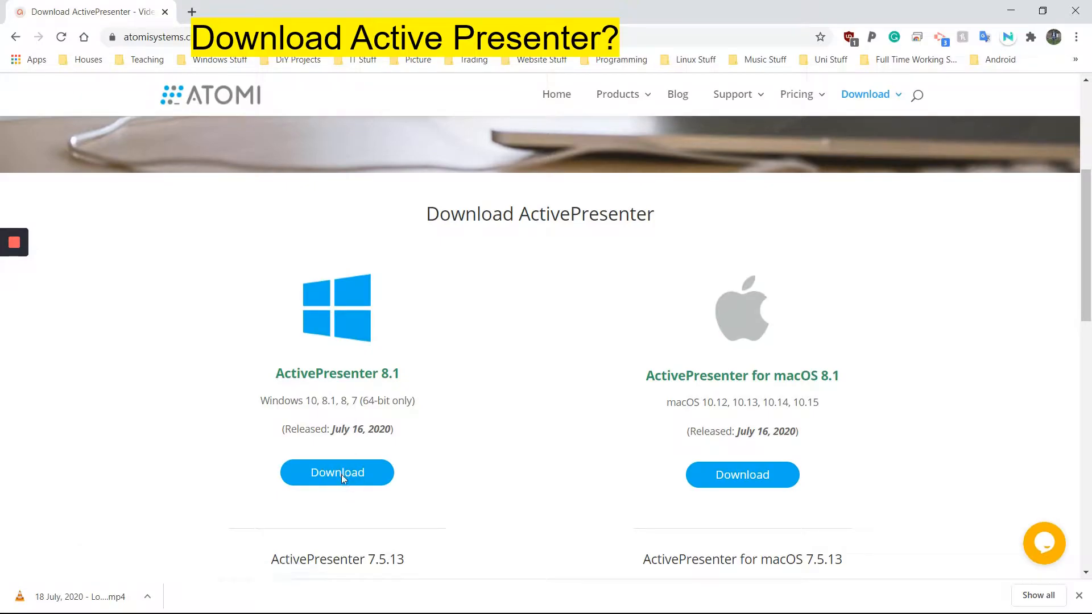
# - Start the ActivePresenter 8.1 Windows installer download
pyautogui.click(336, 472)
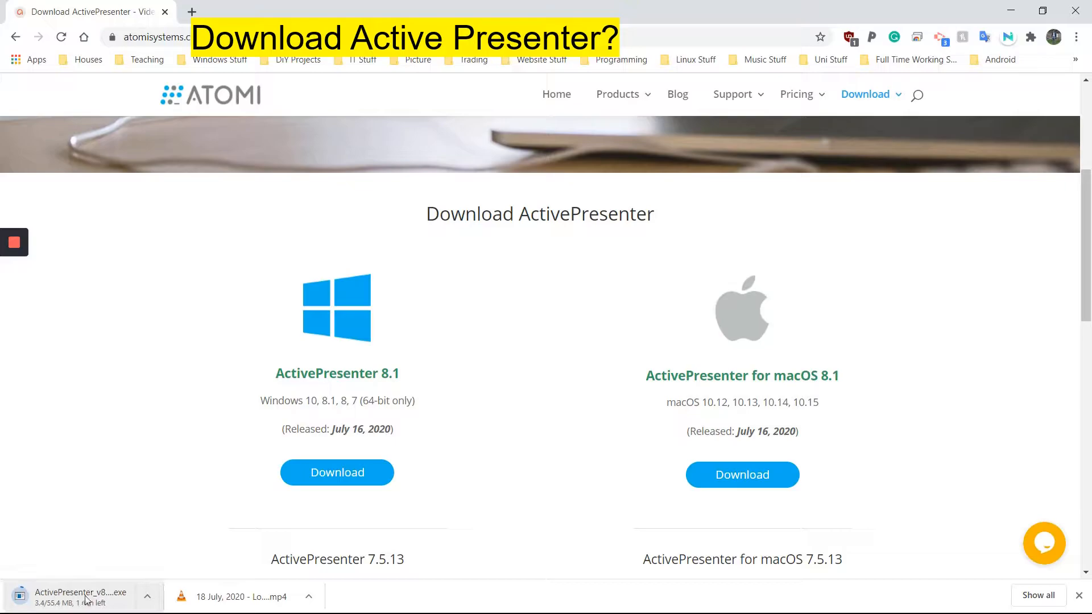
pyautogui.moveTo(168, 541)
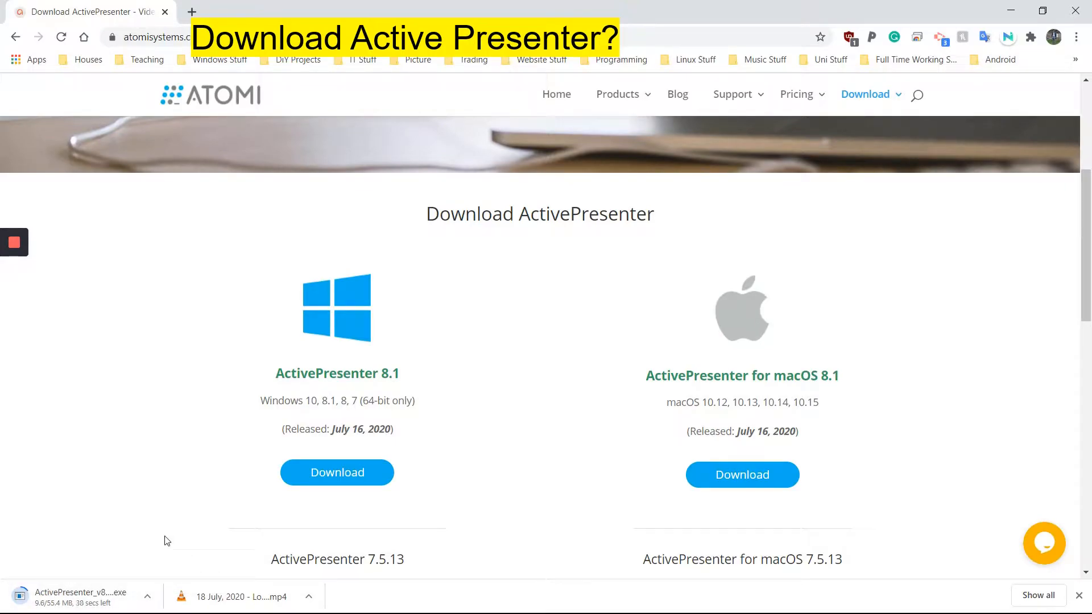
pyautogui.moveTo(486, 300)
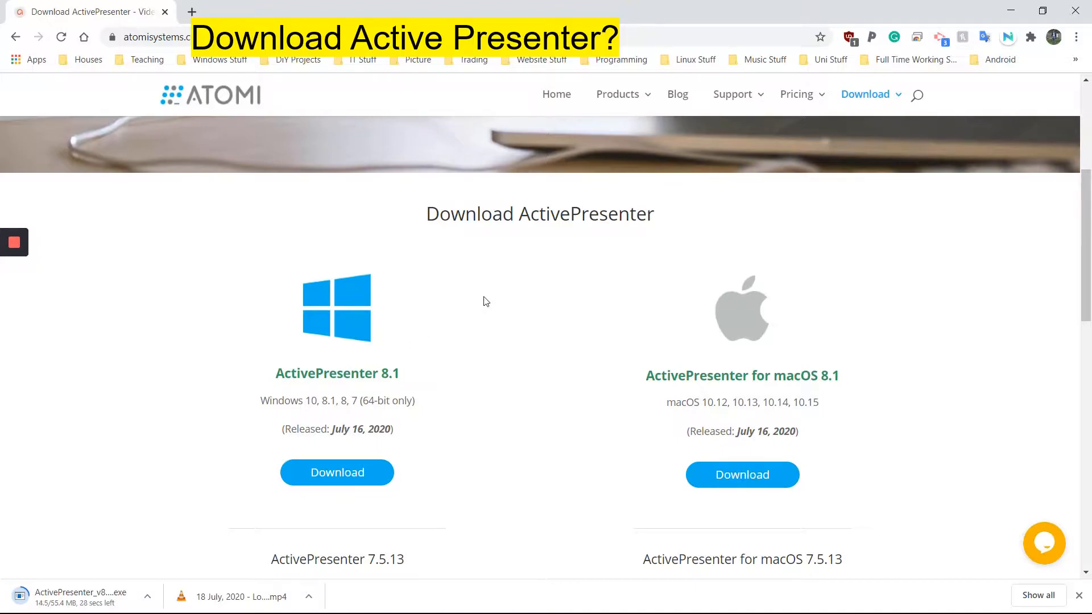
pyautogui.moveTo(1008, 82)
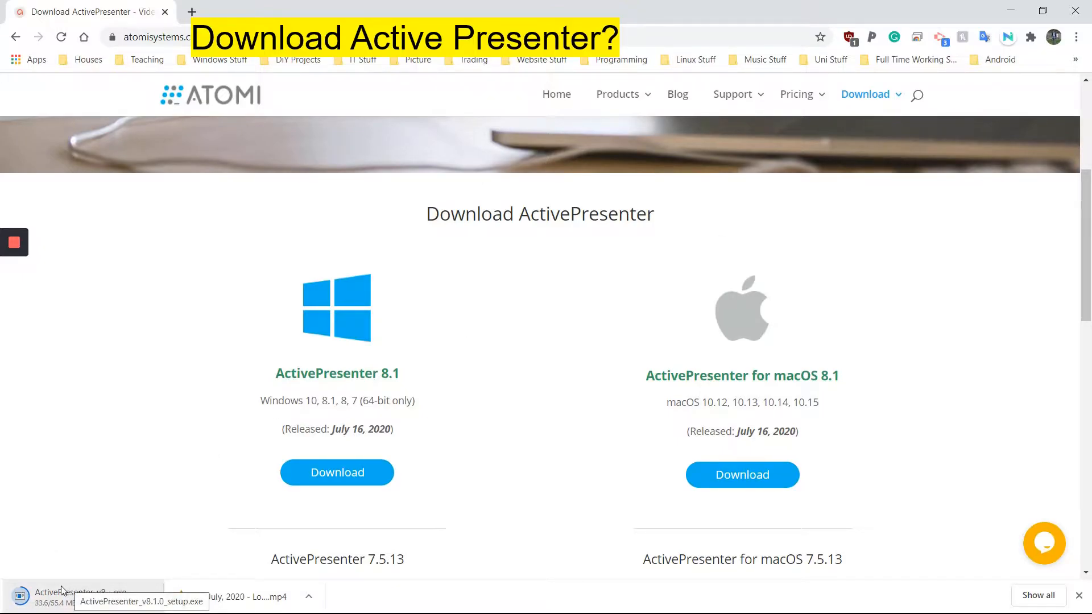
pyautogui.moveTo(75, 542)
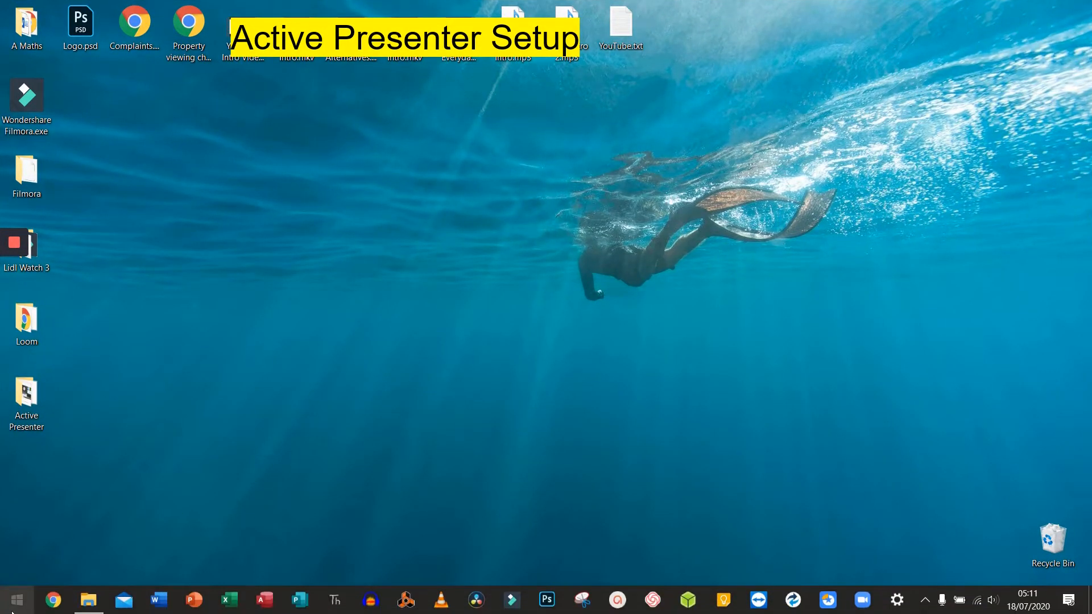
# - Bring up Windows search to find the ActivePresenter app
pyautogui.click(13, 599)
pyautogui.write('active')
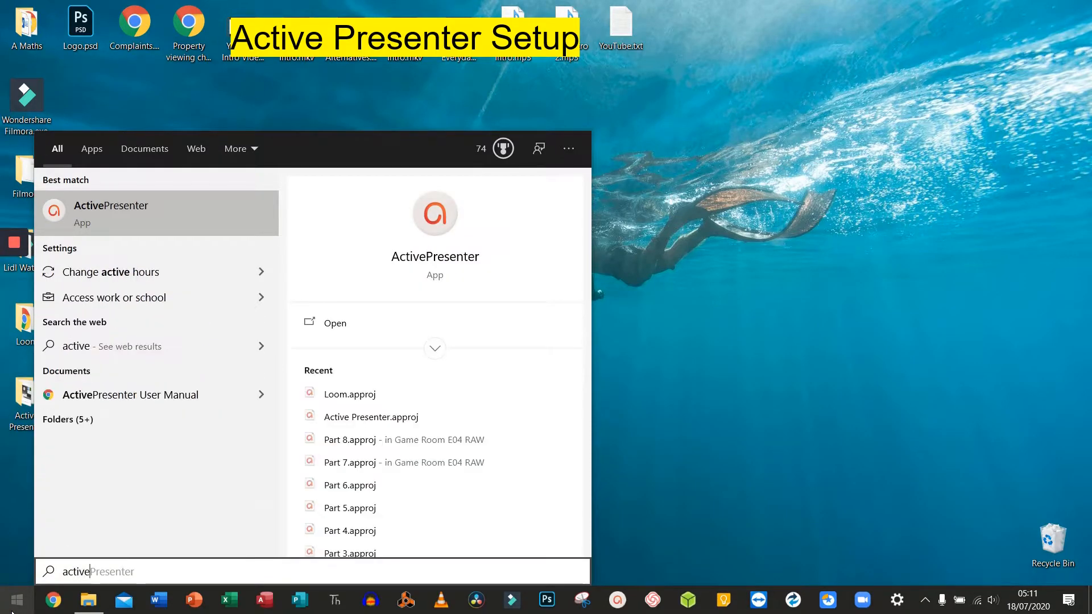
pyautogui.moveTo(108, 272)
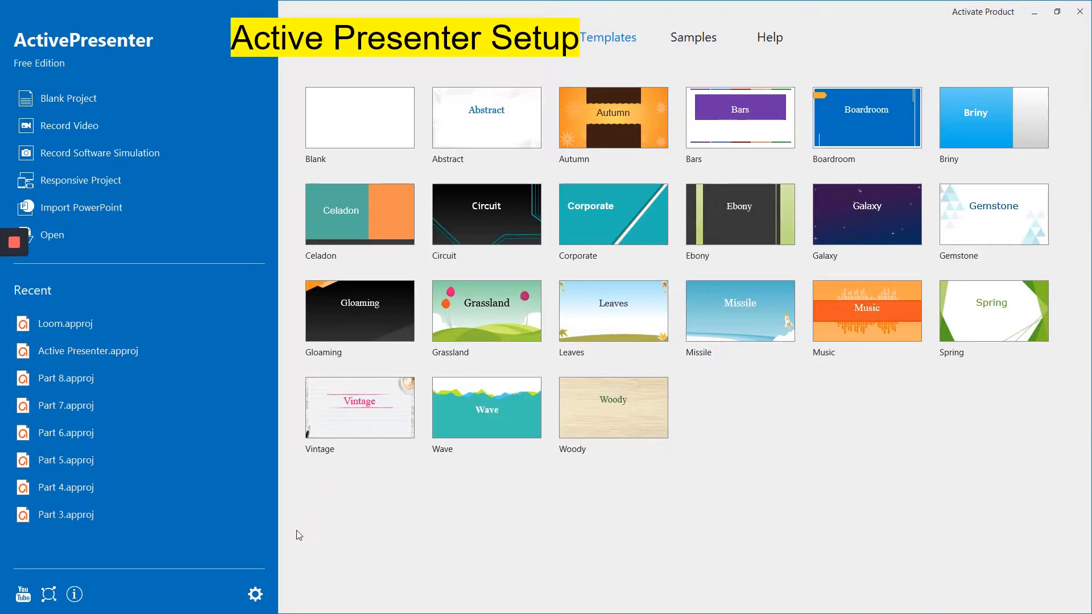
pyautogui.moveTo(255, 597)
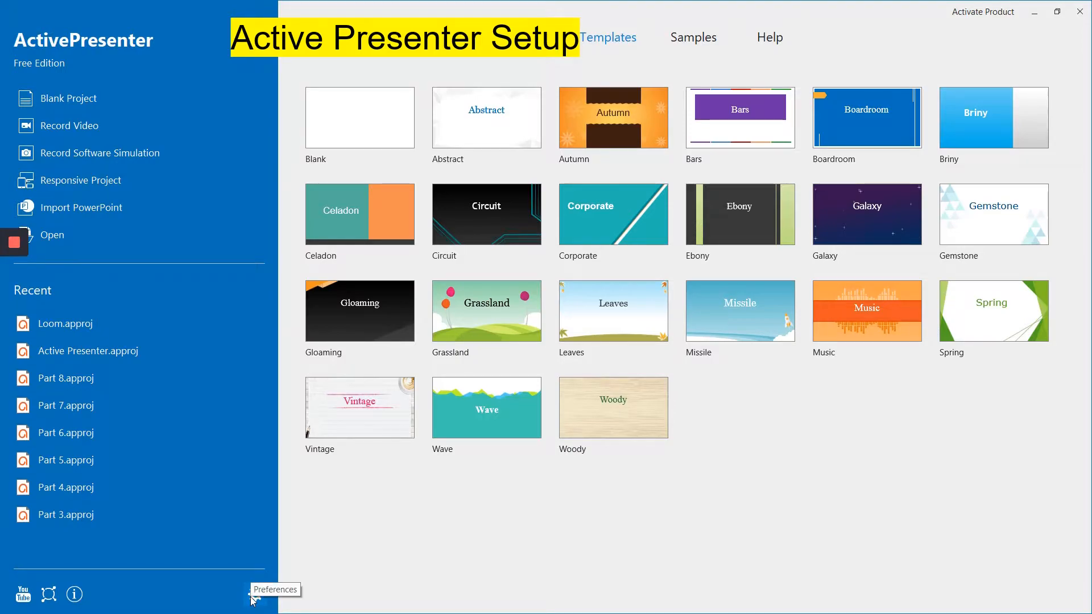
pyautogui.click(253, 593)
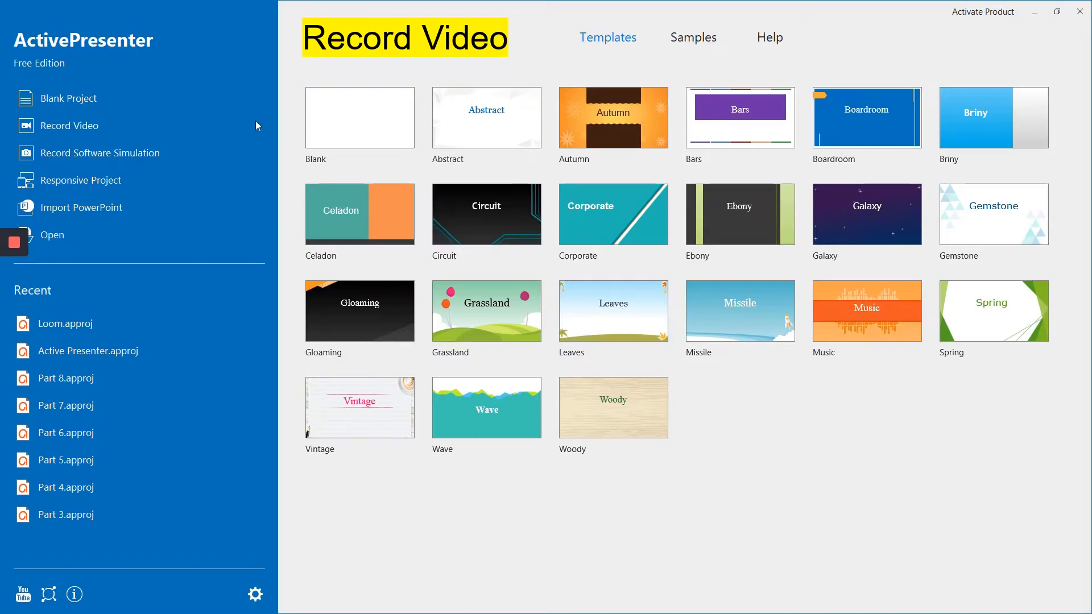
pyautogui.moveTo(95, 127)
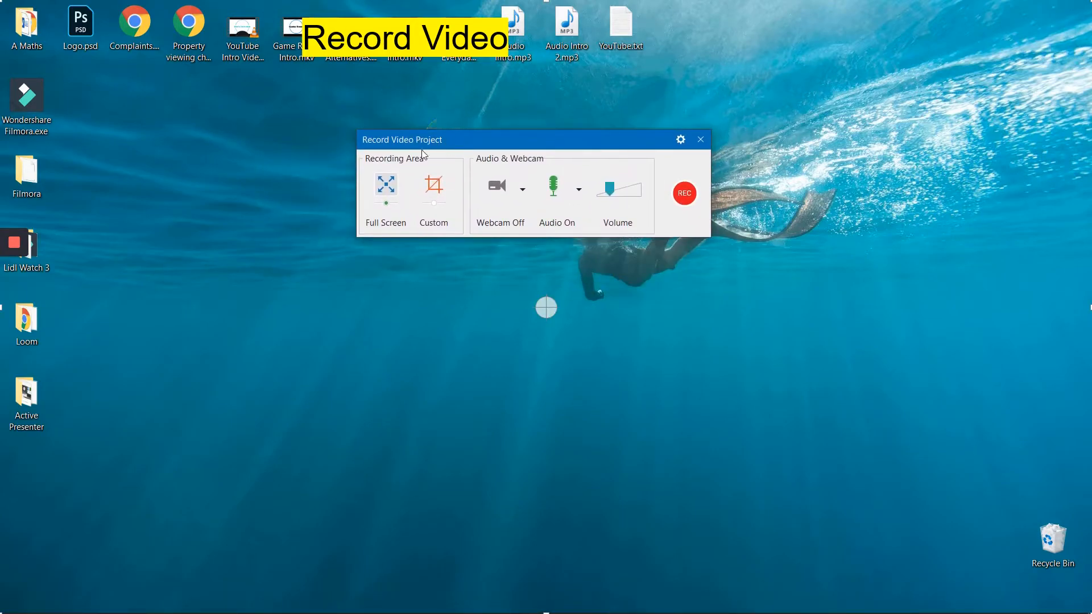
# - Try the custom-area and lock-to-application options, then settle on Full Screen recording
pyautogui.click(386, 187)
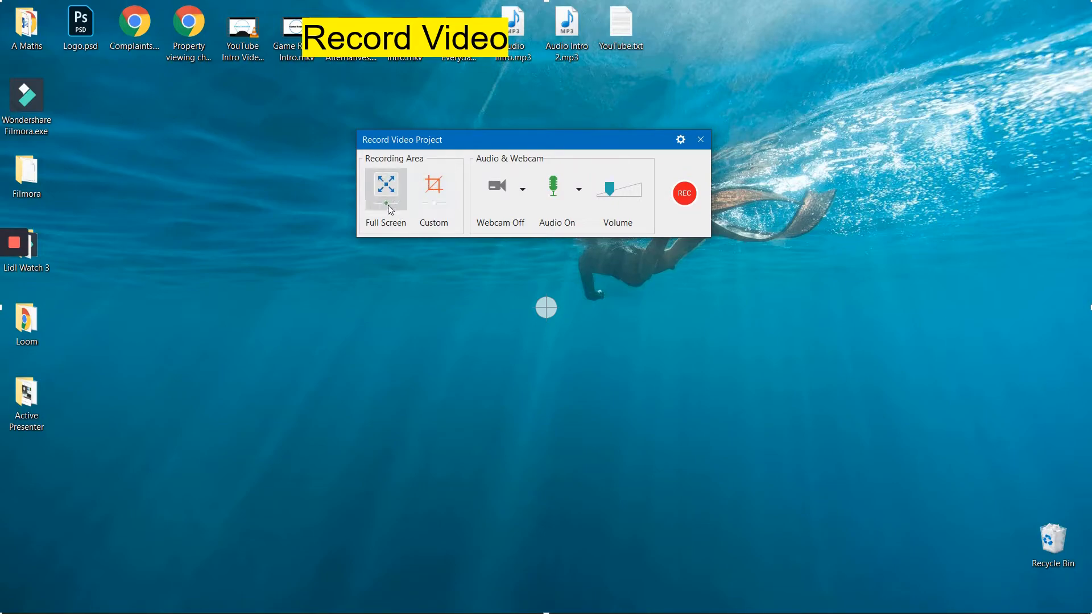
pyautogui.moveTo(434, 185)
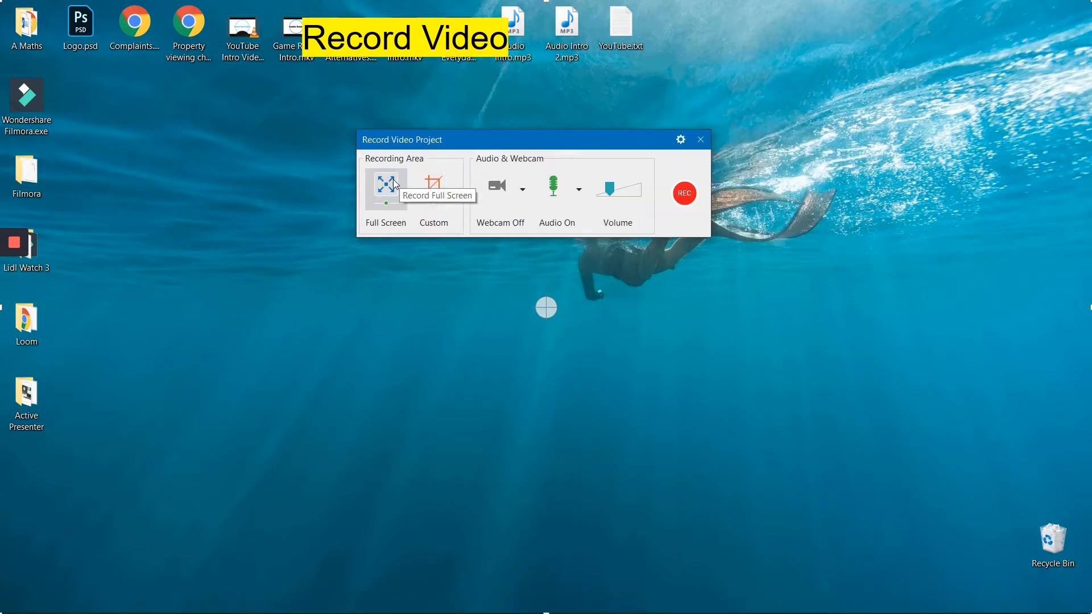
pyautogui.moveTo(355, 94)
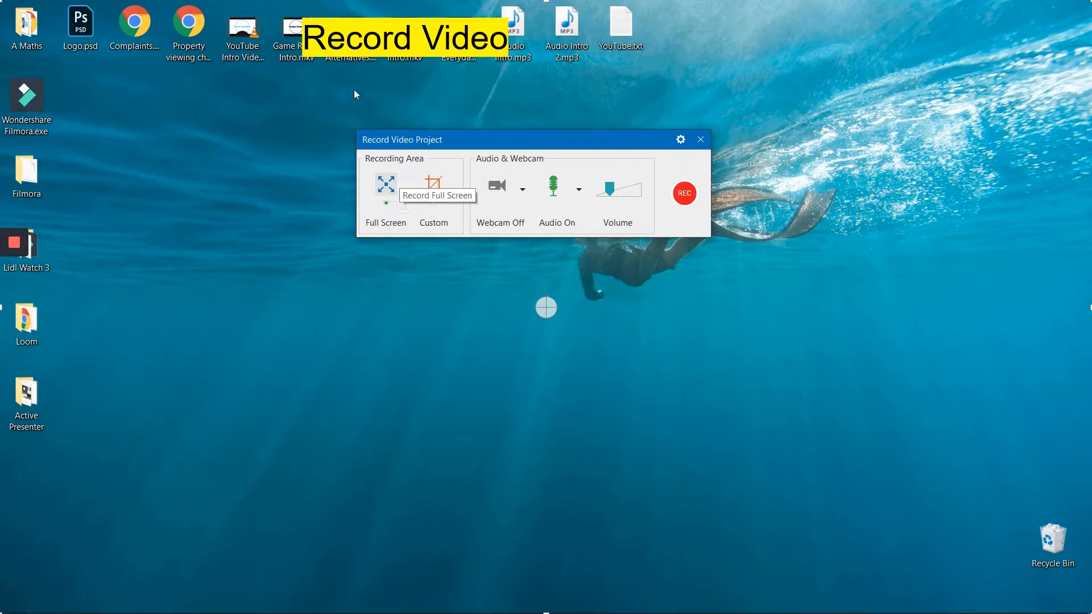
pyautogui.moveTo(304, 383)
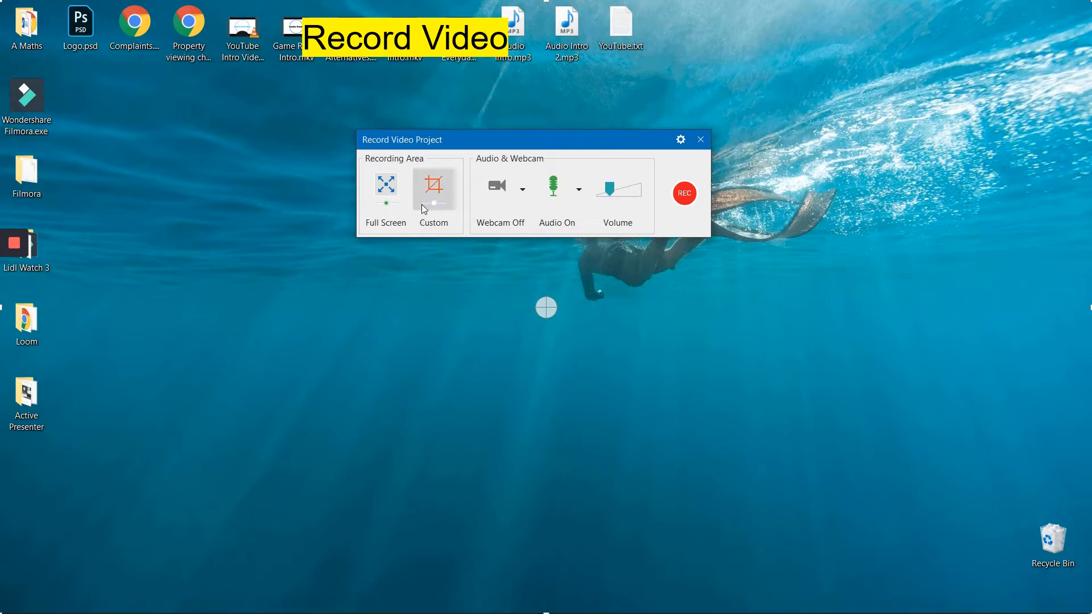
pyautogui.click(433, 187)
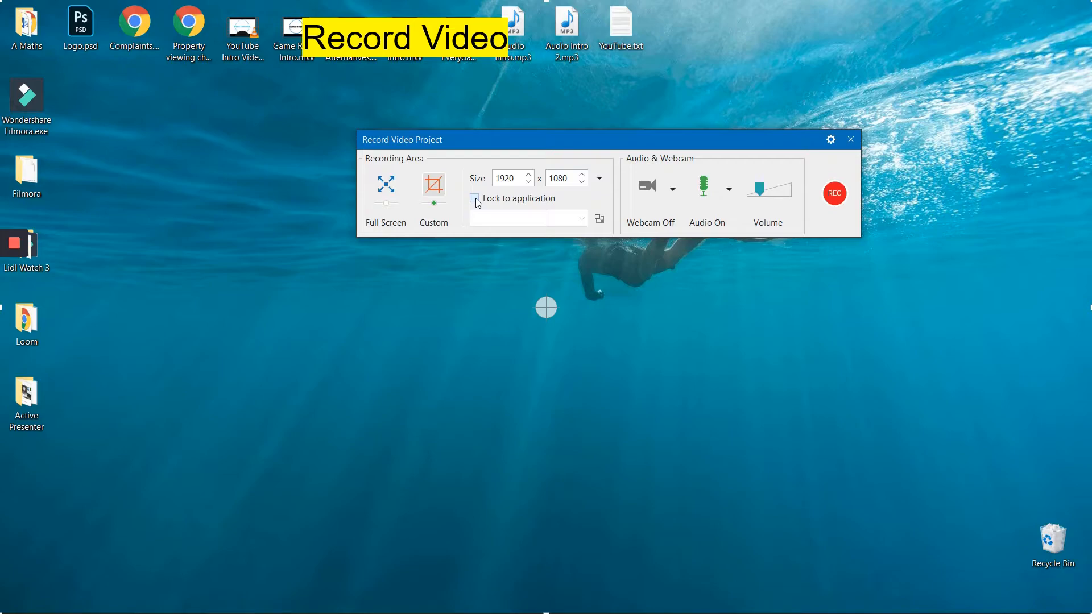
pyautogui.click(474, 198)
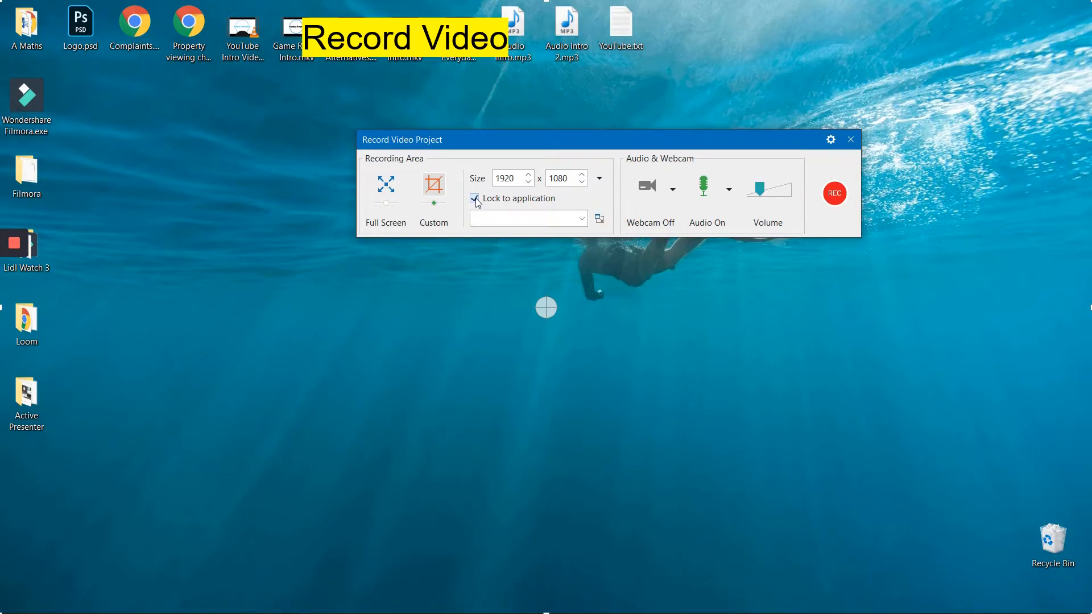
pyautogui.click(580, 218)
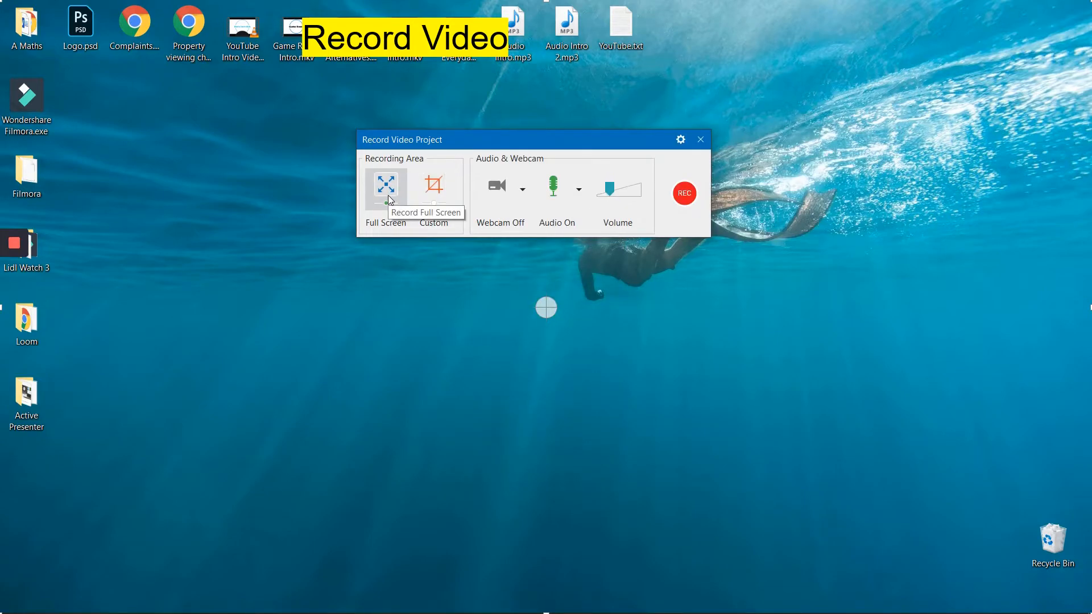
pyautogui.moveTo(497, 185)
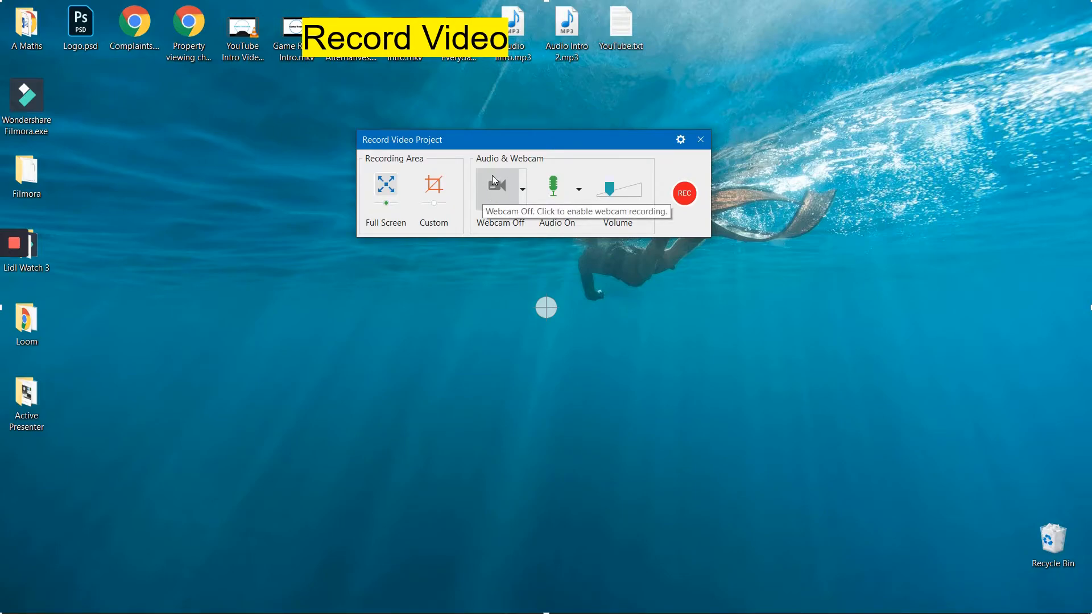
pyautogui.click(496, 187)
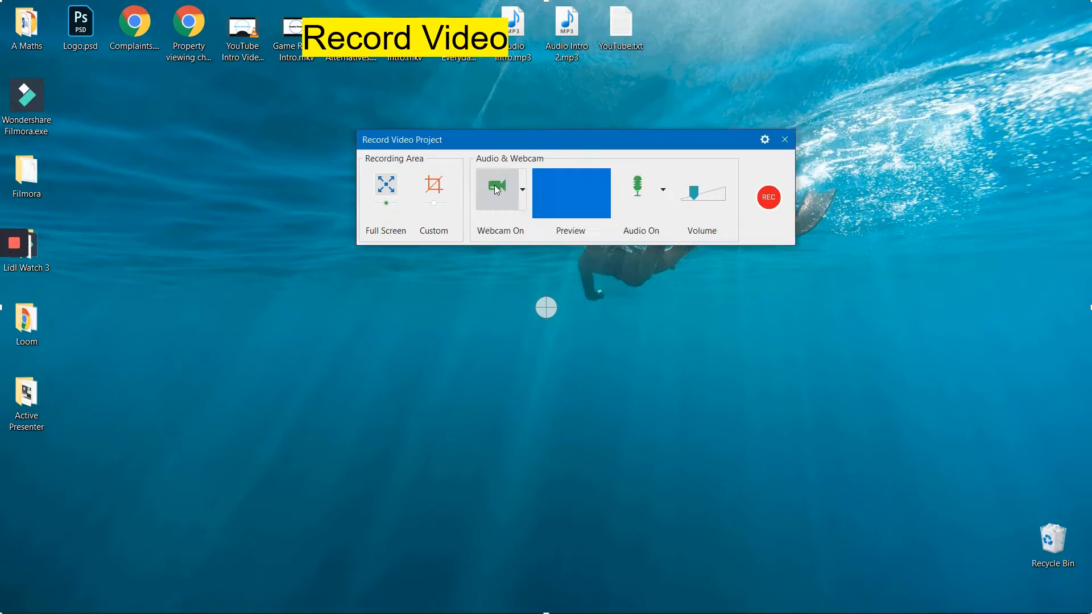
pyautogui.click(496, 189)
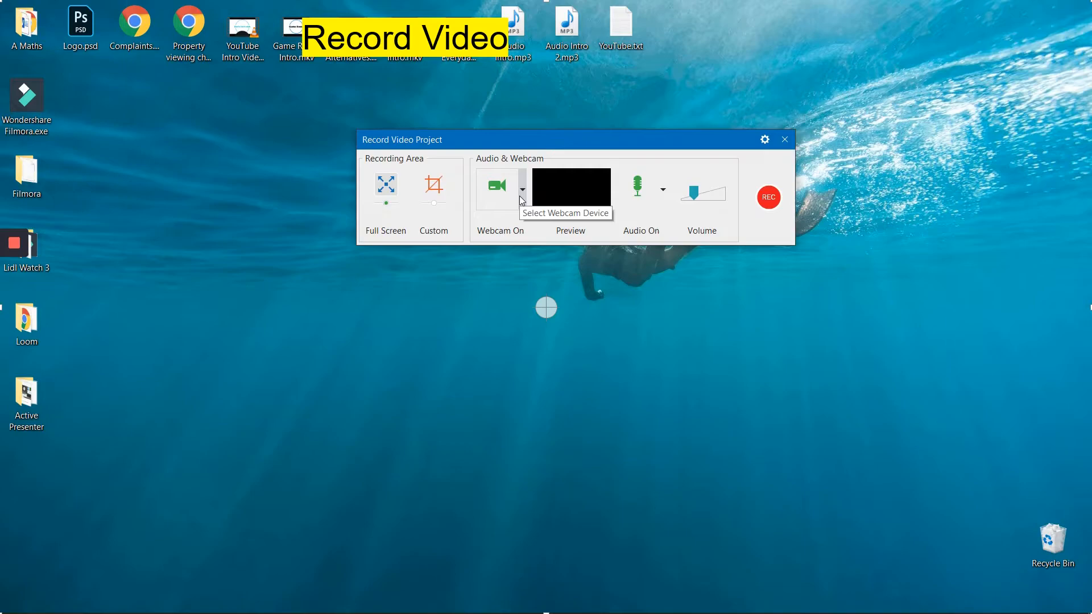
pyautogui.click(522, 189)
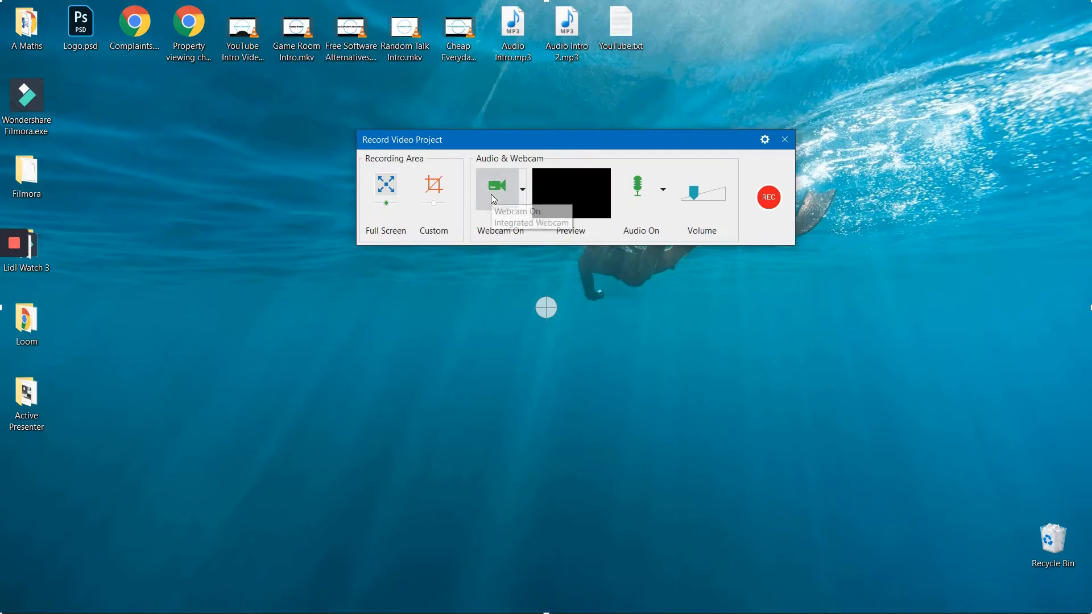
pyautogui.click(496, 185)
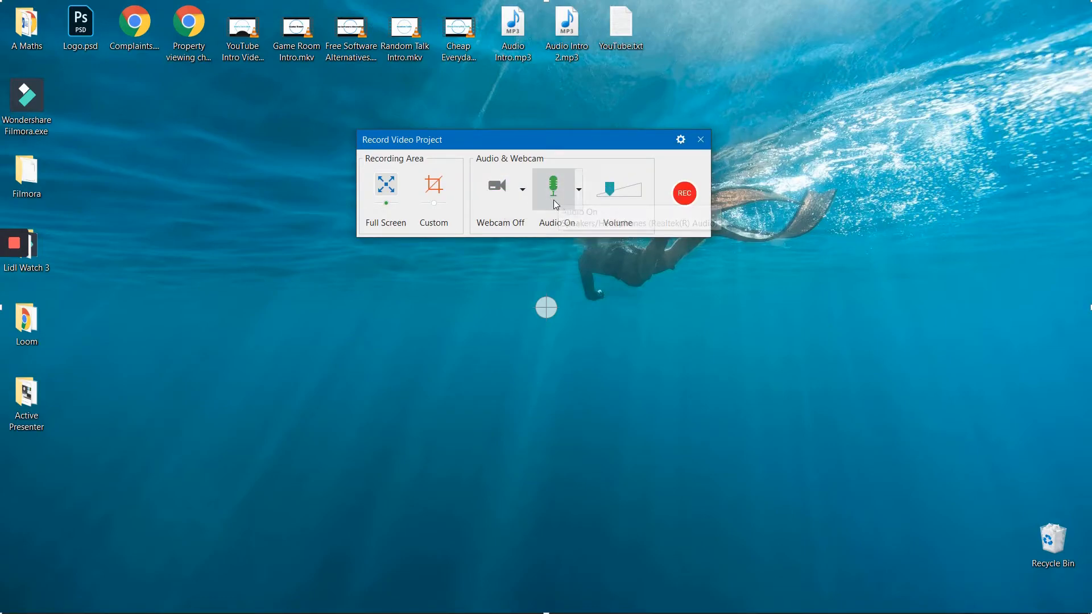
pyautogui.moveTo(556, 187)
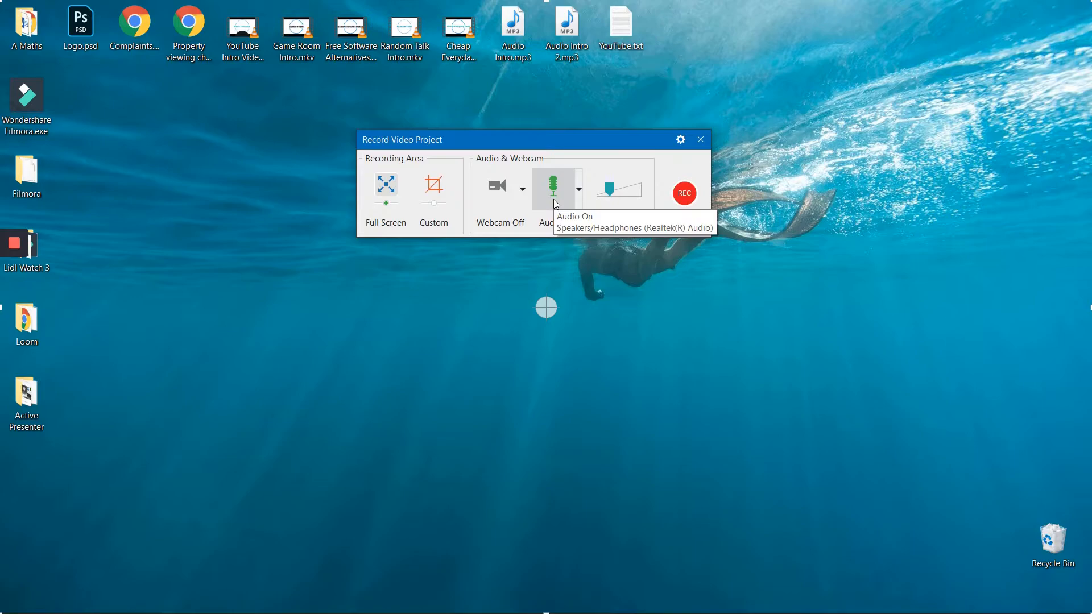
# - Toggle audio off and back on, keeping the Samson C01U microphone and system audio checked
pyautogui.click(555, 187)
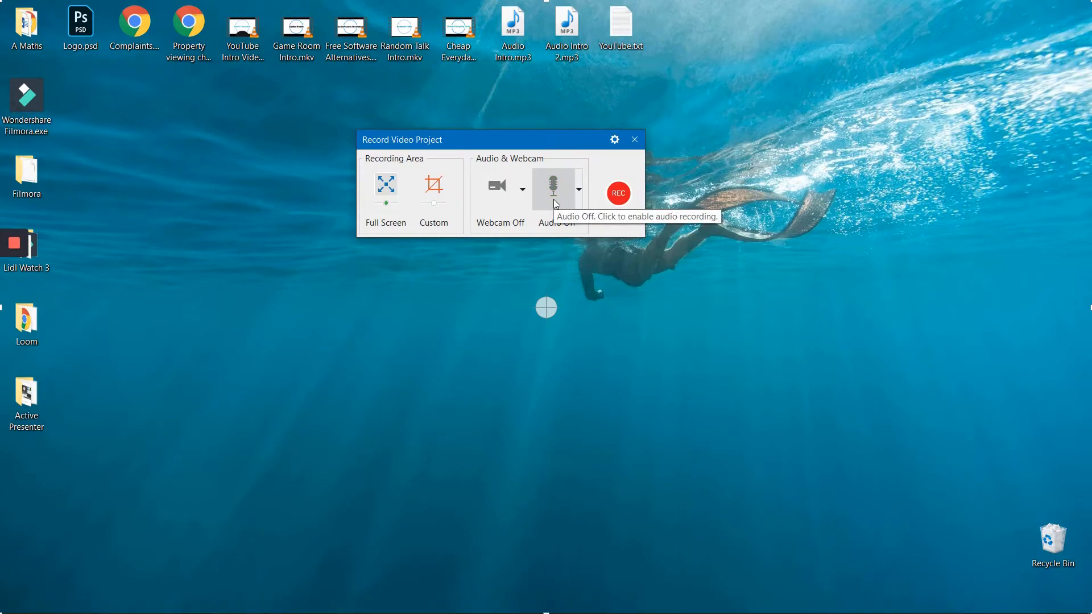
pyautogui.click(553, 193)
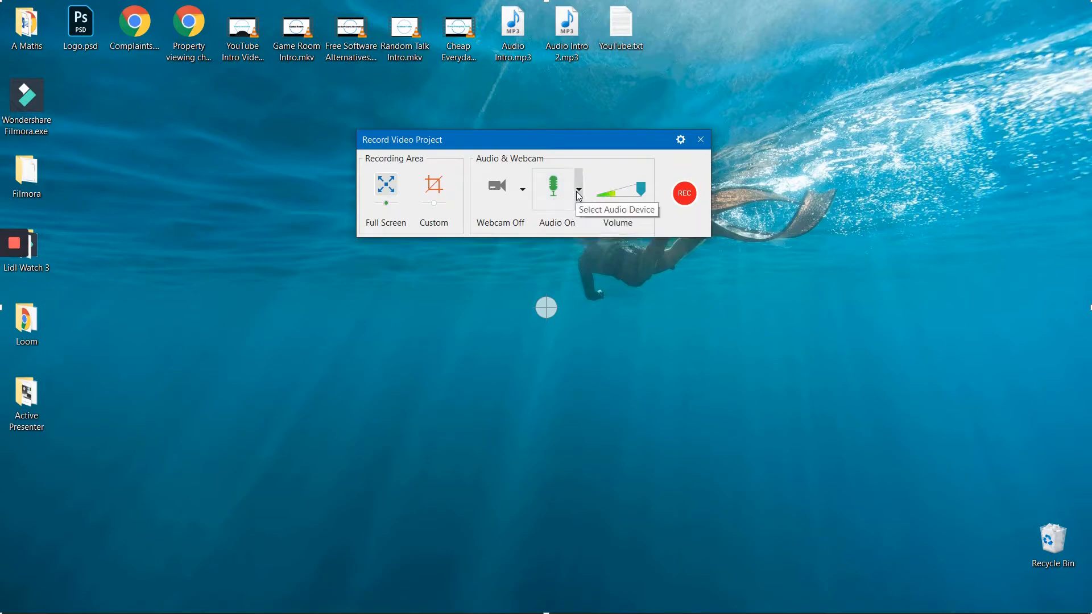
pyautogui.click(577, 186)
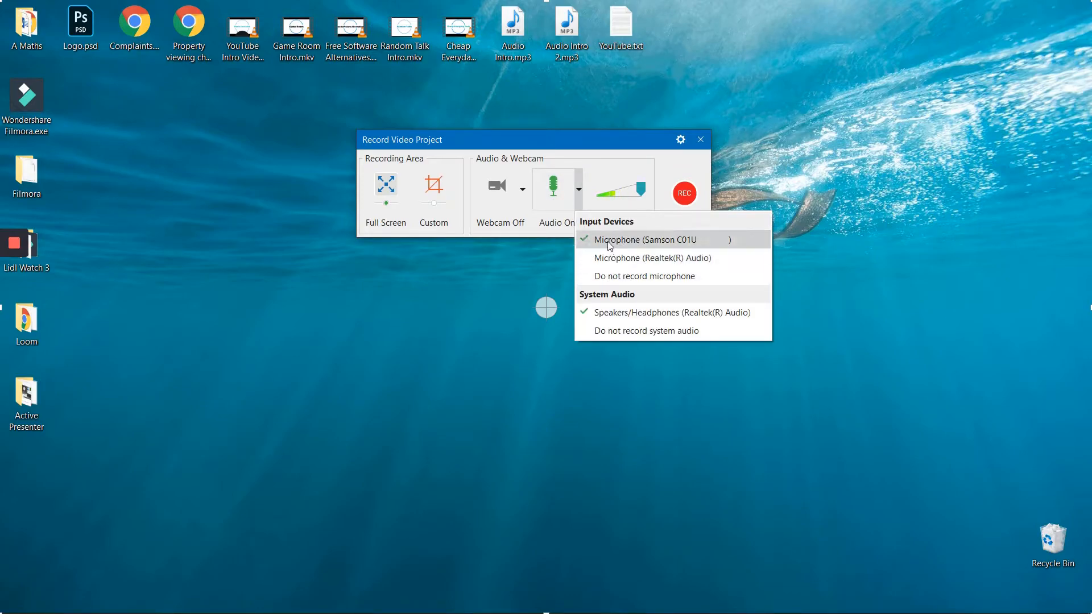
pyautogui.moveTo(655, 245)
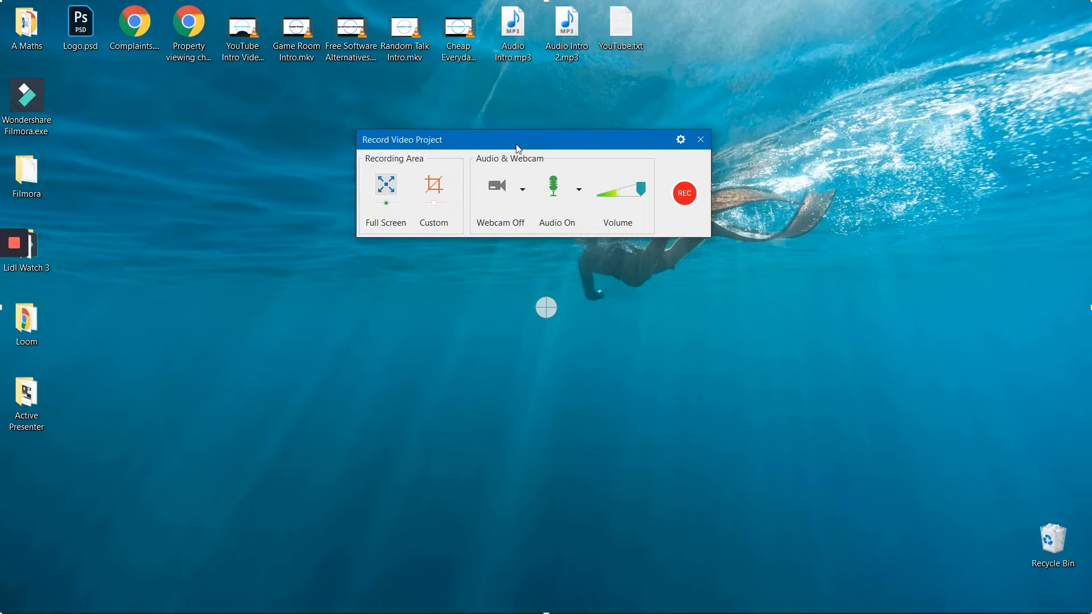
pyautogui.moveTo(582, 202)
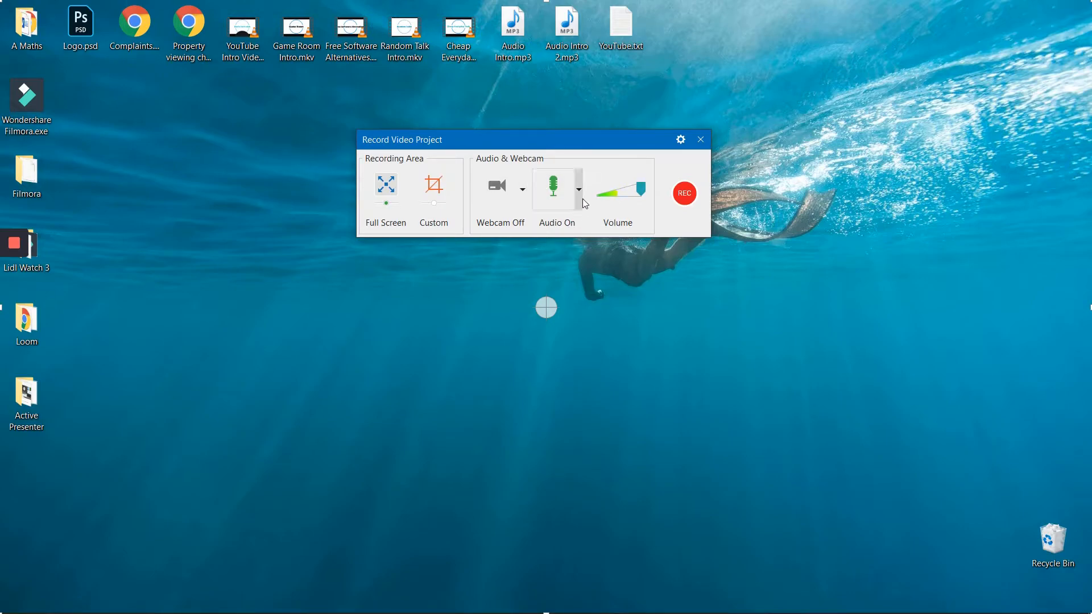
pyautogui.click(578, 188)
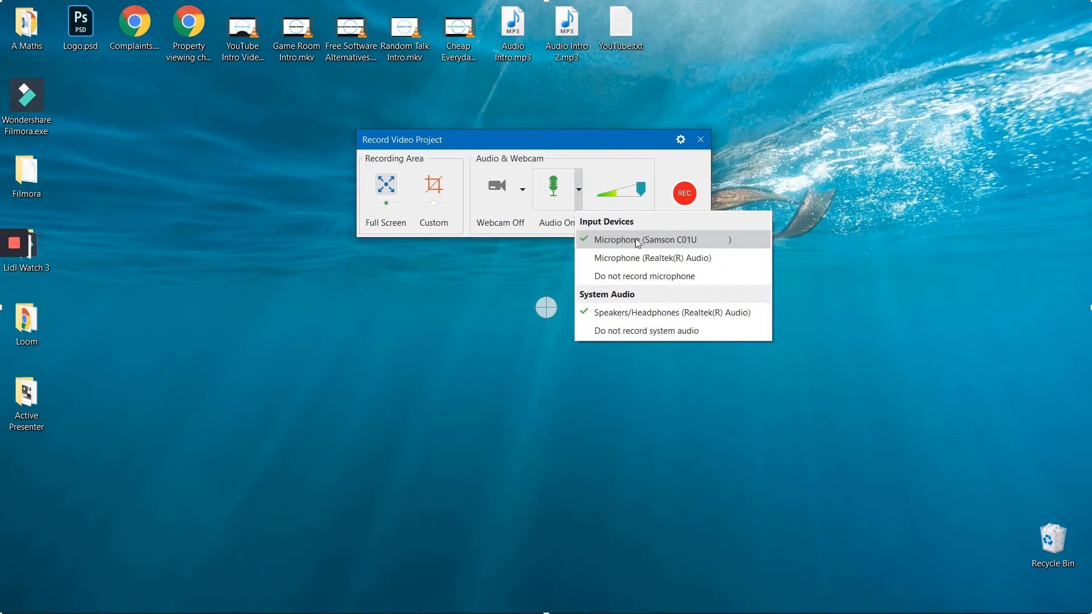
pyautogui.moveTo(662, 312)
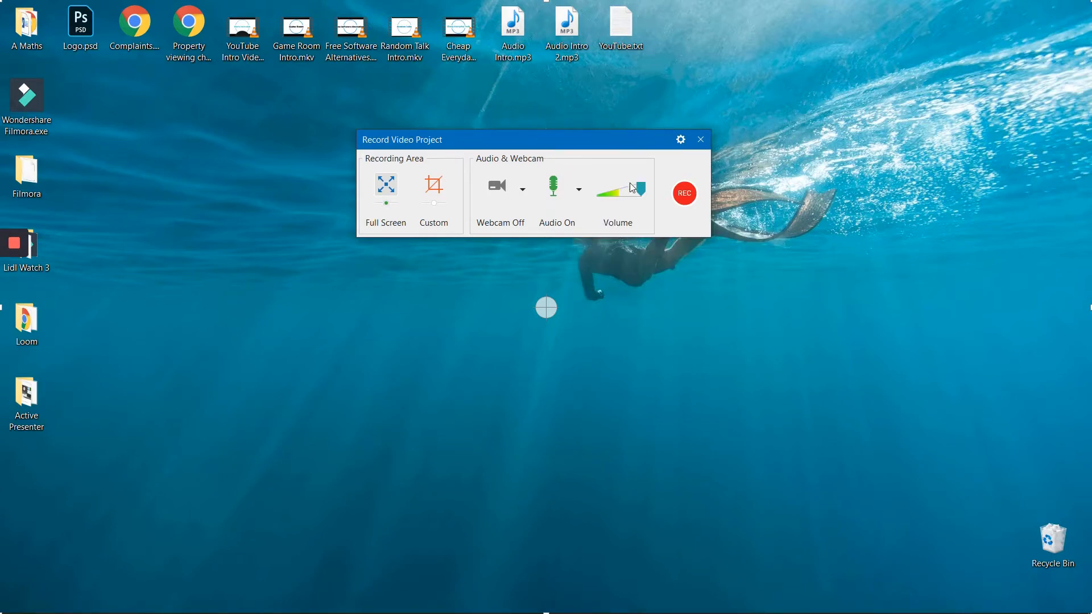
pyautogui.moveTo(684, 193)
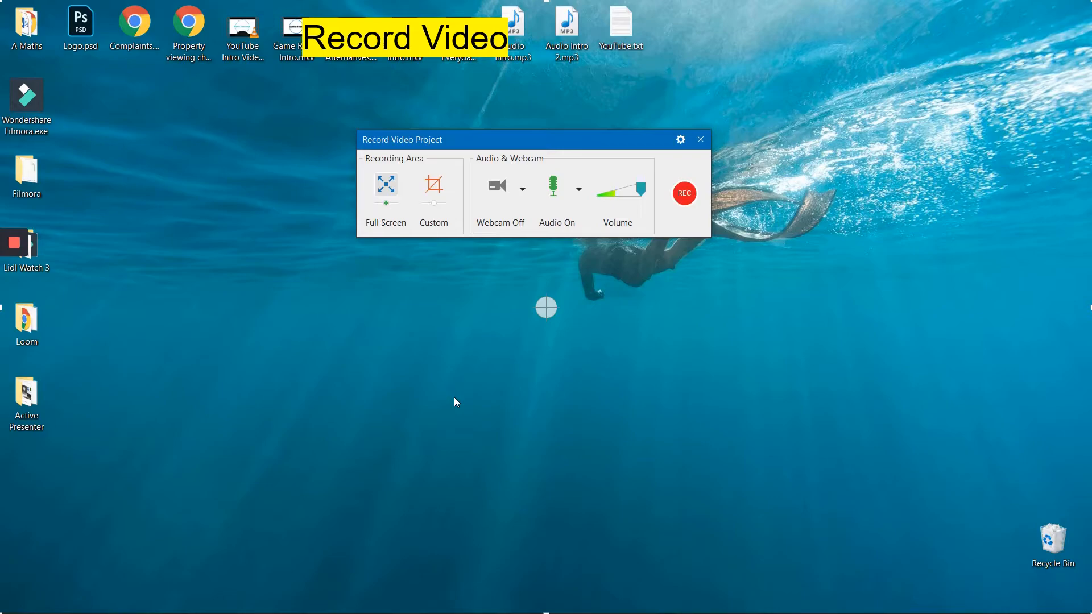
# - Start the full-screen recording, act on the desktop, then bring up the tray recording controls
pyautogui.click(683, 194)
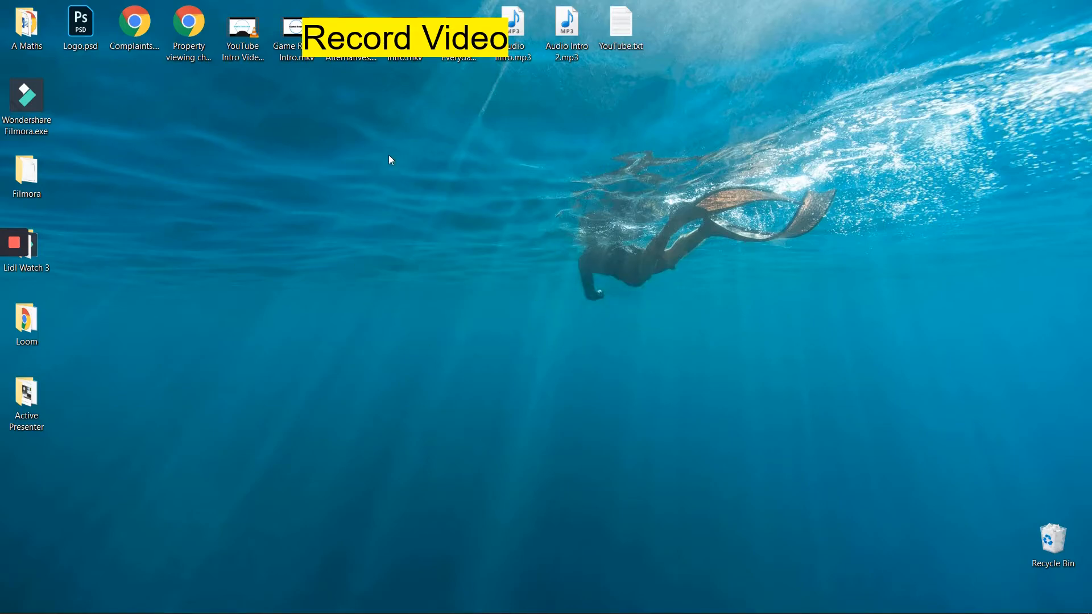
pyautogui.click(241, 33)
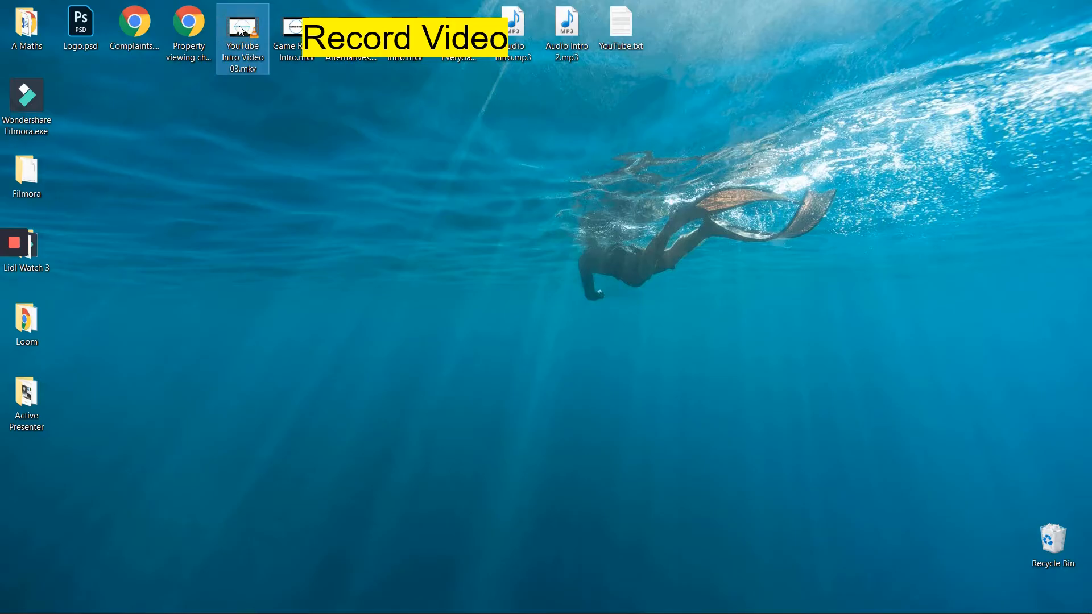
pyautogui.doubleClick(241, 28)
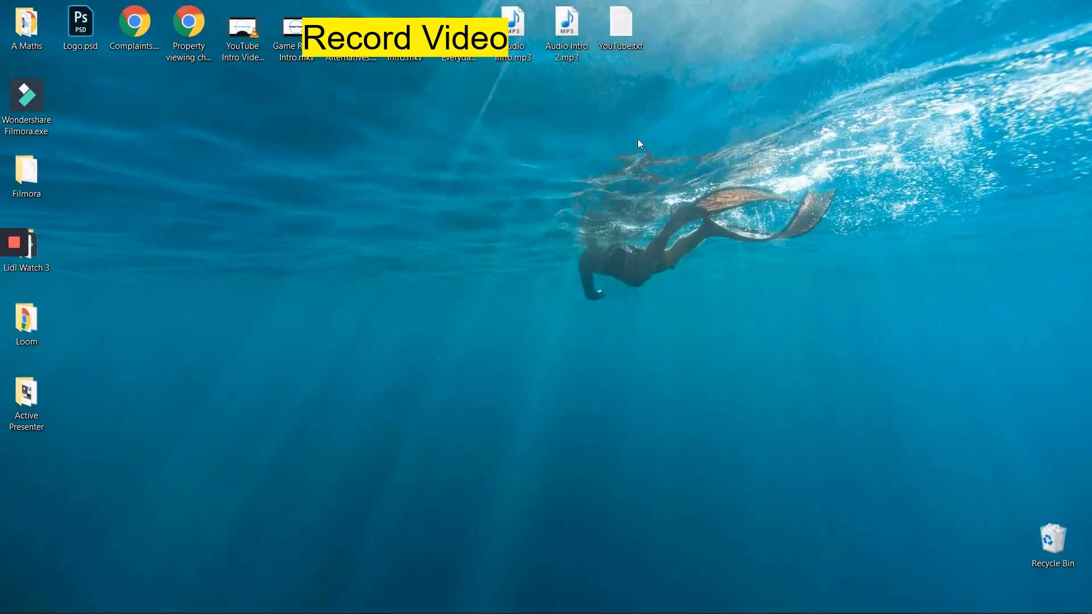
pyautogui.moveTo(543, 286)
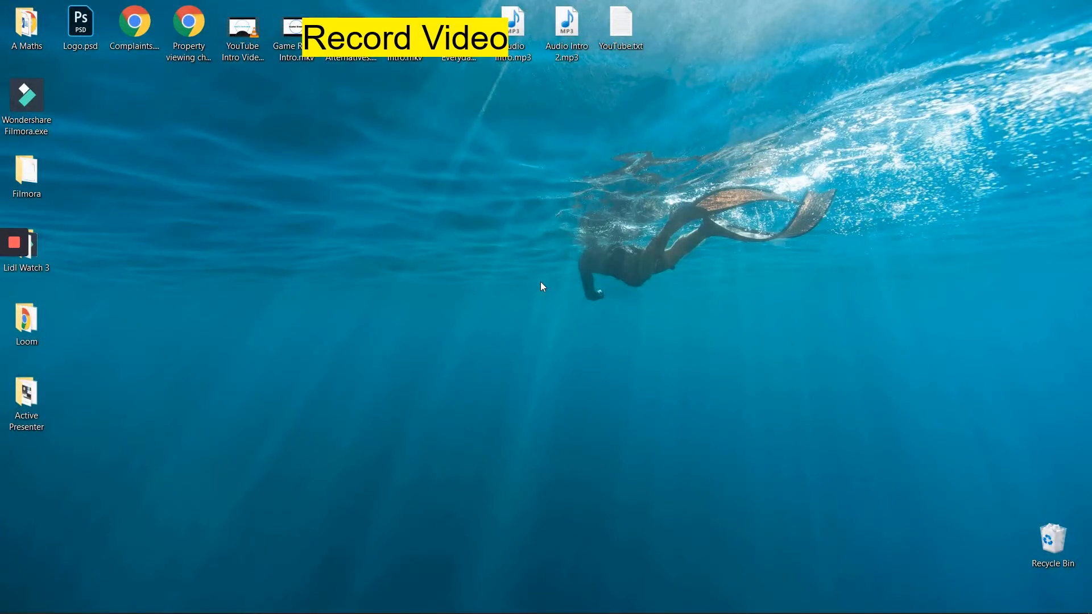
pyautogui.moveTo(702, 423)
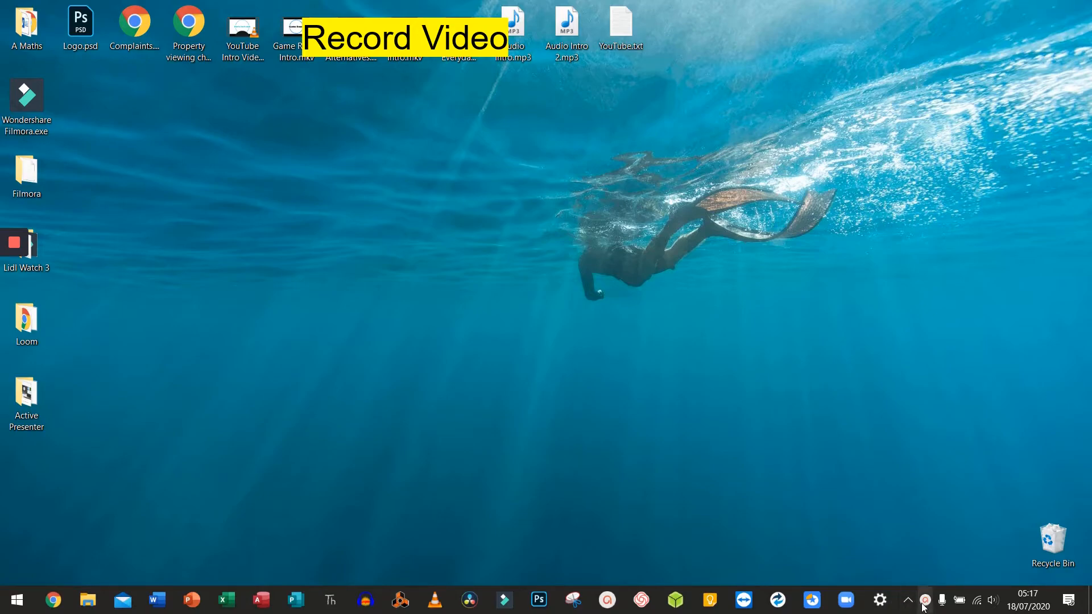
pyautogui.moveTo(925, 599)
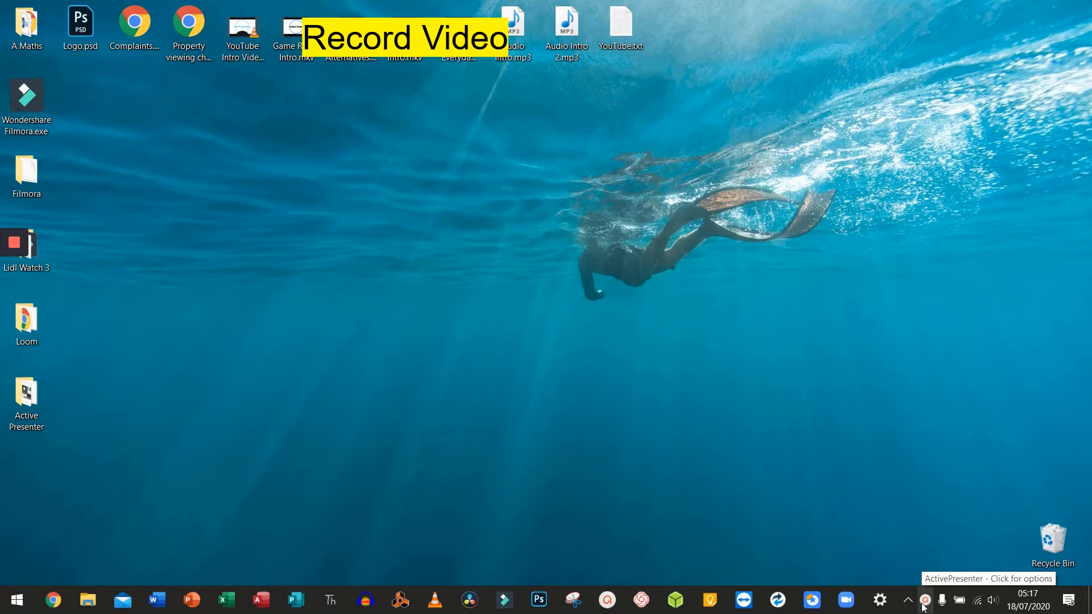
pyautogui.click(925, 599)
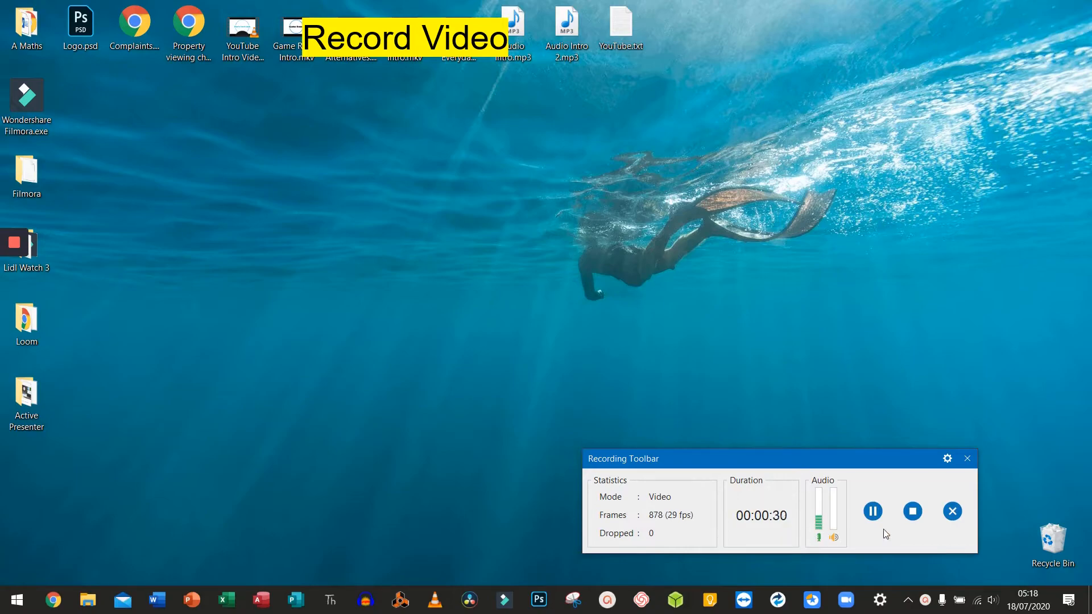
pyautogui.moveTo(912, 511)
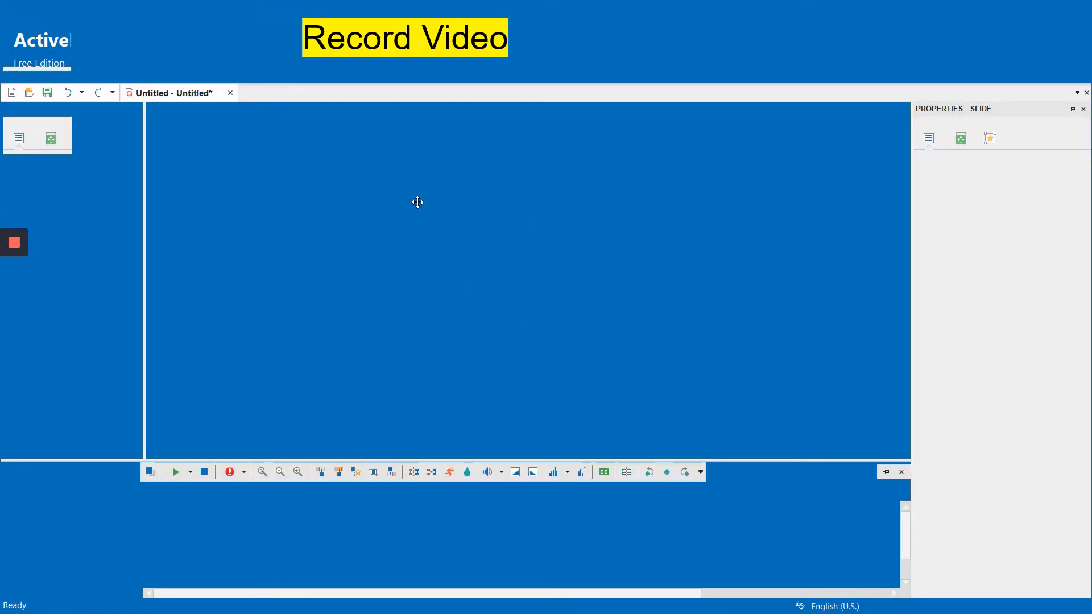
pyautogui.click(13, 242)
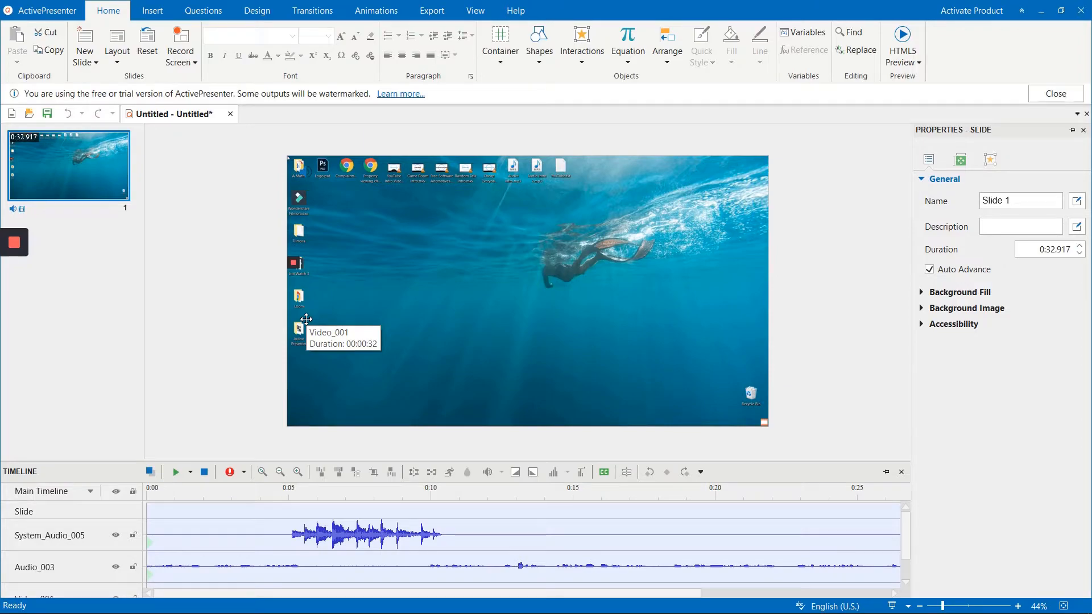
pyautogui.moveTo(81, 177)
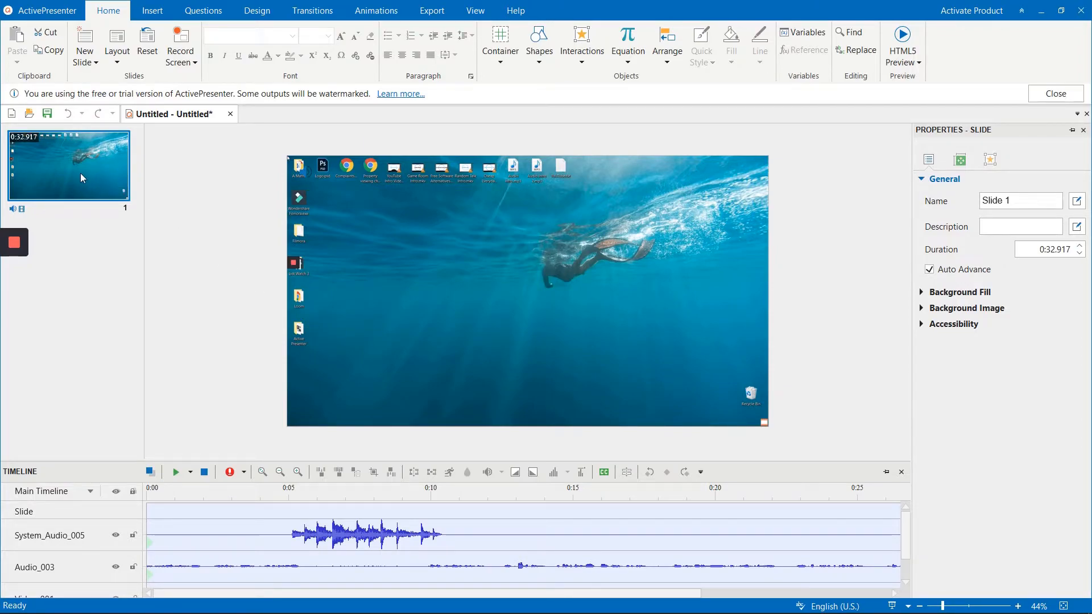
pyautogui.moveTo(69, 173)
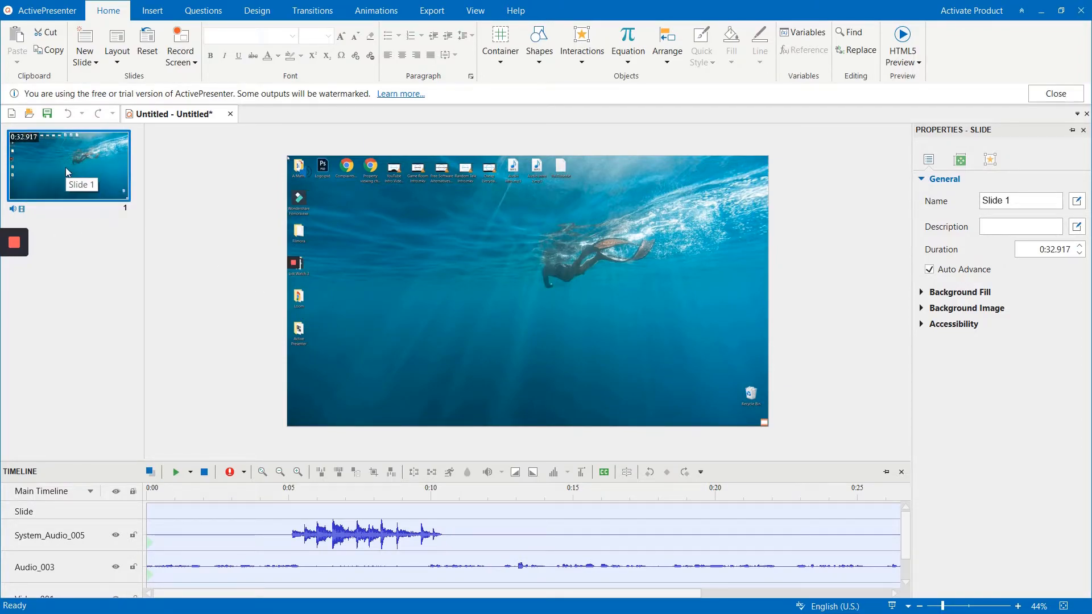
pyautogui.moveTo(151, 248)
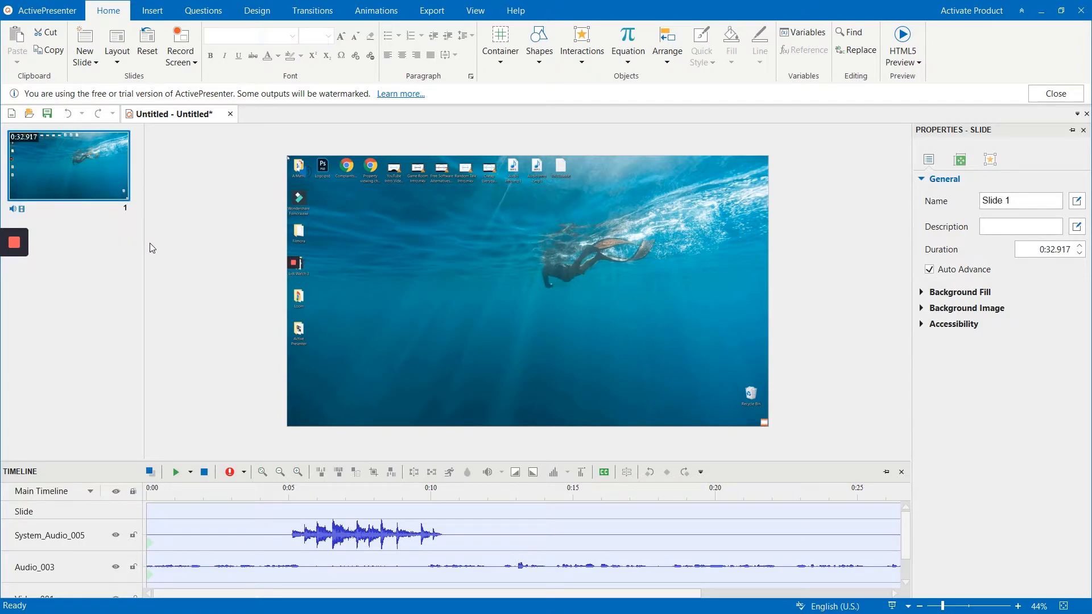
pyautogui.moveTo(167, 281)
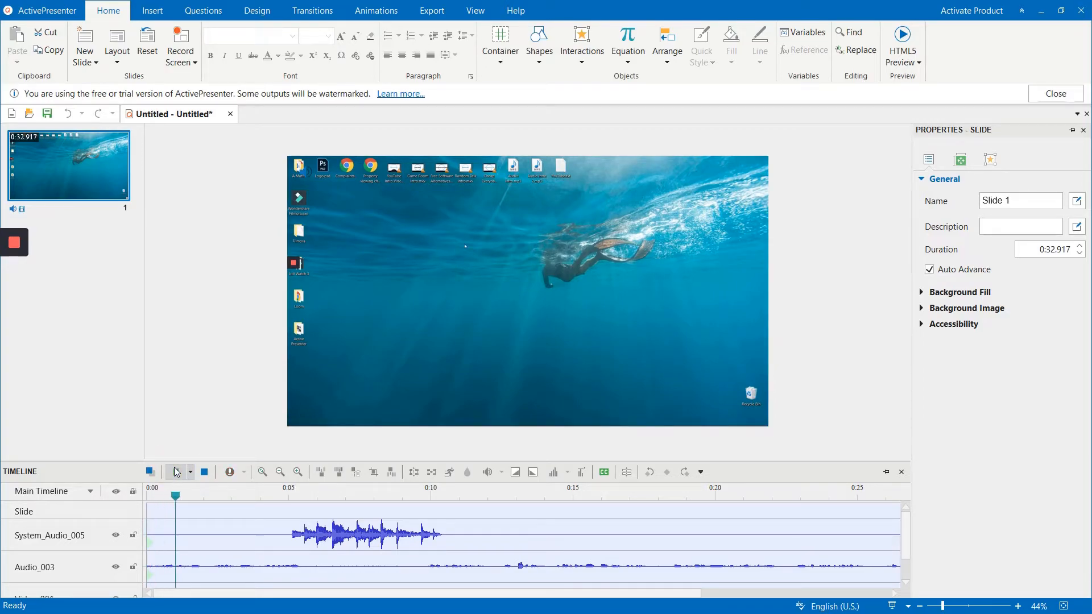
pyautogui.click(233, 494)
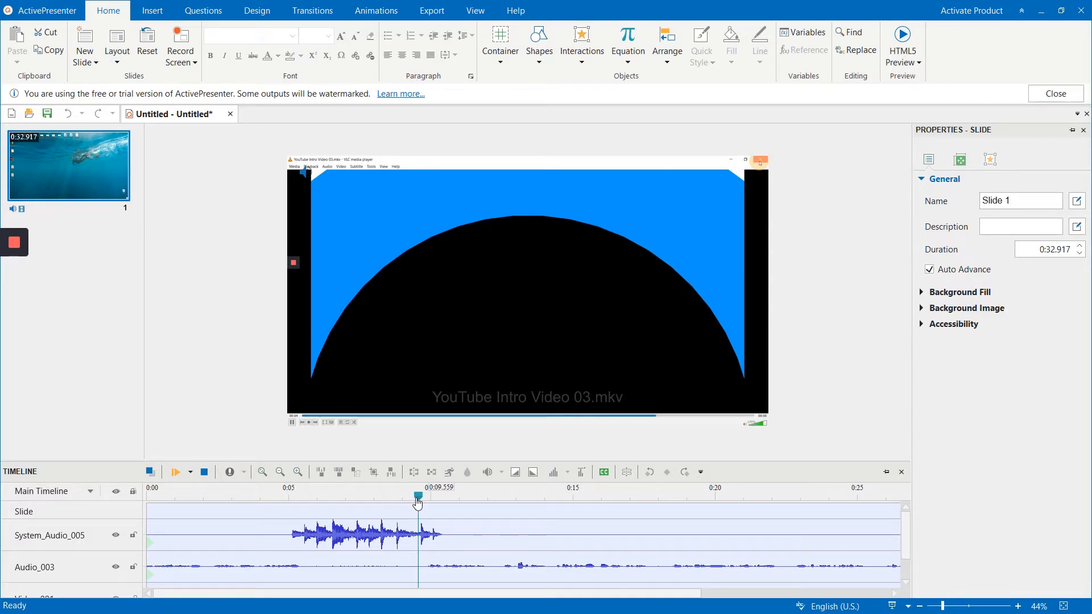
# - Mark the opening four or so seconds of the recording as a range on the timeline
pyautogui.click(334, 495)
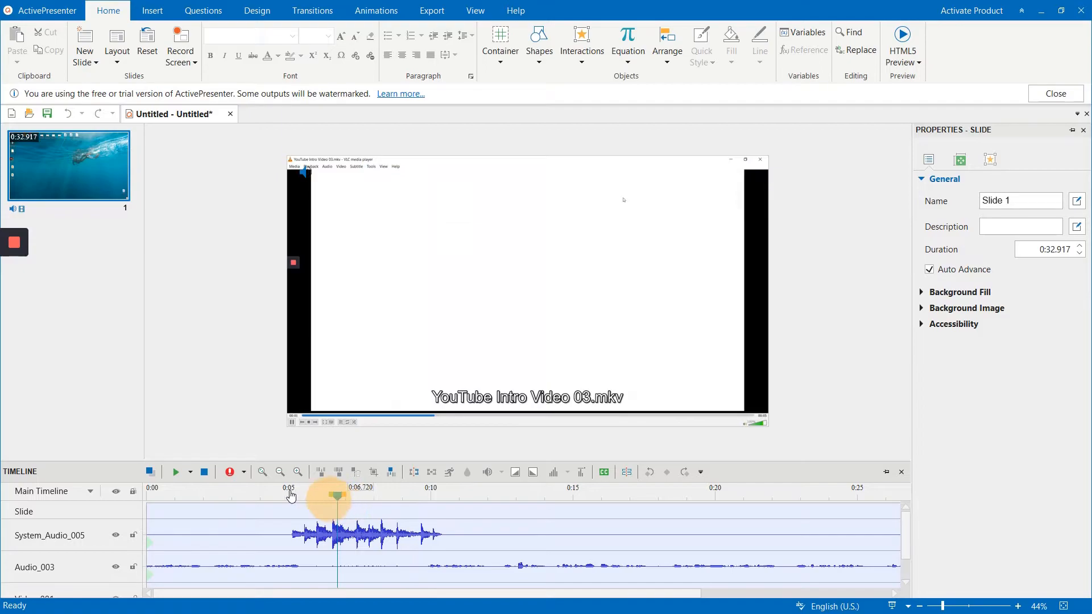
pyautogui.moveTo(337, 496); pyautogui.dragTo(266, 496)
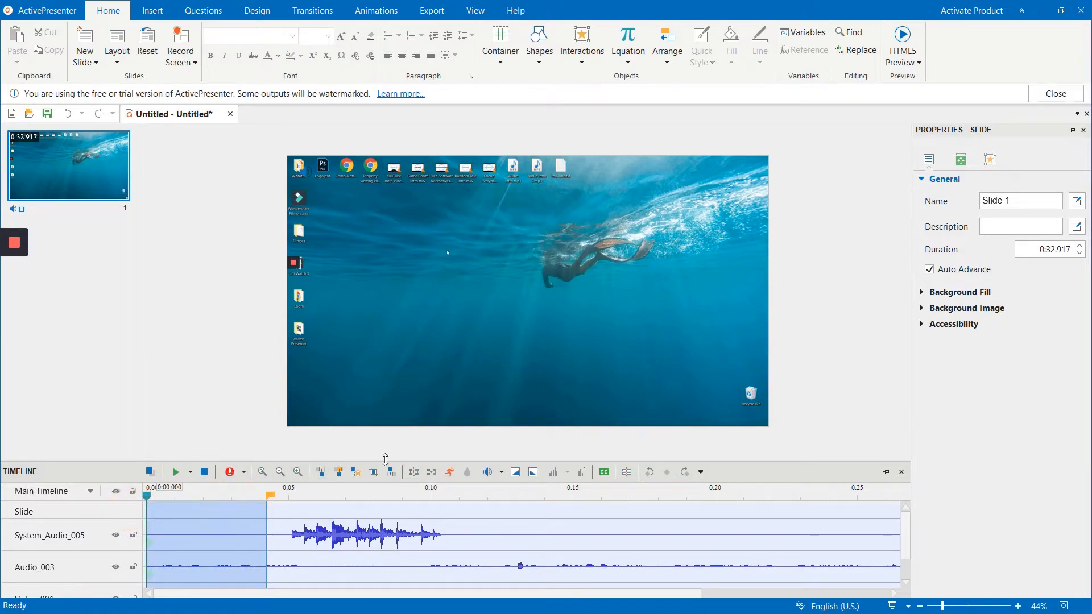
pyautogui.moveTo(390, 472)
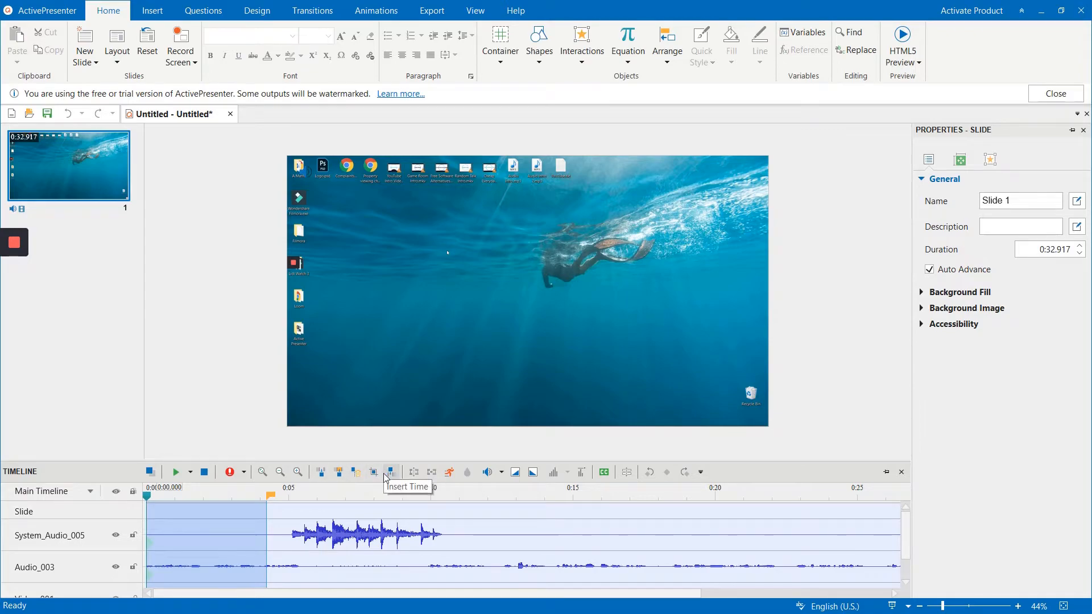
pyautogui.moveTo(320, 475)
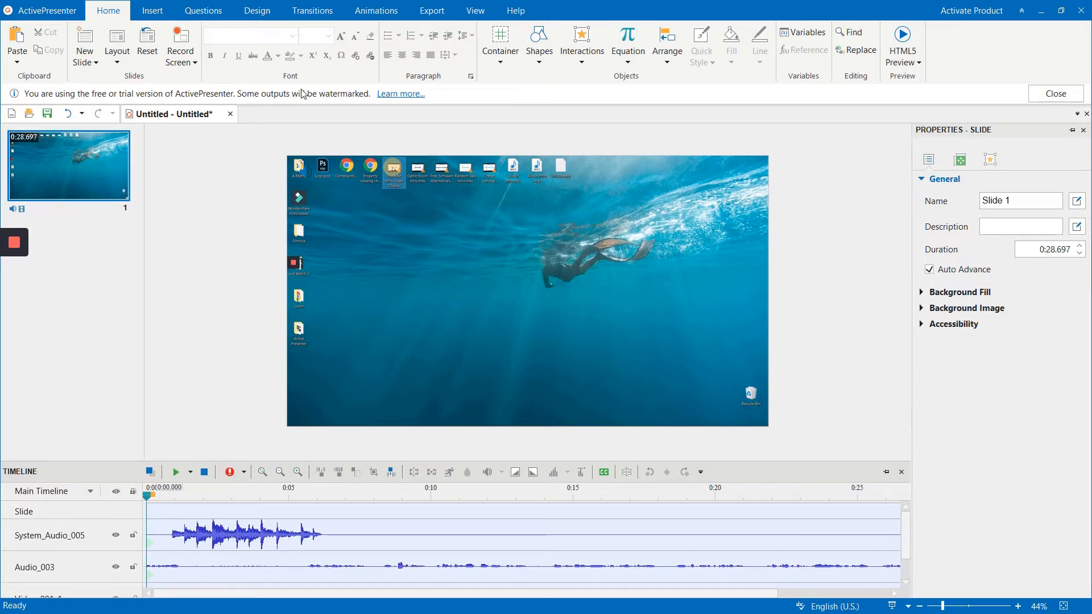
# - Apply a Zoom transition and stretch it on the timeline to about 3.04 seconds
pyautogui.click(312, 10)
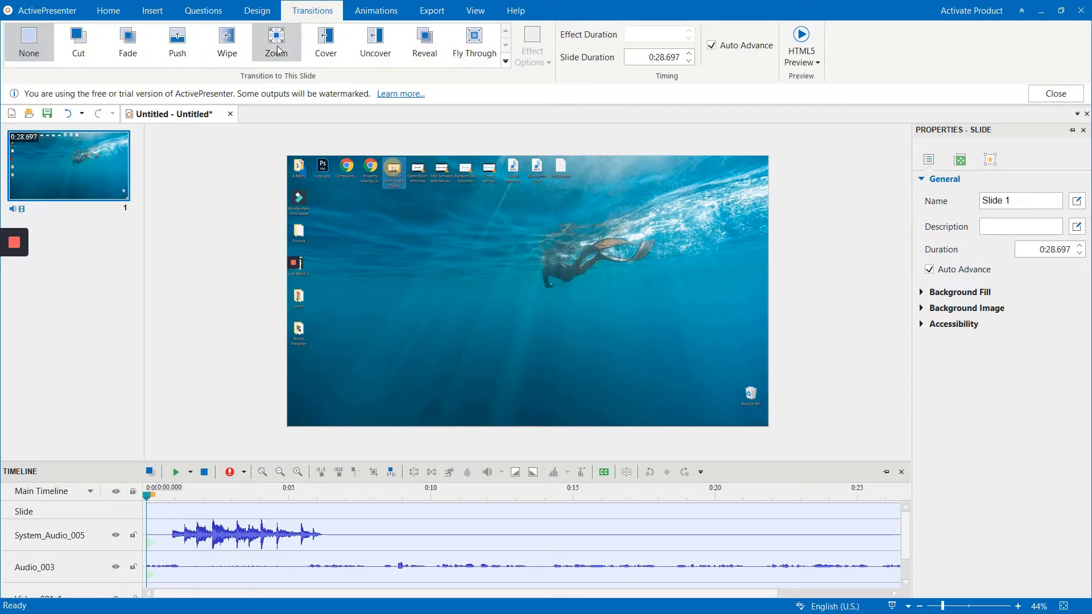
pyautogui.click(276, 42)
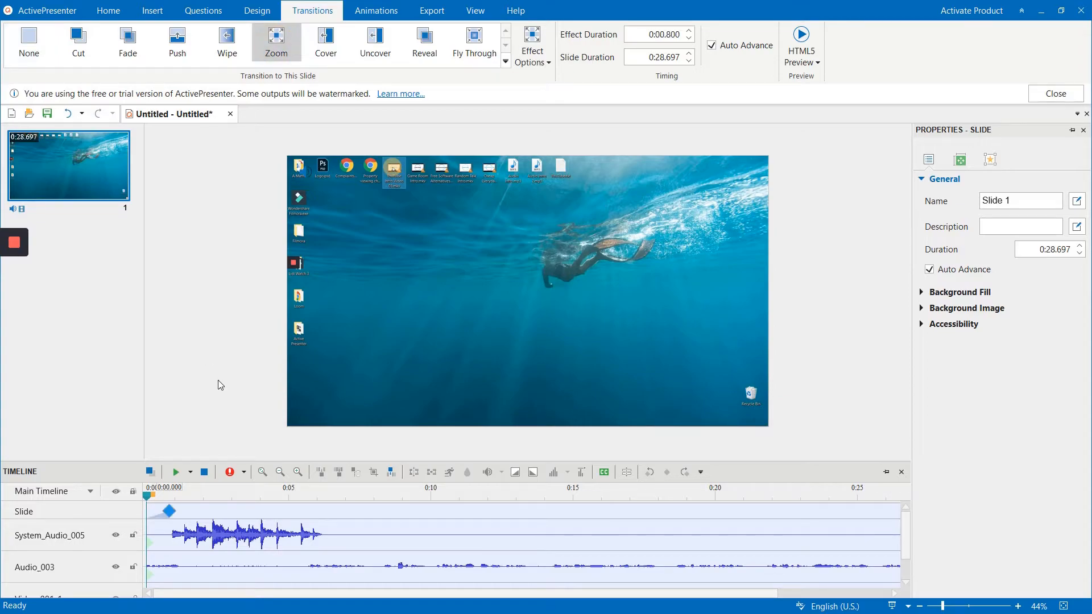
pyautogui.moveTo(167, 512); pyautogui.dragTo(206, 512)
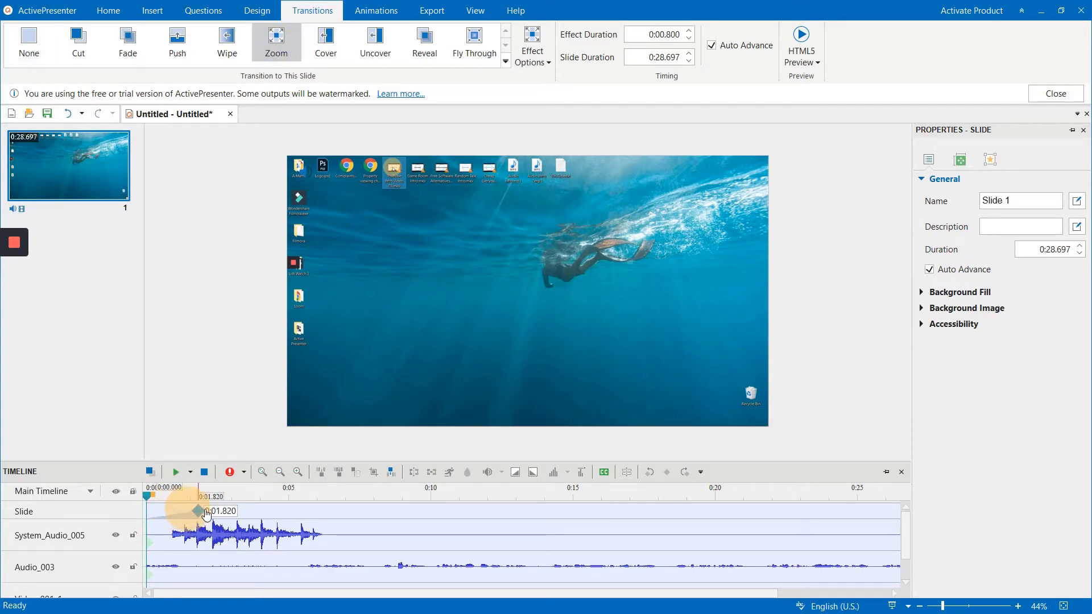
pyautogui.moveTo(206, 511); pyautogui.dragTo(233, 510)
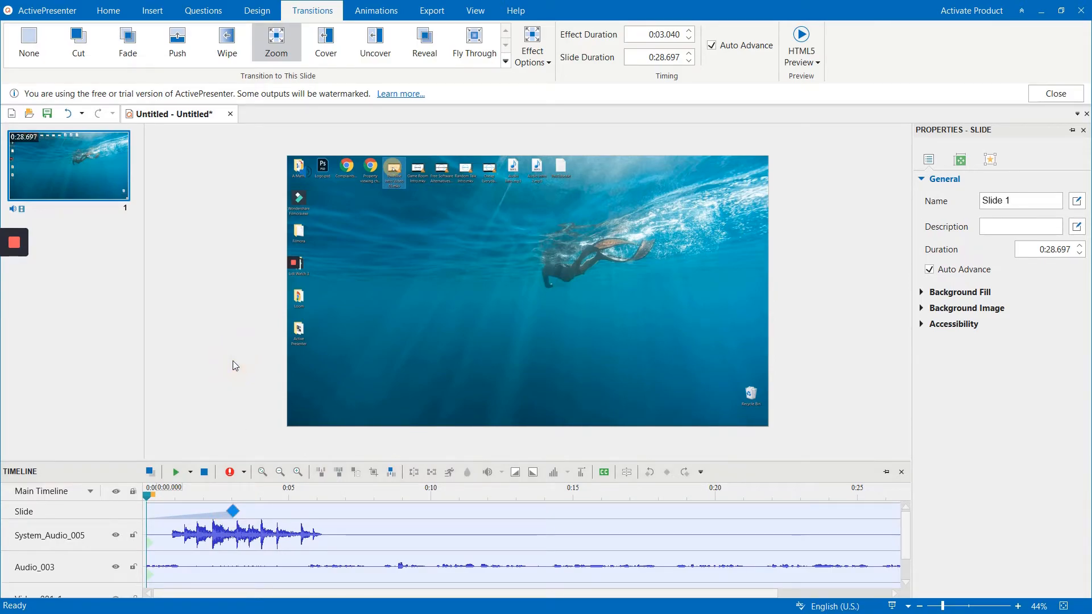
pyautogui.click(111, 12)
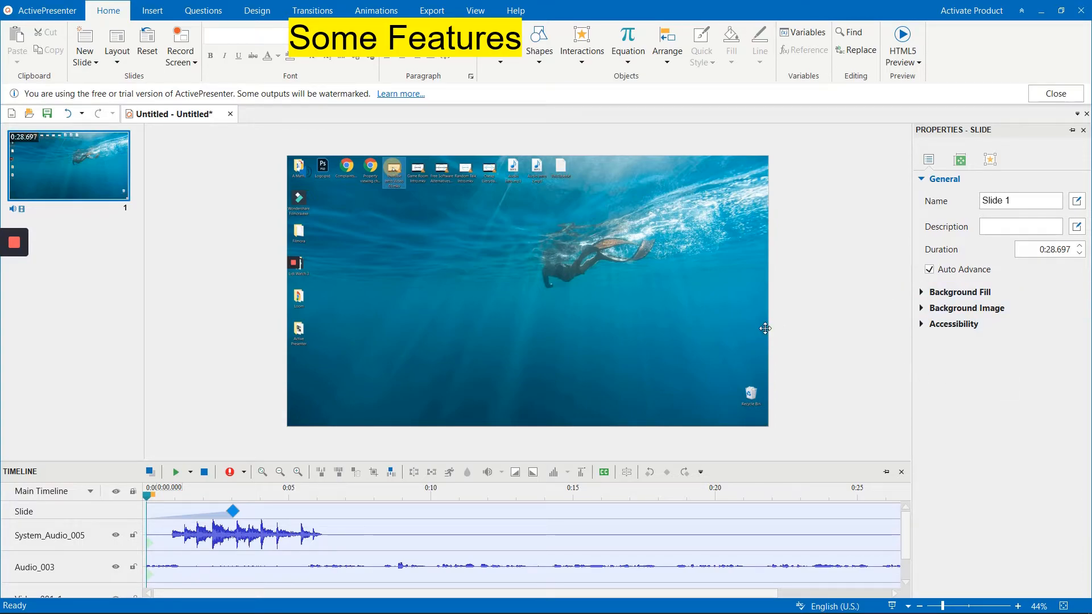
pyautogui.moveTo(119, 251)
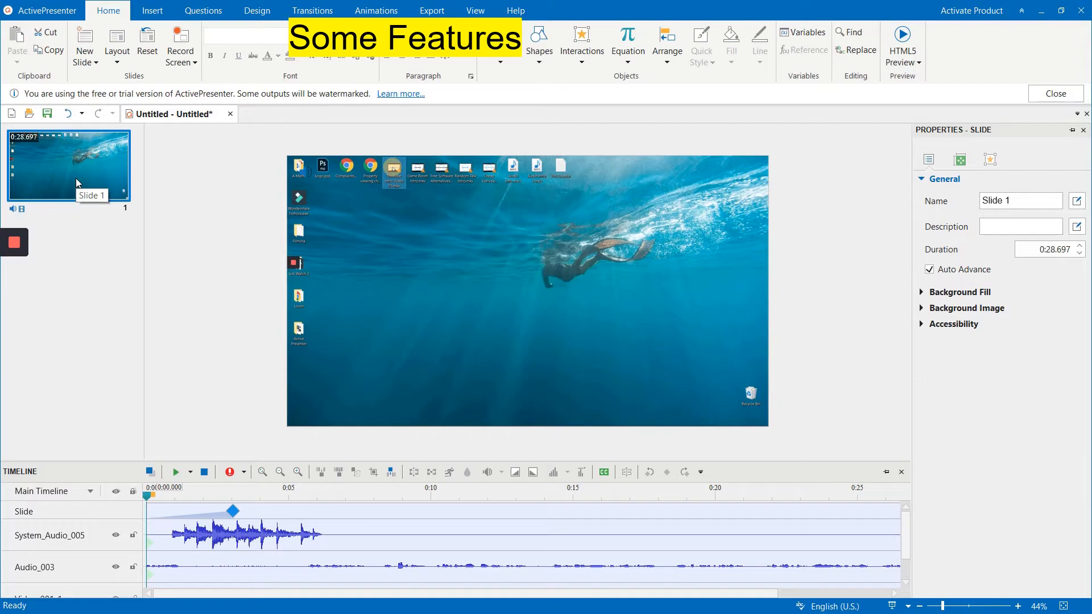
pyautogui.moveTo(181, 42)
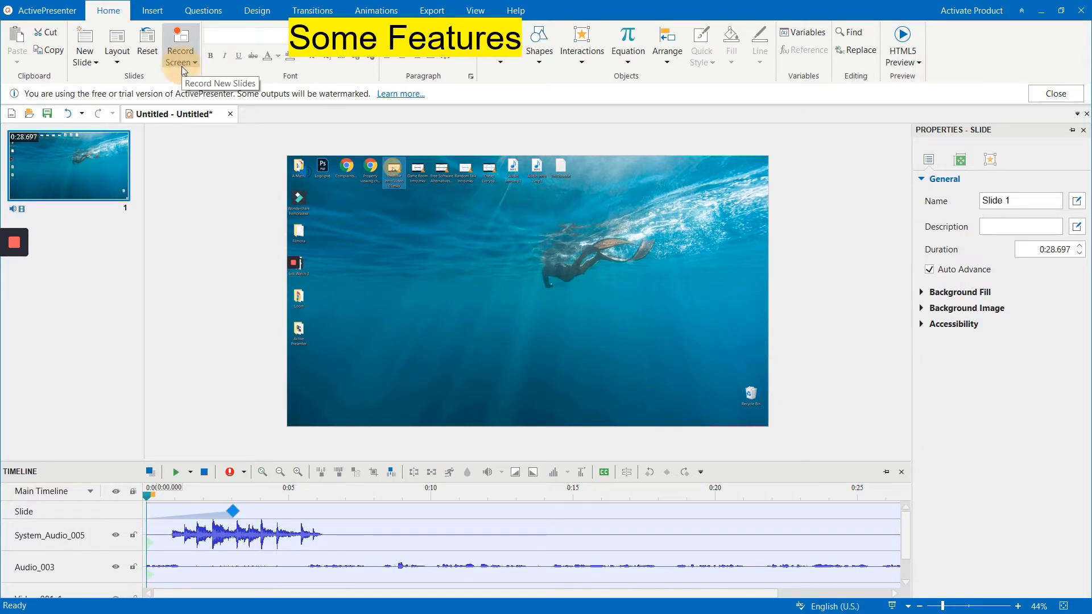
# - Start a new Record Screen capture of the desktop as additional slides
pyautogui.click(179, 46)
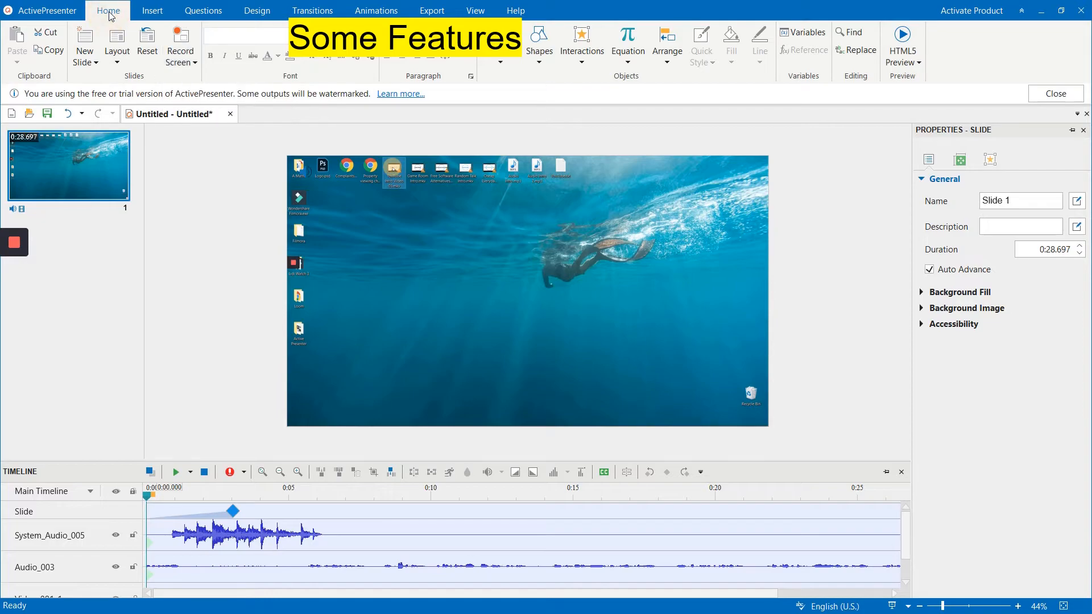
pyautogui.moveTo(179, 41)
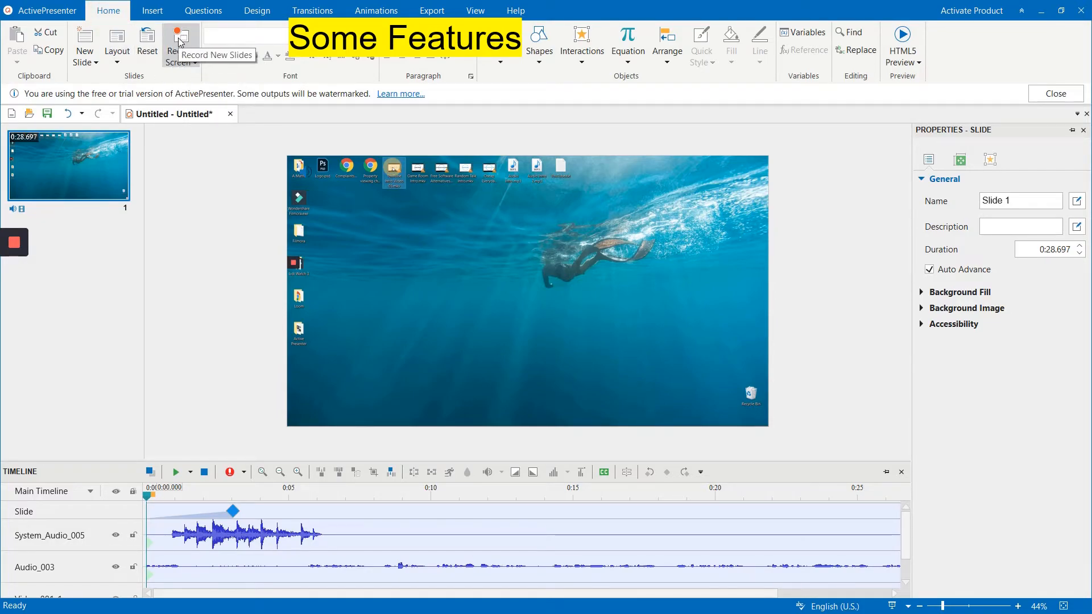
pyautogui.click(179, 42)
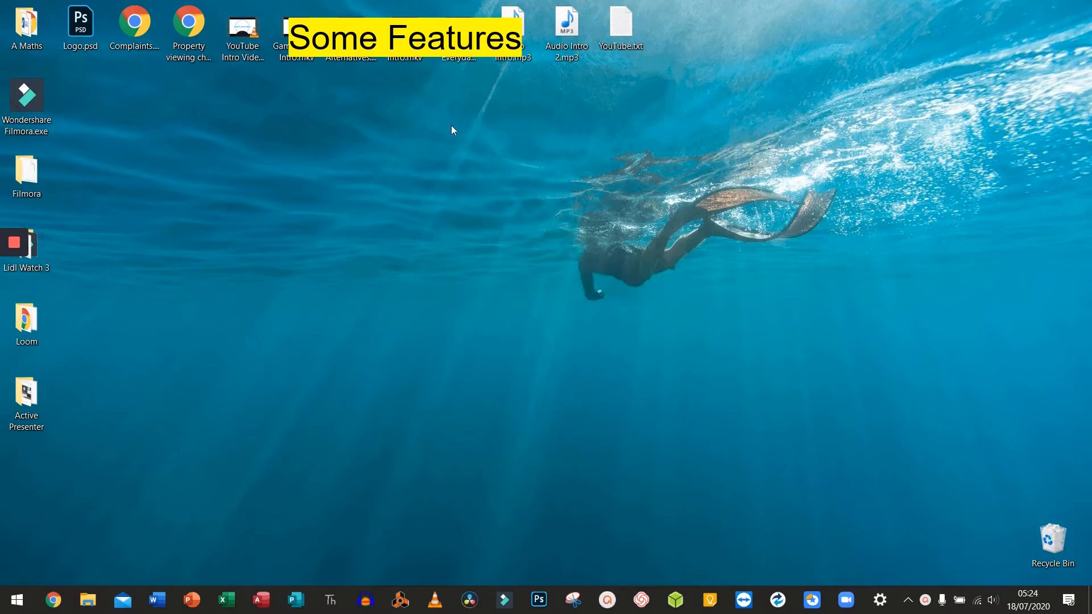
pyautogui.moveTo(578, 246)
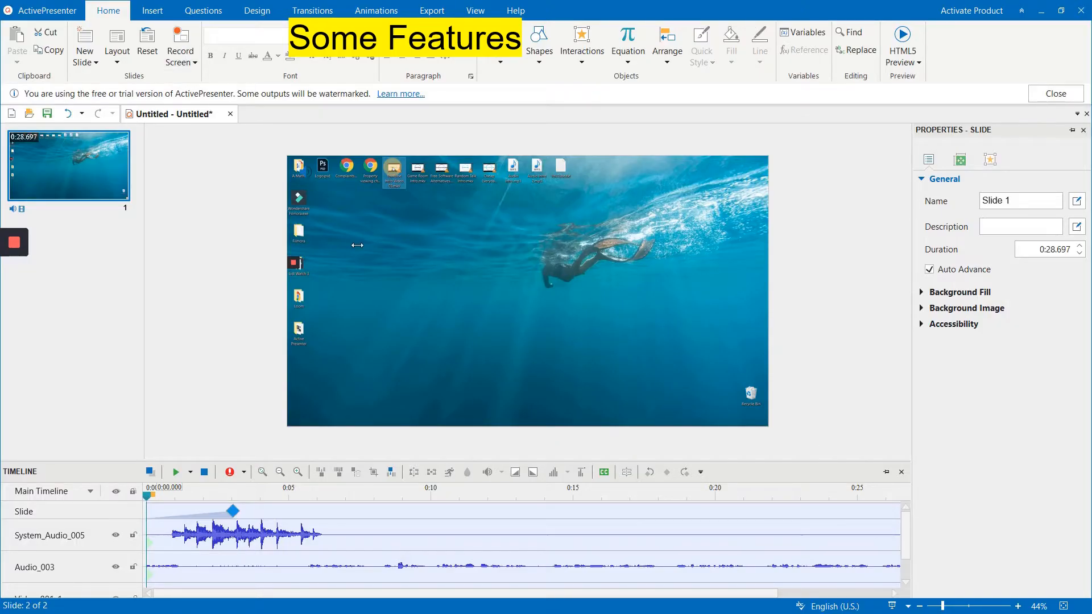
pyautogui.click(68, 259)
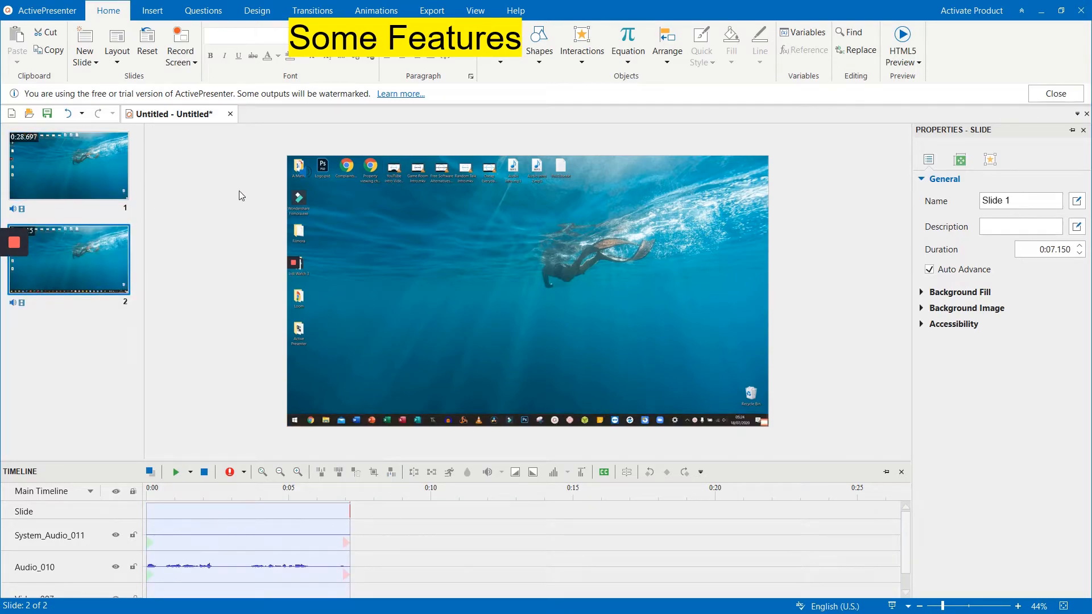
pyautogui.moveTo(216, 282)
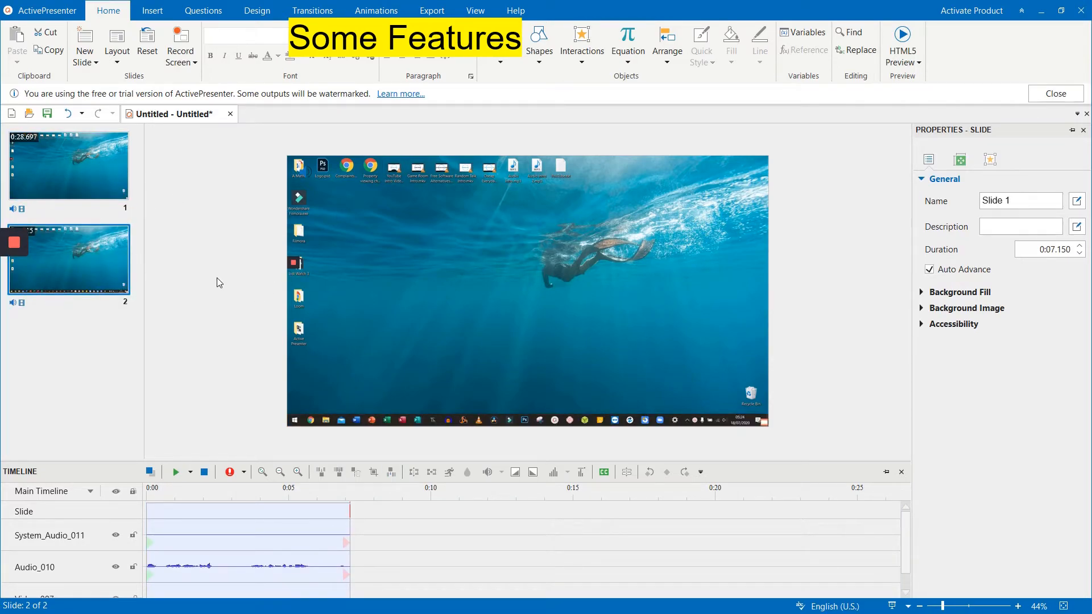
pyautogui.click(68, 165)
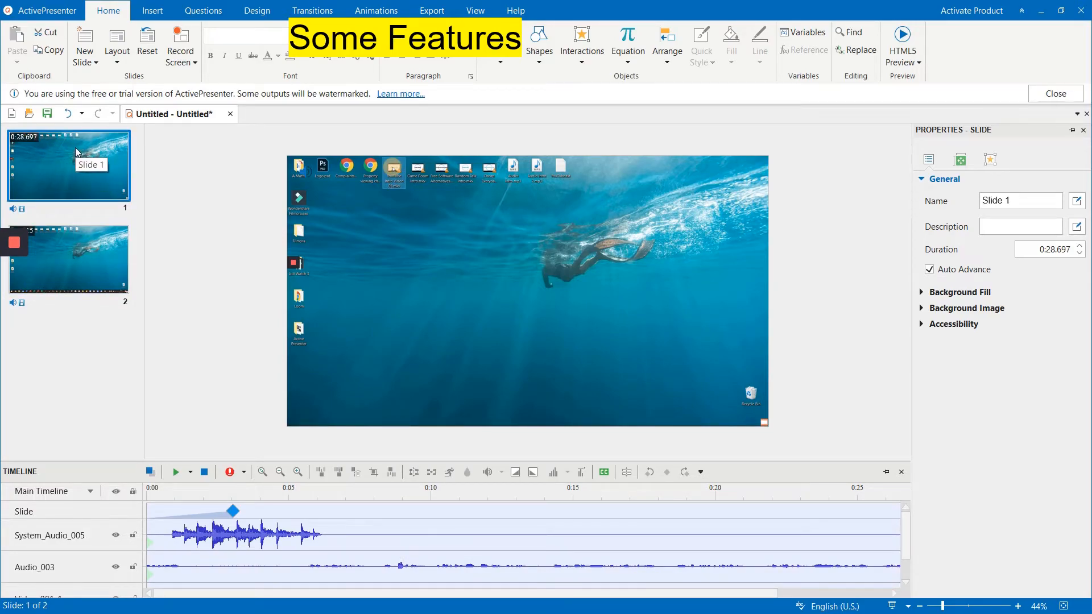
pyautogui.click(68, 259)
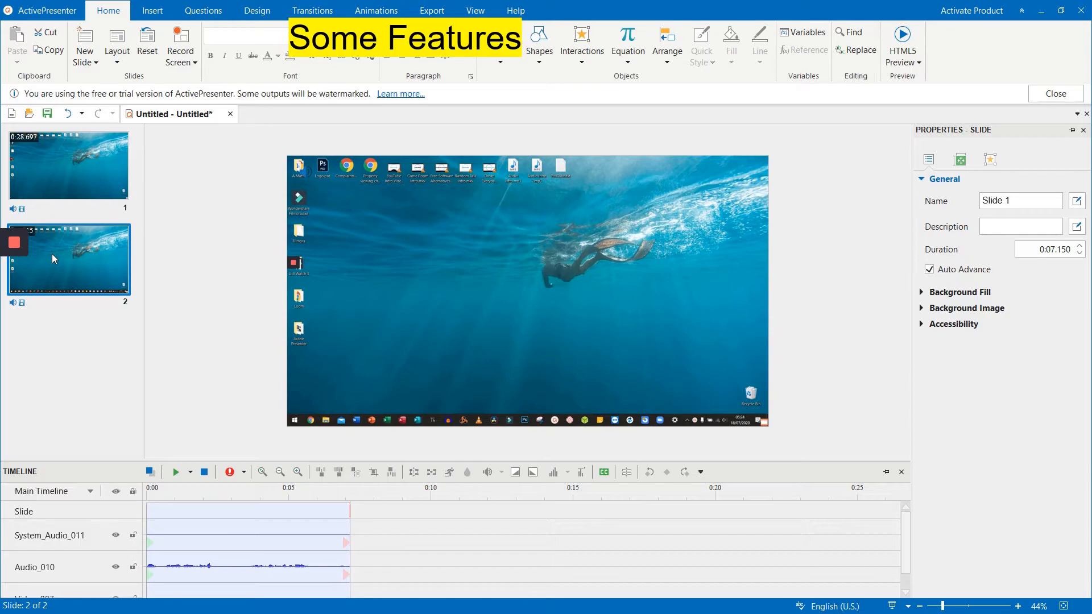
pyautogui.click(68, 165)
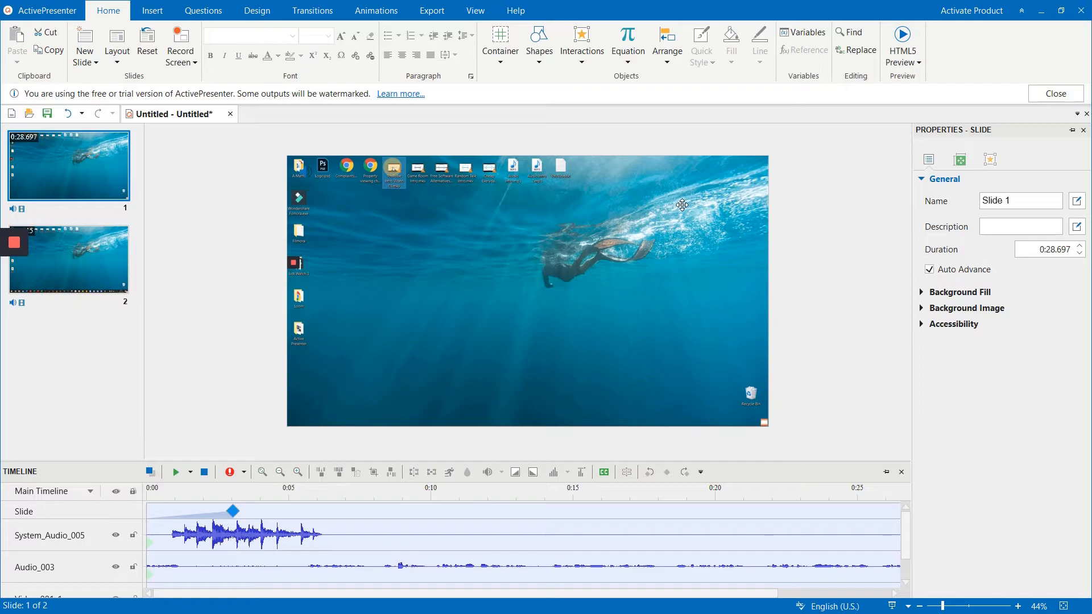
pyautogui.moveTo(365, 301)
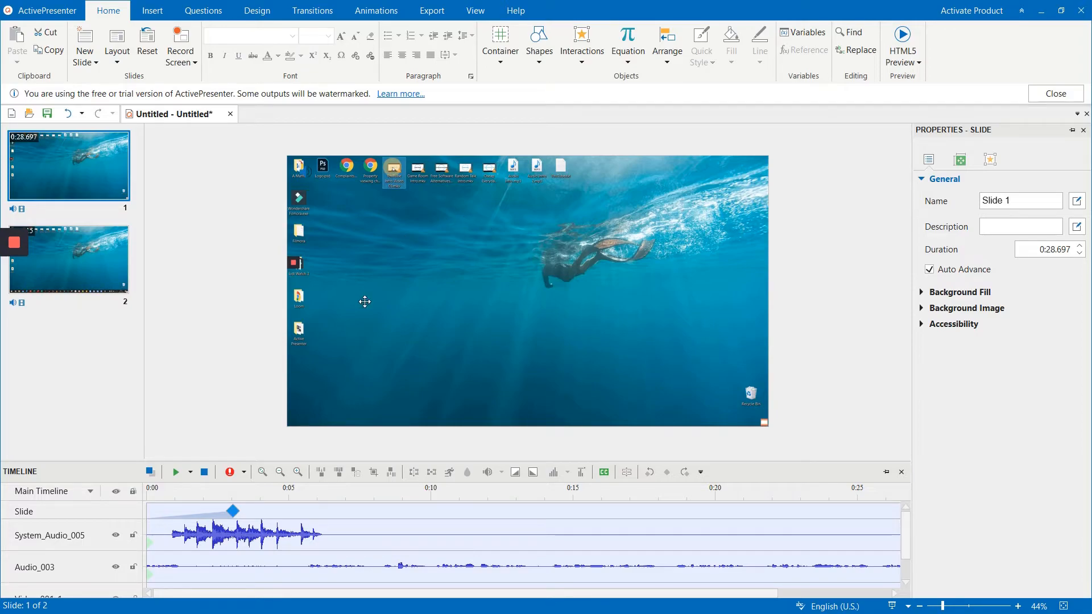
pyautogui.moveTo(173, 252)
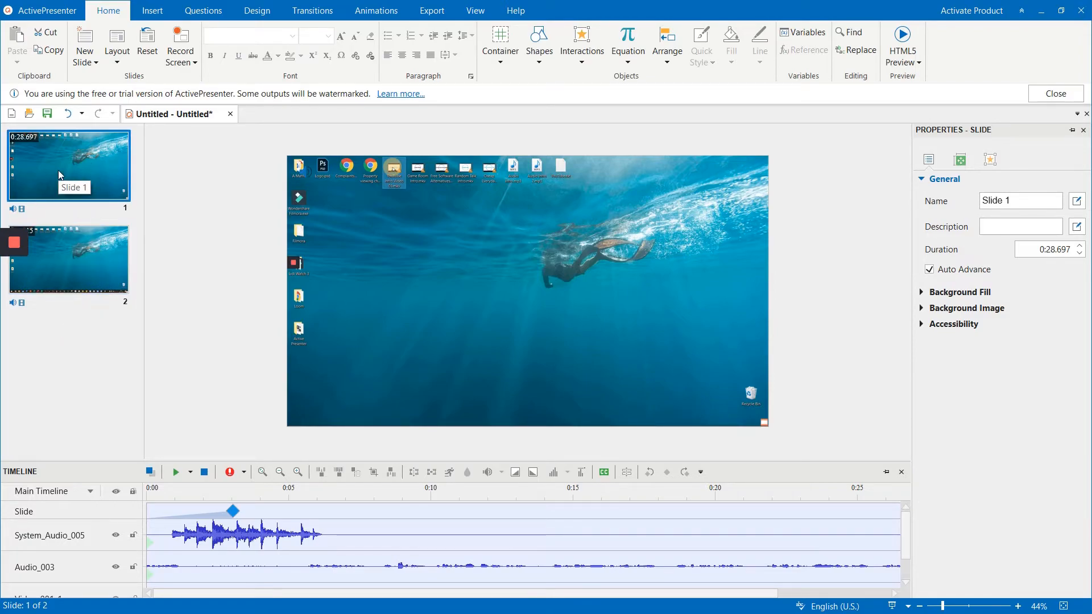
pyautogui.moveTo(92, 112)
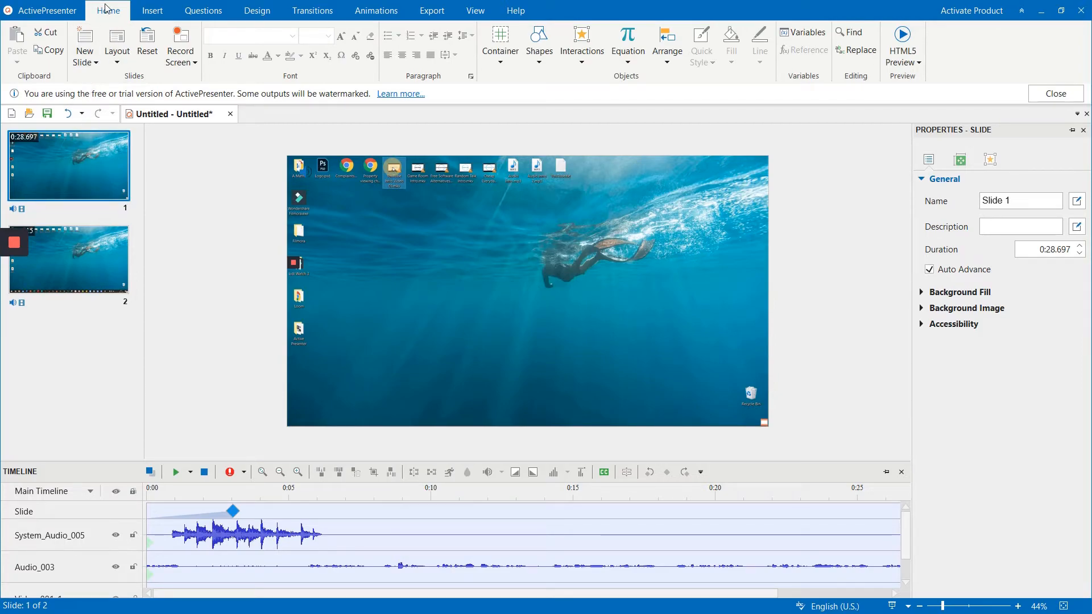
# - Insert a blank slide and move it to the front of the slide list
pyautogui.click(83, 44)
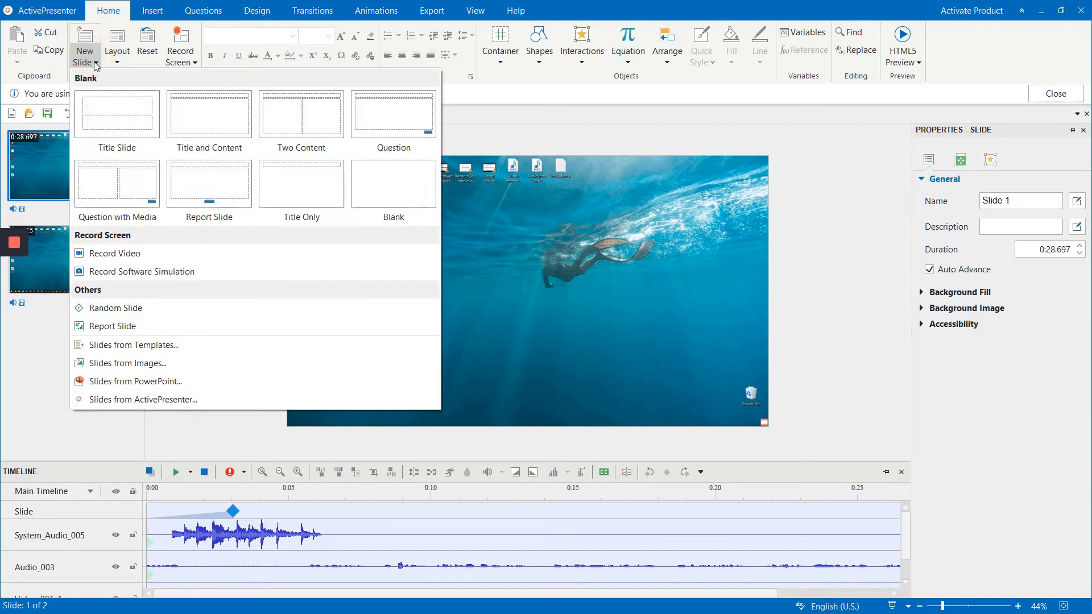
pyautogui.click(392, 183)
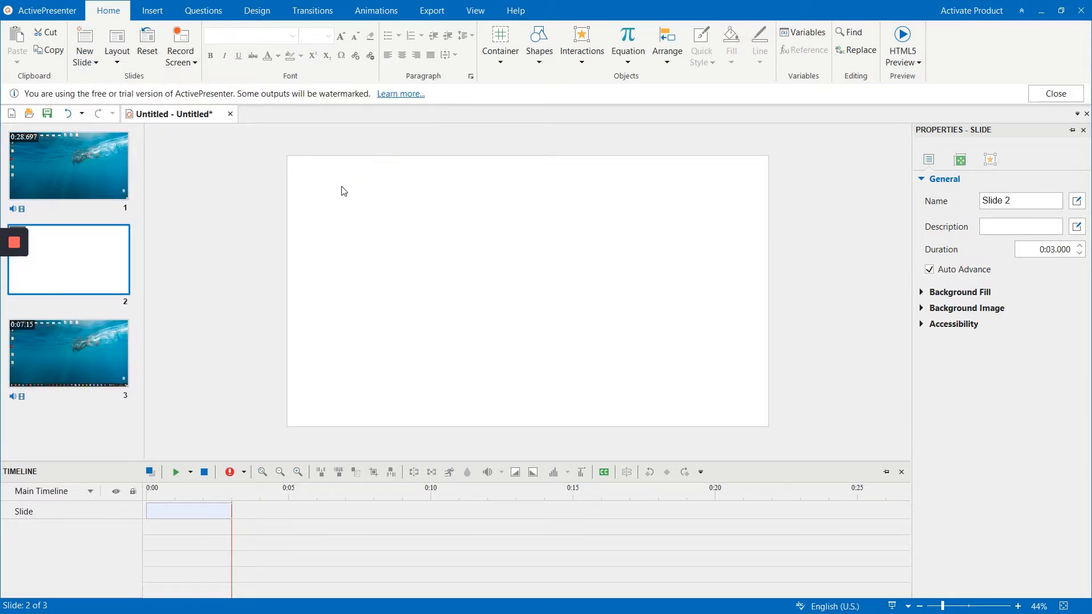
pyautogui.moveTo(55, 163)
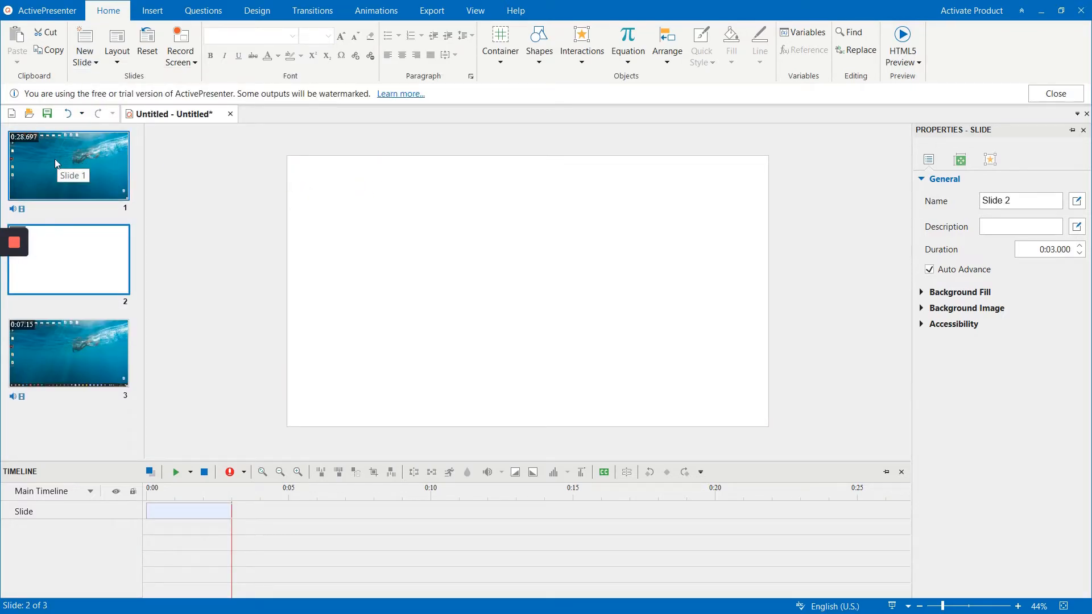
pyautogui.click(68, 165)
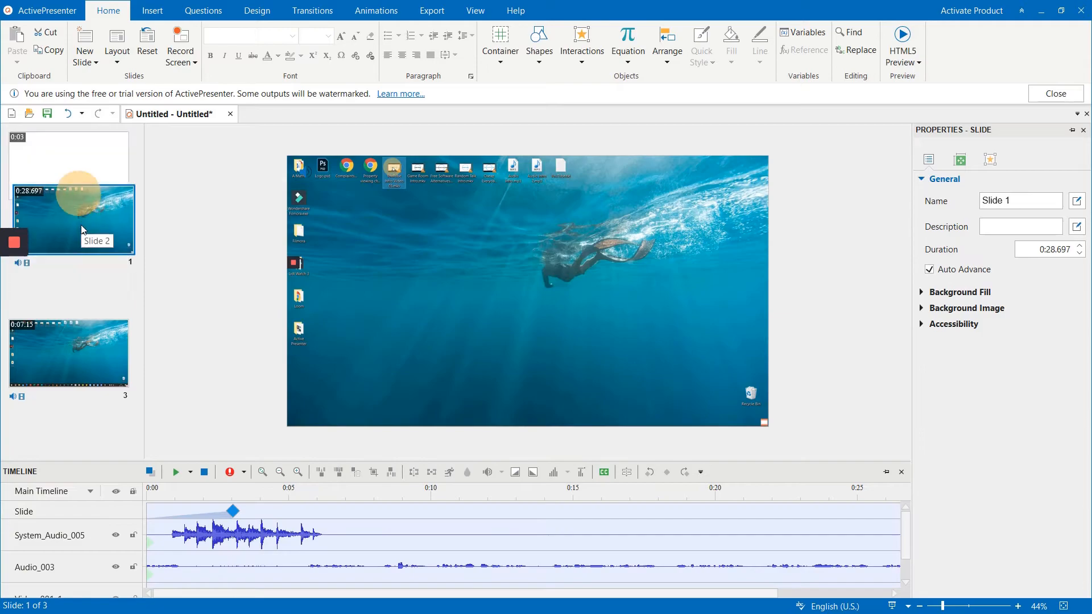
pyautogui.click(67, 165)
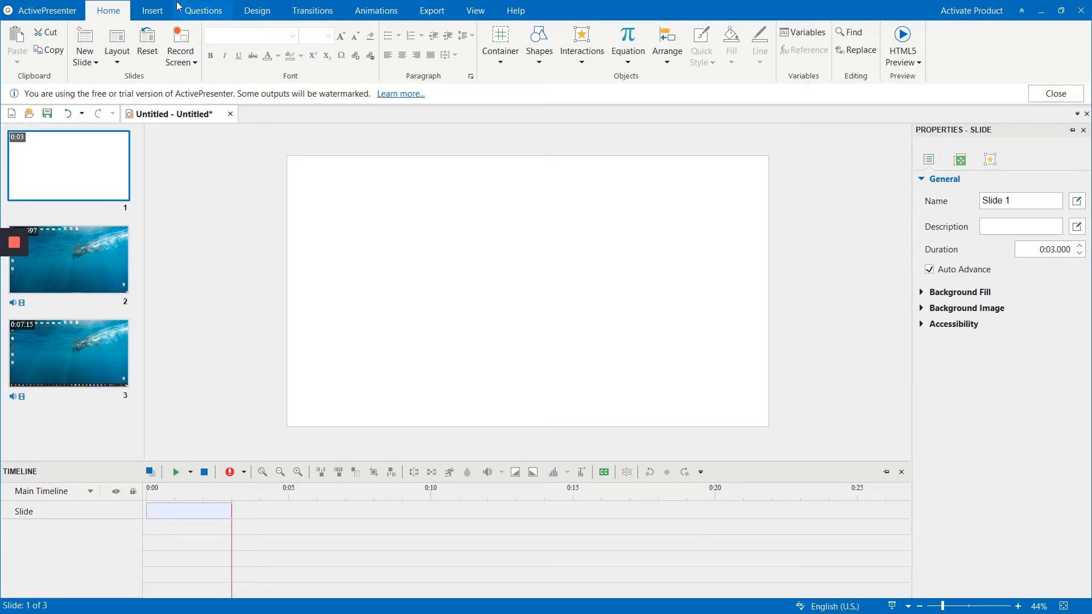
# - Insert YouTube Intro Video 03.mkv from the Desktop onto the blank first slide
pyautogui.click(151, 11)
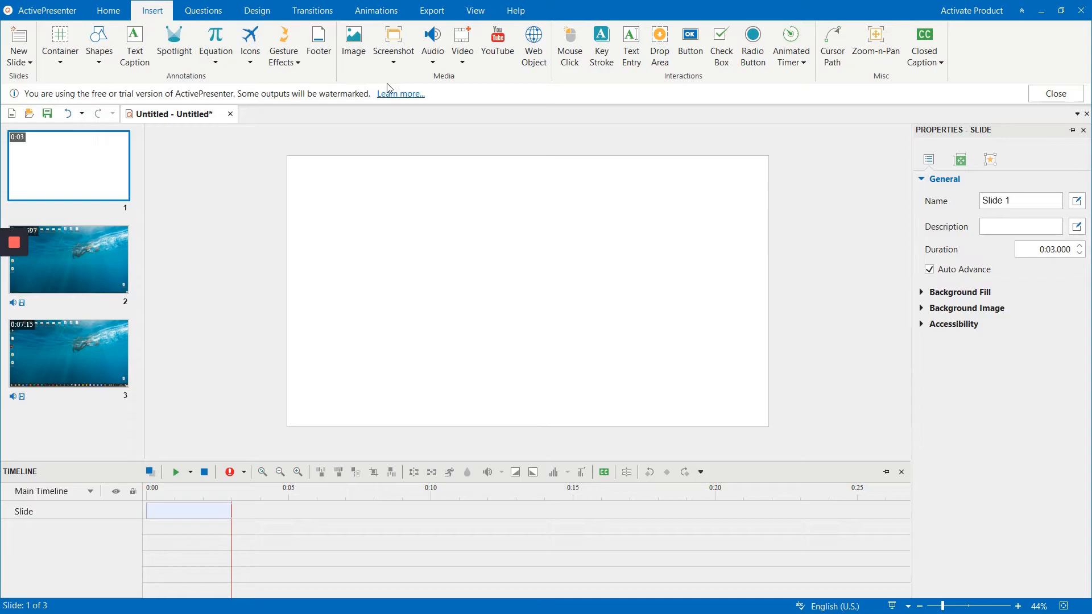
pyautogui.click(463, 46)
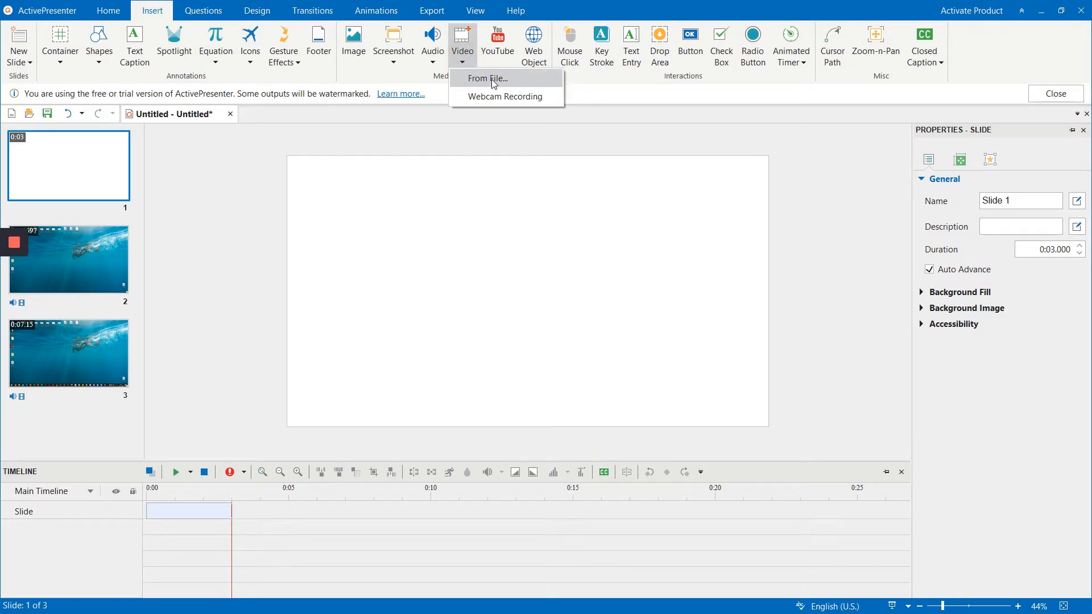
pyautogui.click(486, 78)
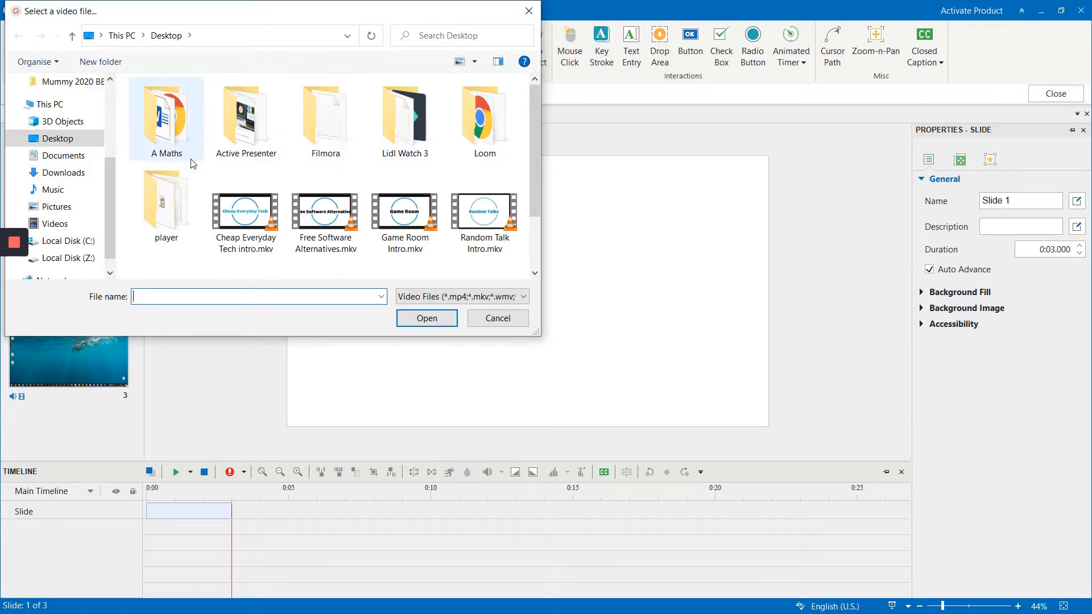
pyautogui.click(324, 209)
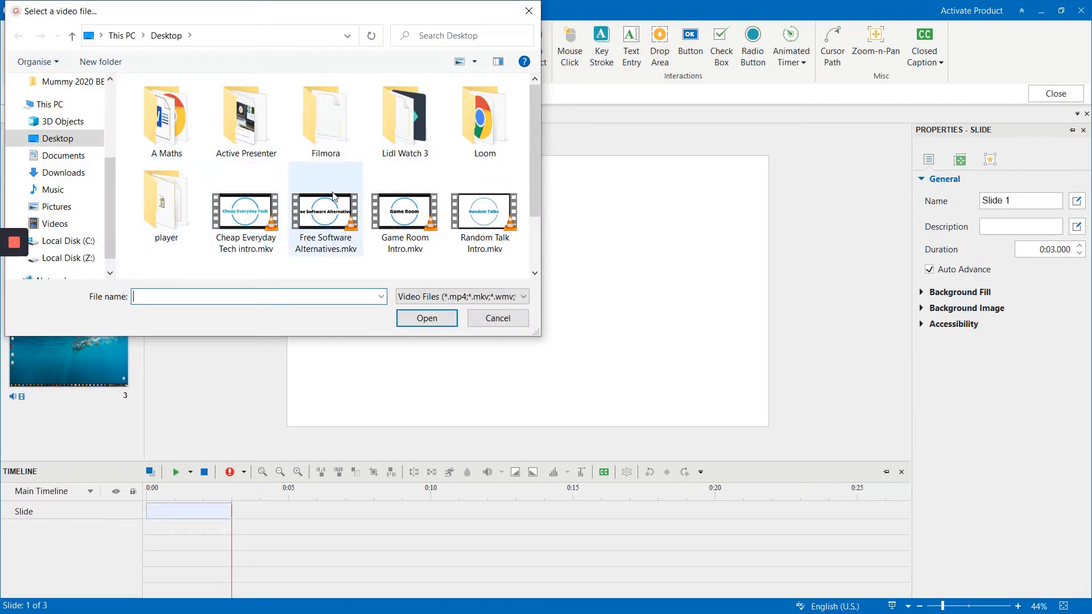
pyautogui.click(484, 206)
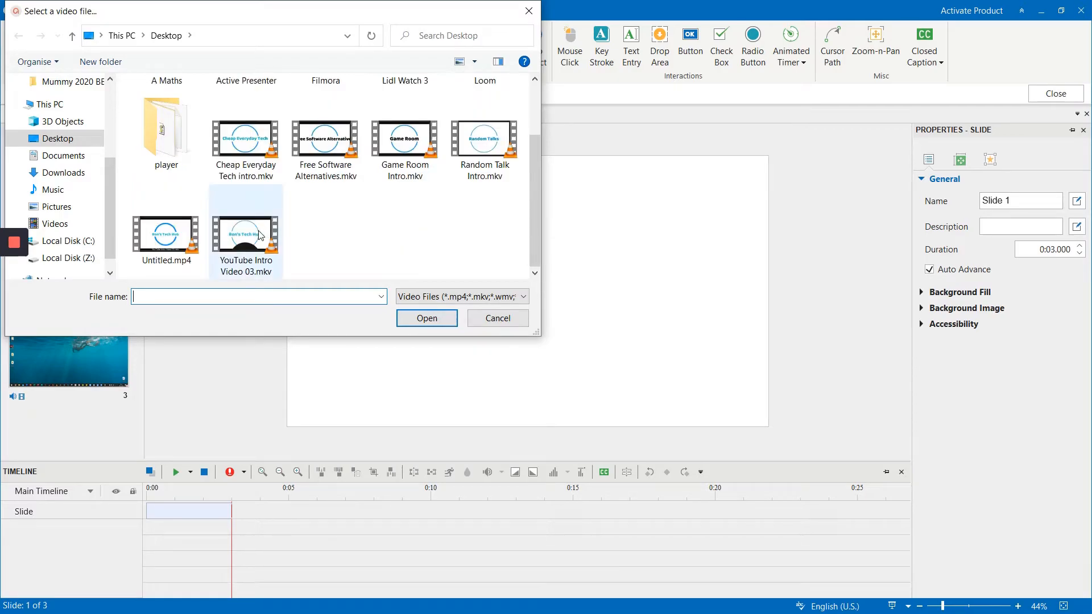
pyautogui.click(497, 319)
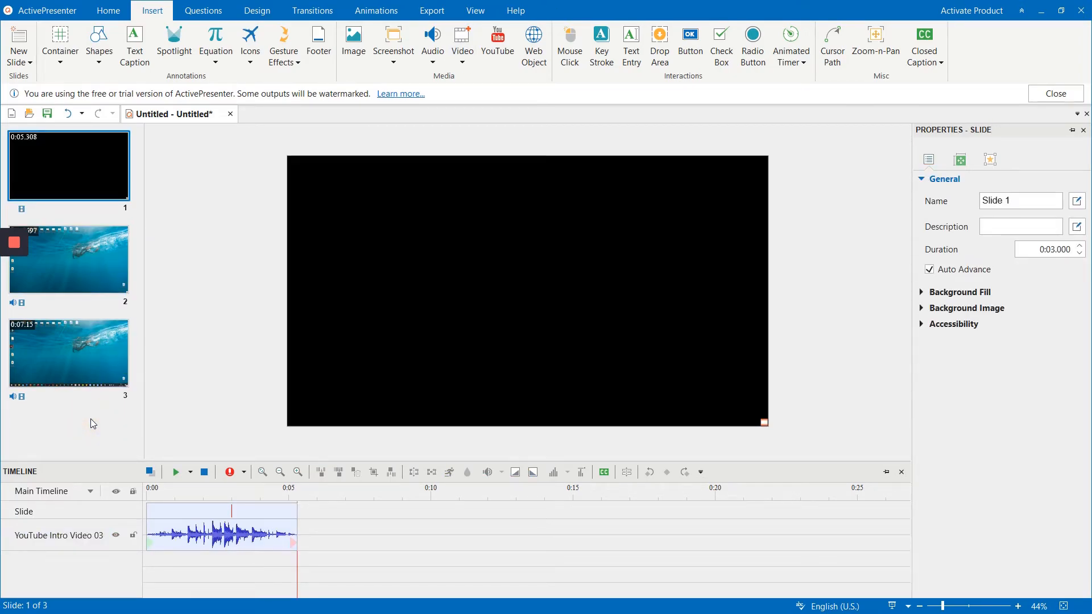
pyautogui.moveTo(105, 174)
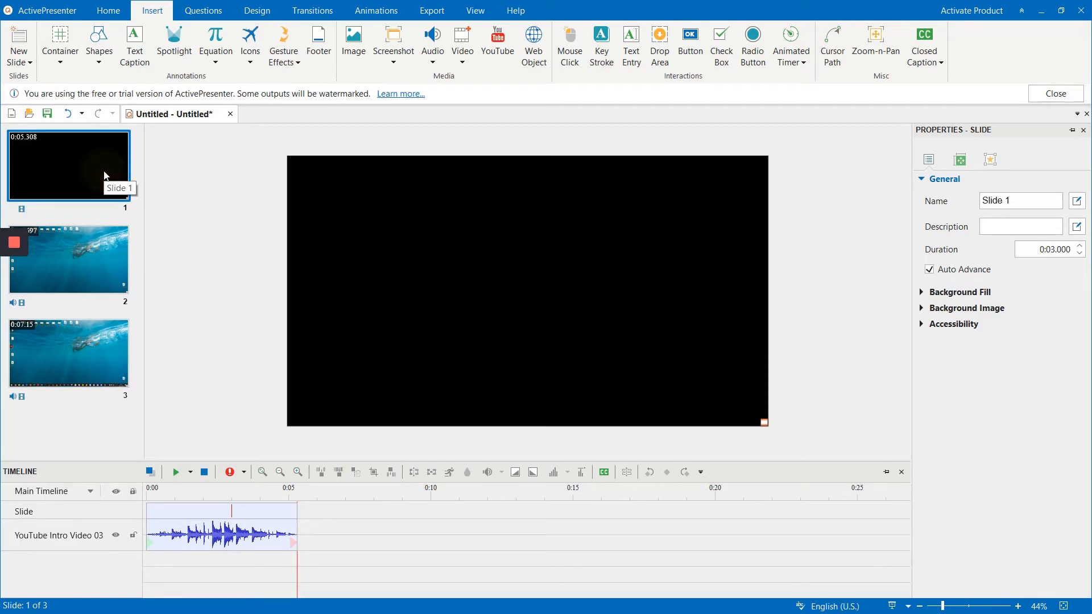
# - Bring up the context menu on slide 1 to copy the intro video slide
pyautogui.rightClick(68, 163)
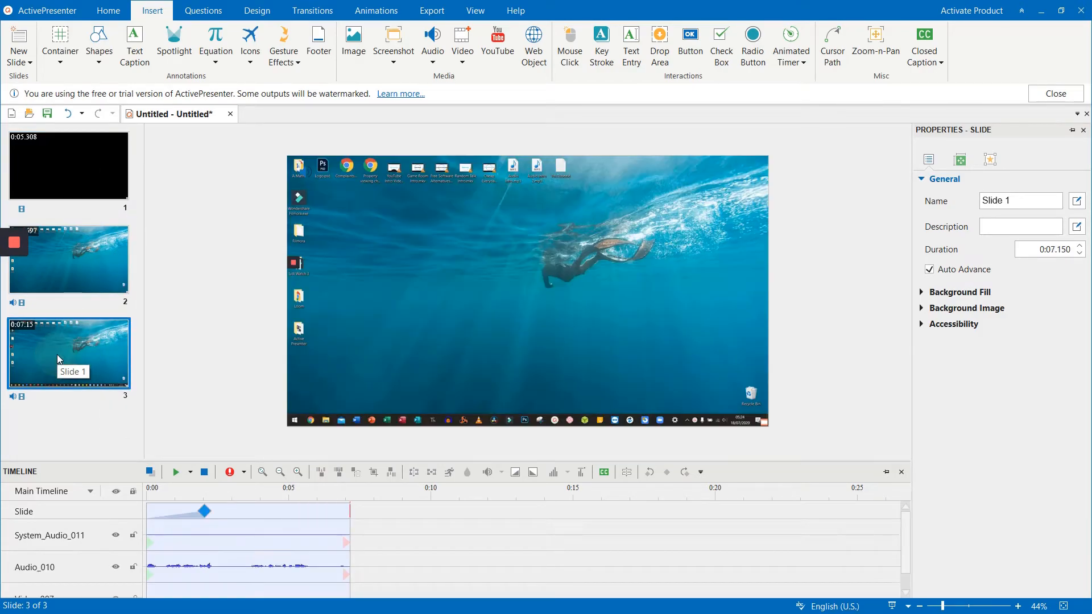
pyautogui.moveTo(65, 417)
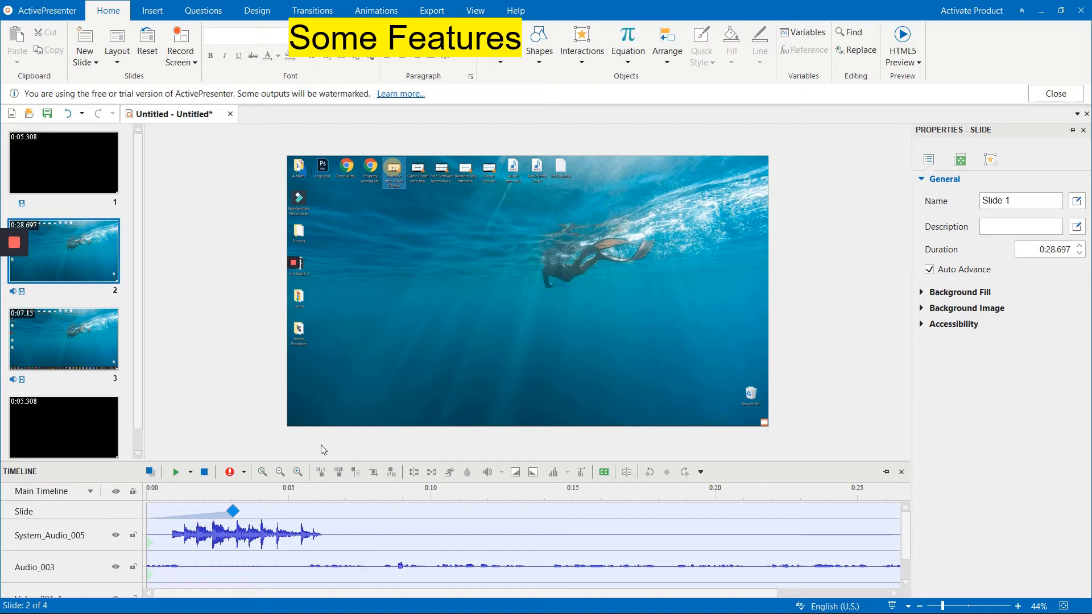
pyautogui.moveTo(330, 550)
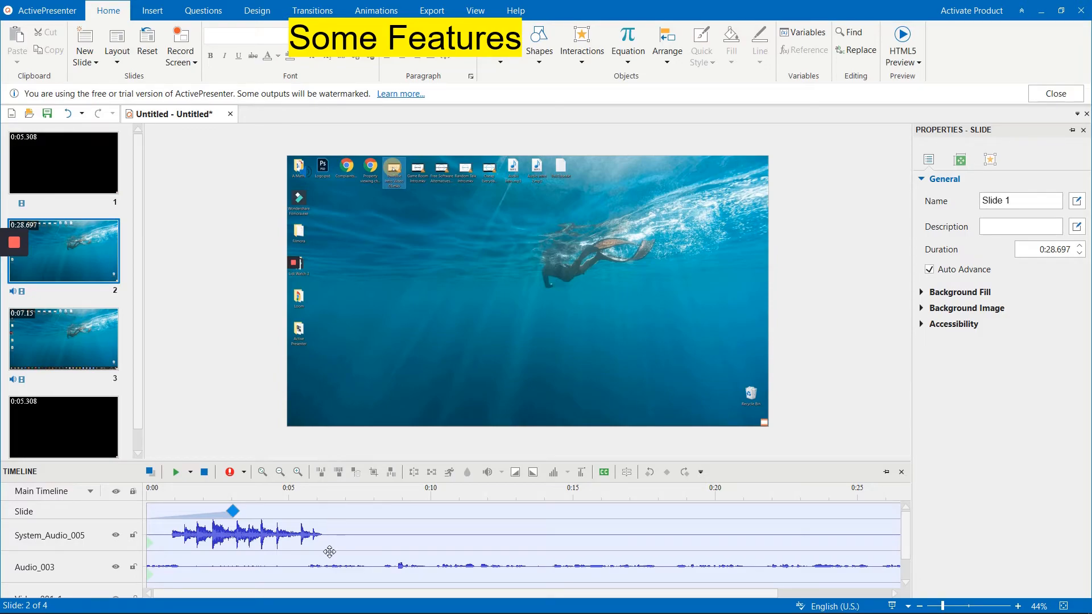
pyautogui.moveTo(322, 565)
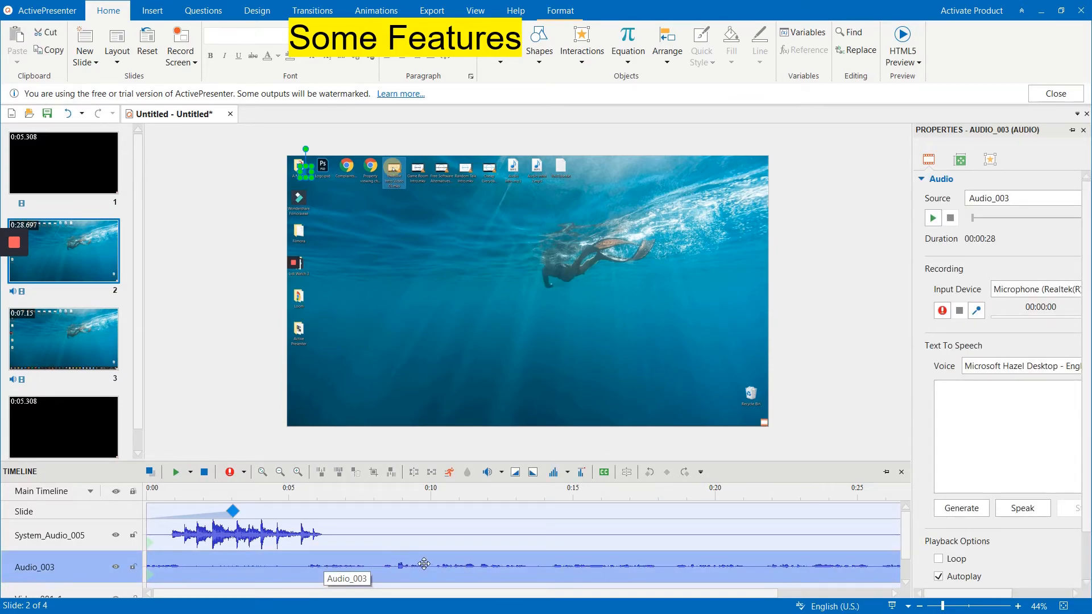
pyautogui.moveTo(494, 485)
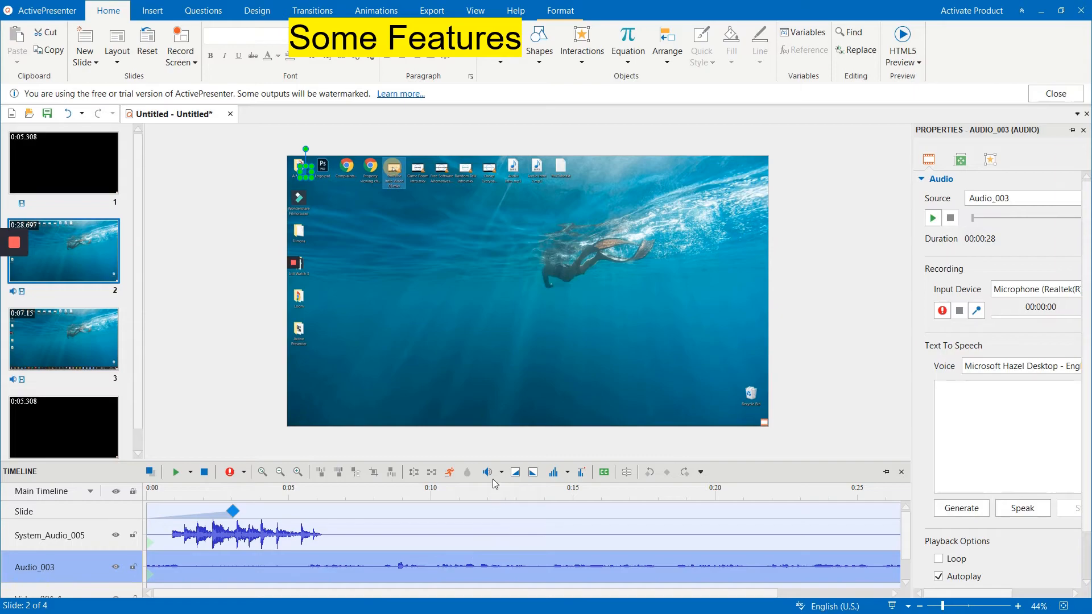
pyautogui.moveTo(488, 471)
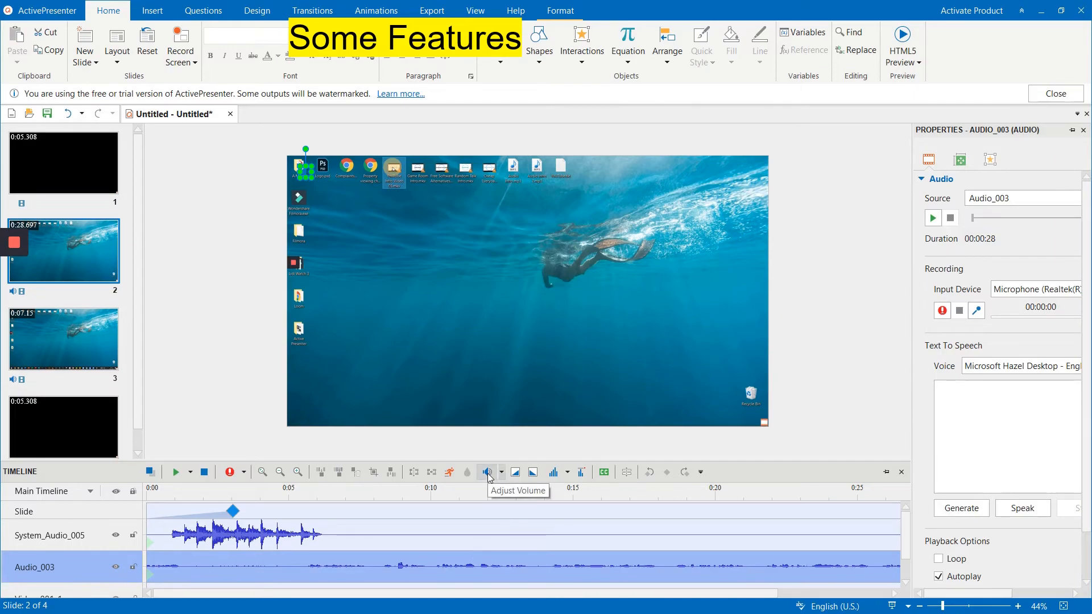
pyautogui.click(488, 472)
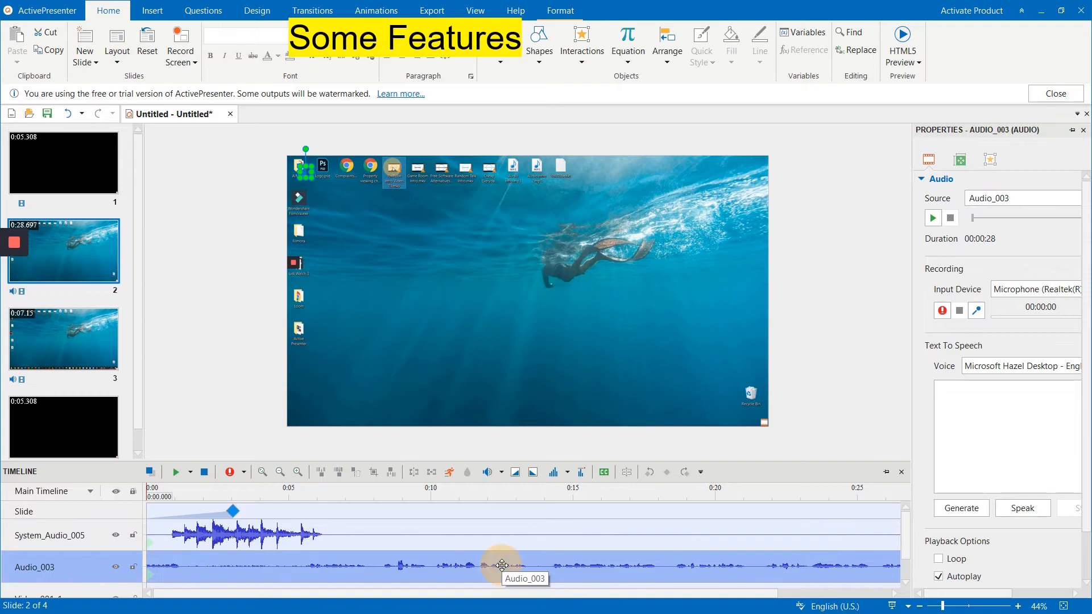
pyautogui.moveTo(396, 565)
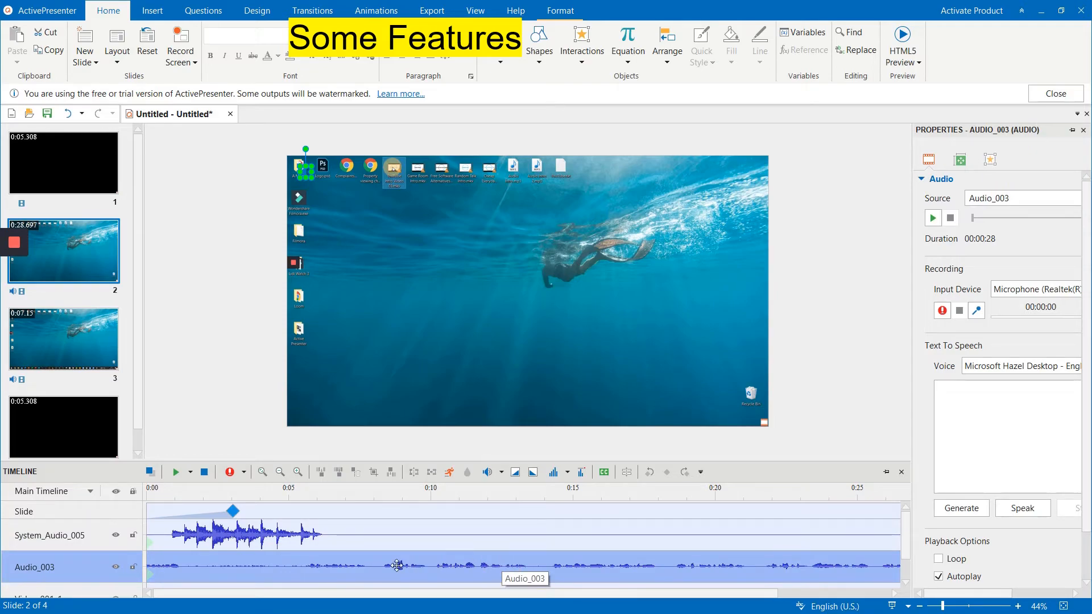
pyautogui.moveTo(514, 478)
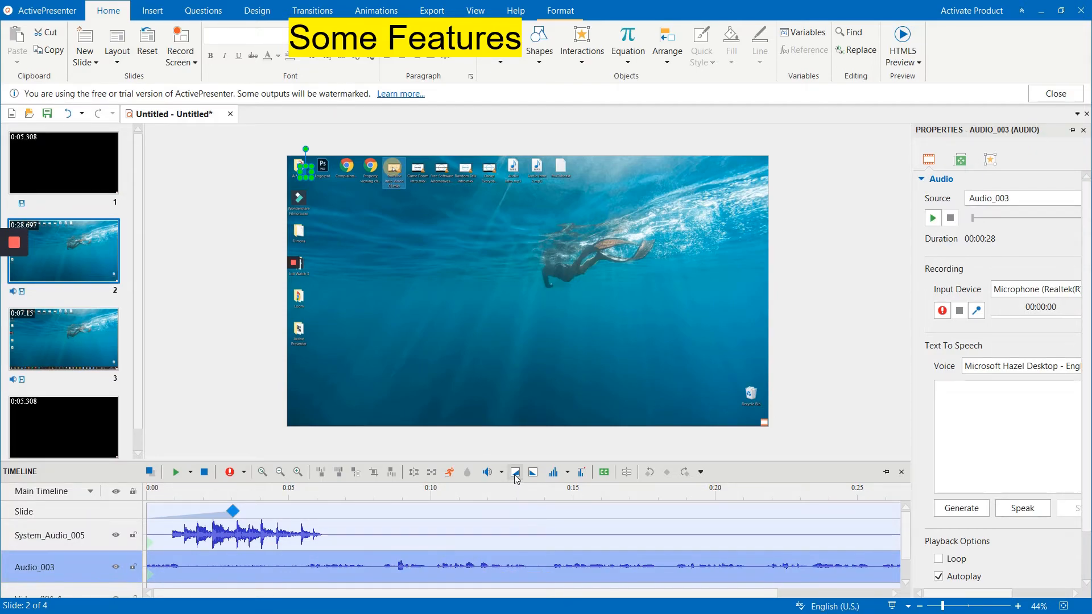
pyautogui.click(513, 472)
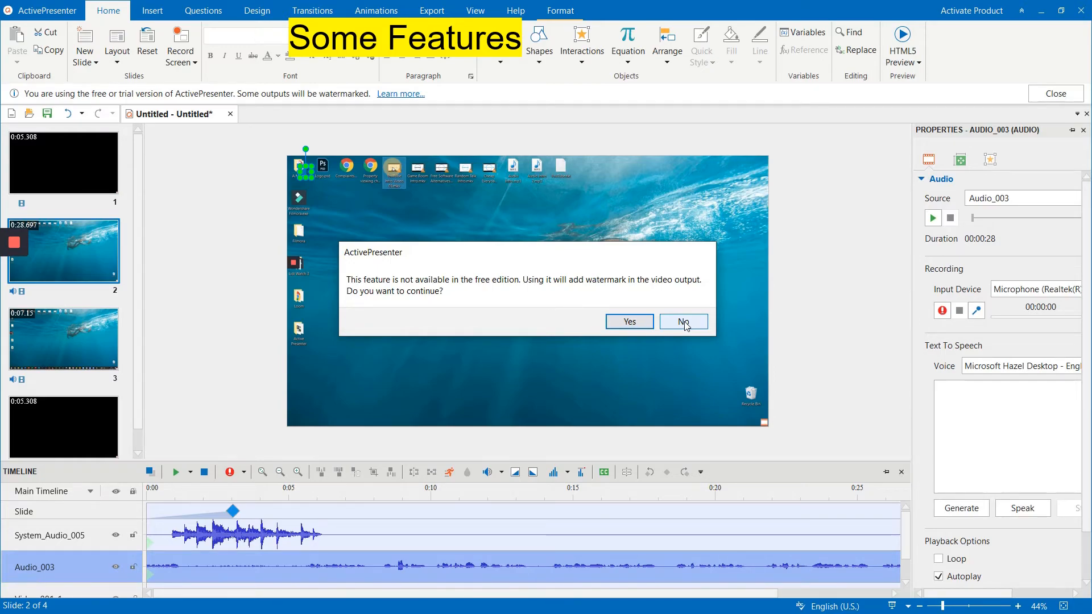
pyautogui.click(683, 321)
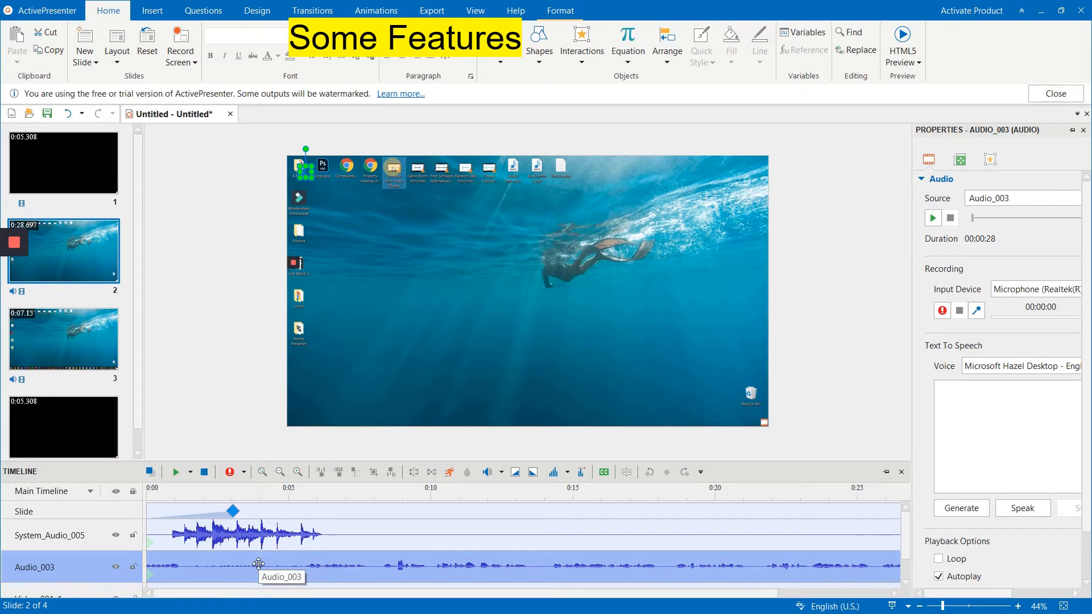
pyautogui.rightClick(258, 564)
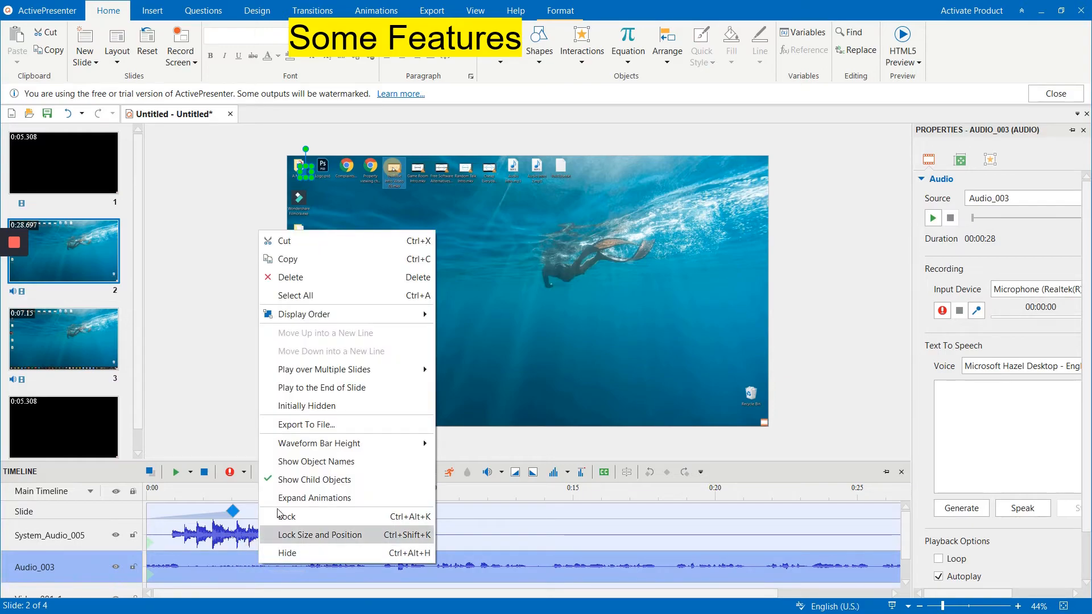
pyautogui.moveTo(203, 406)
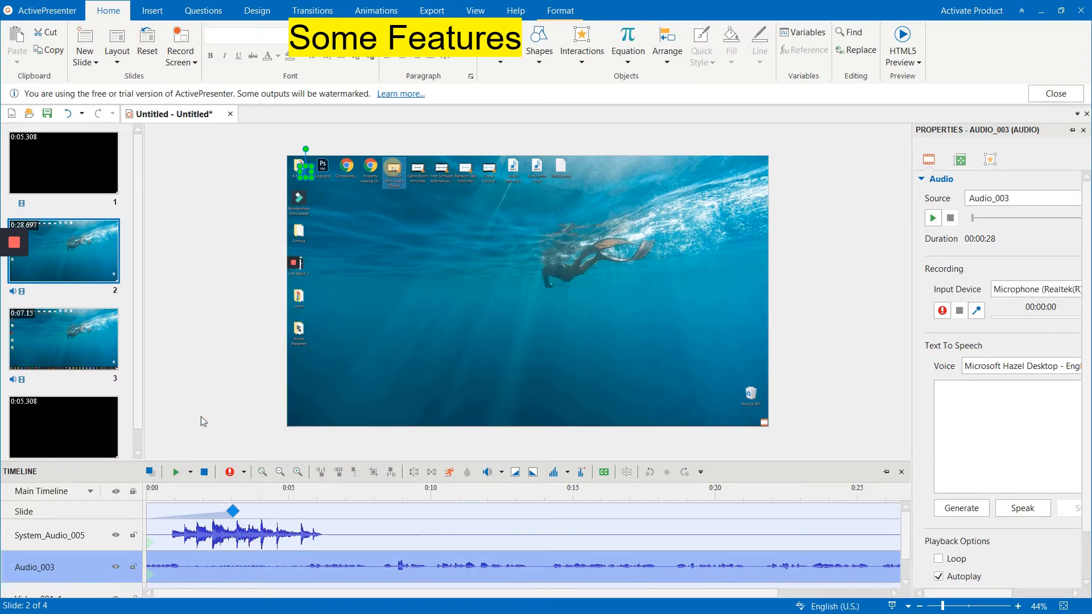
pyautogui.moveTo(253, 497)
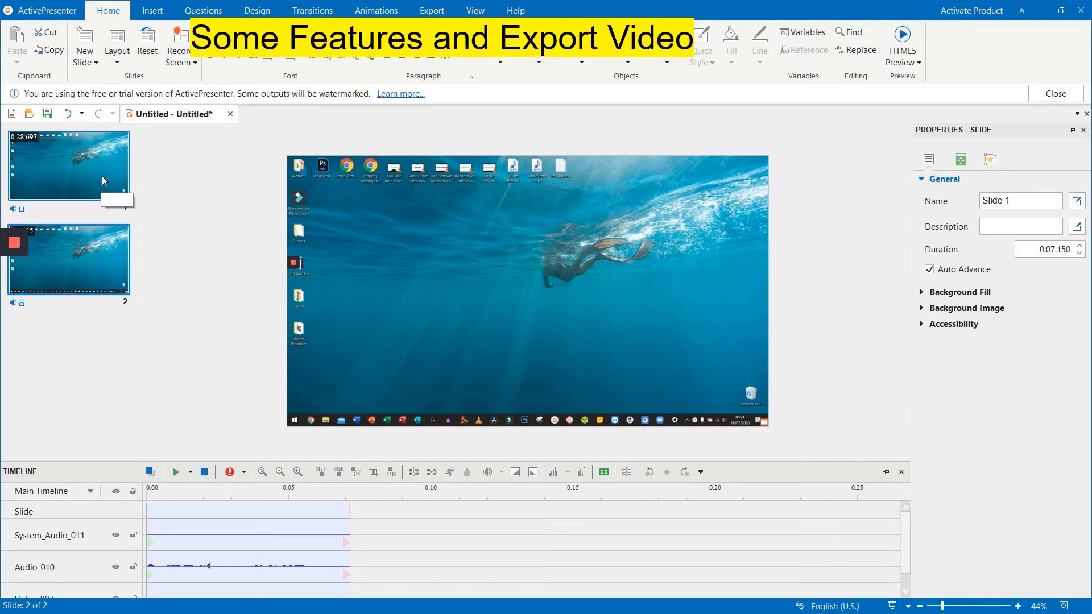
pyautogui.moveTo(82, 195)
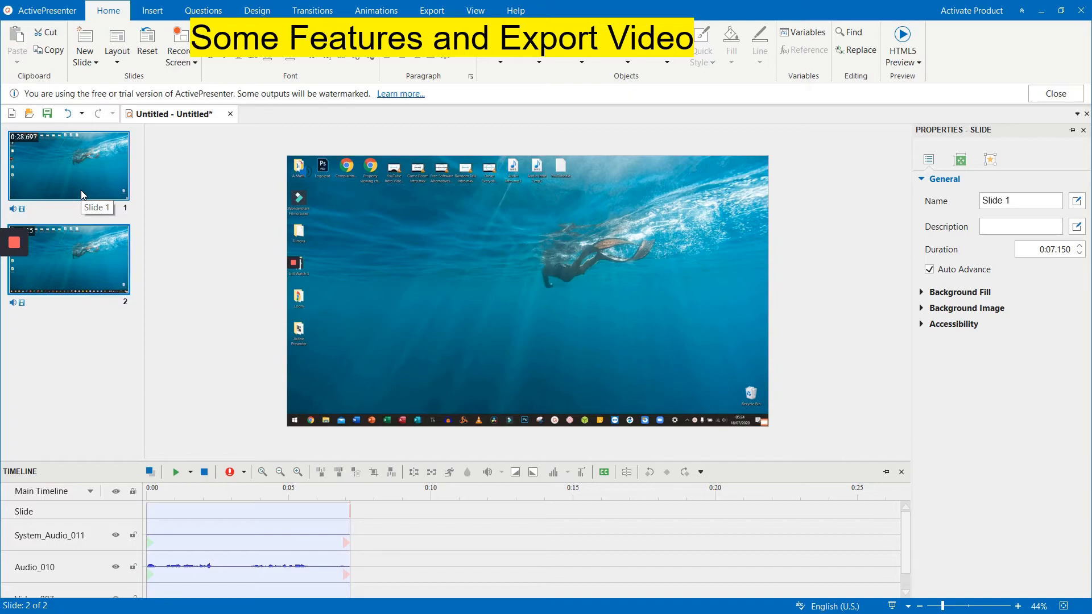
pyautogui.moveTo(80, 195)
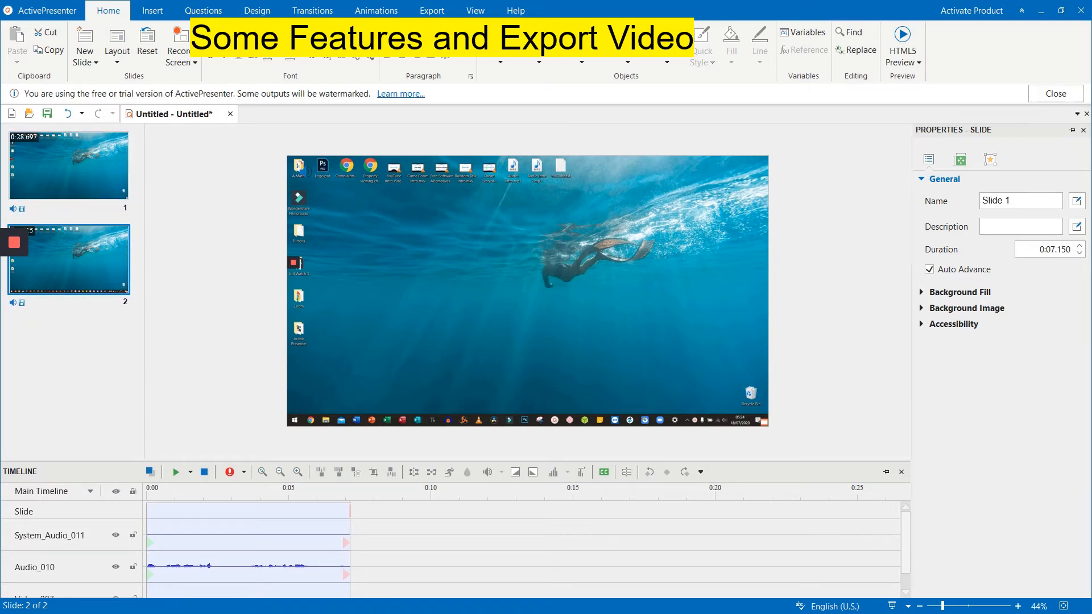
# - Lengthen the second slide's transition duration in the slide transition settings
pyautogui.click(68, 165)
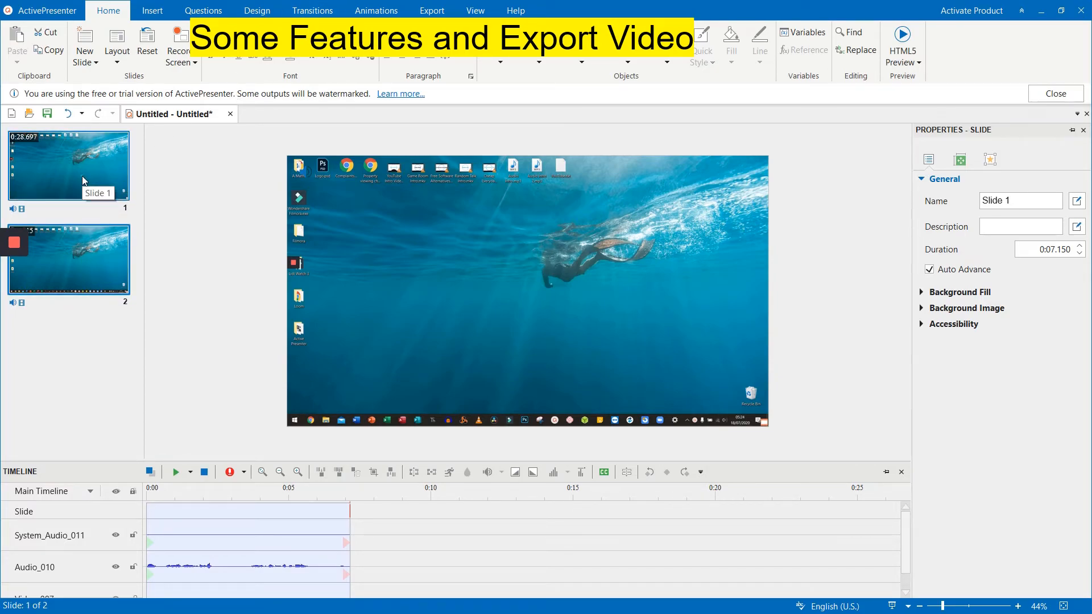
pyautogui.click(68, 260)
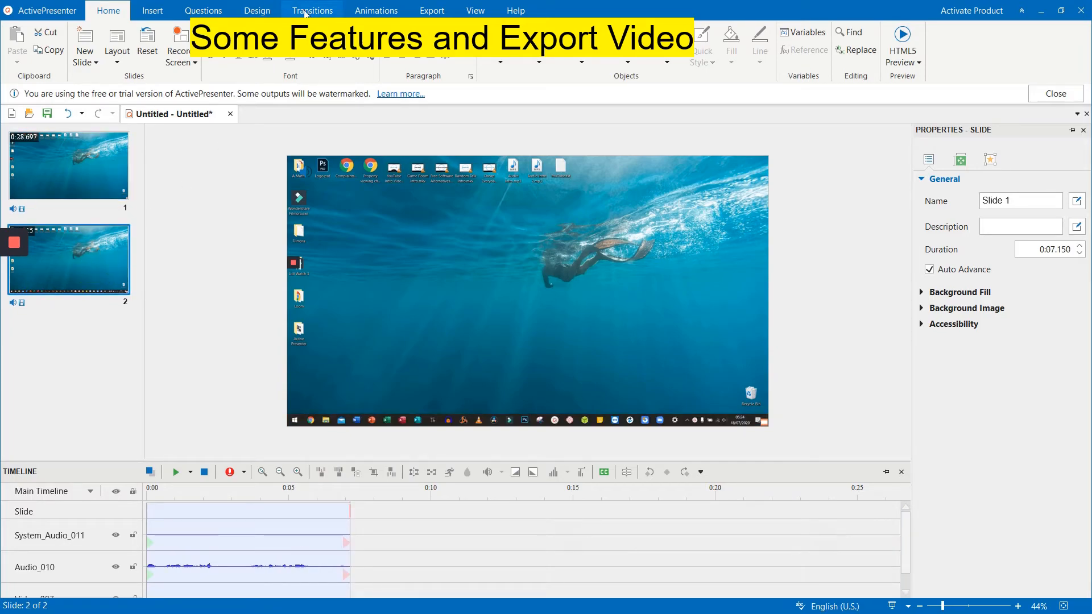
pyautogui.click(311, 10)
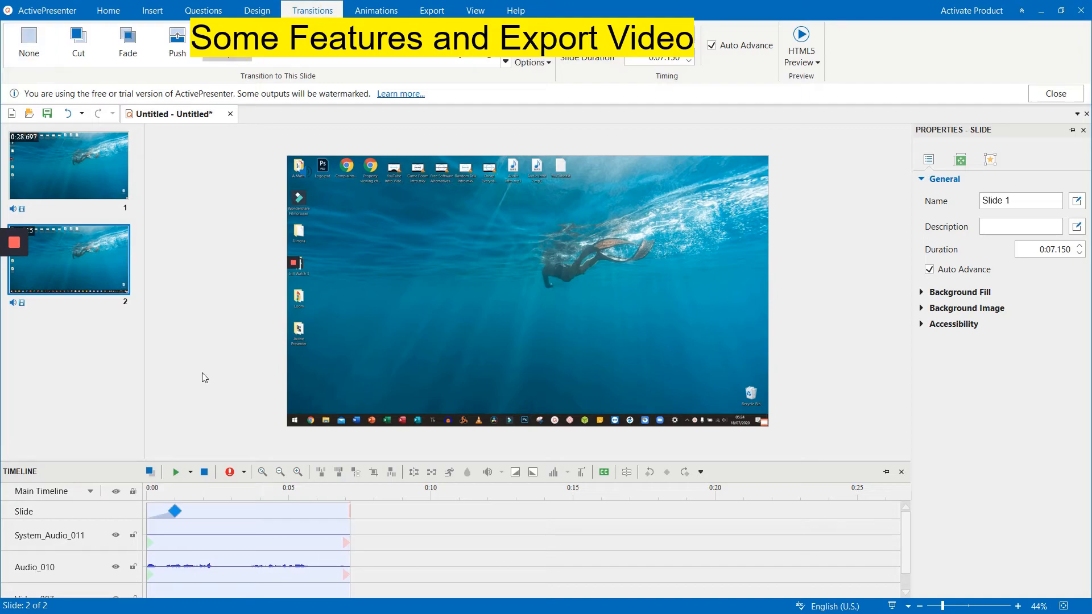
pyautogui.moveTo(175, 512)
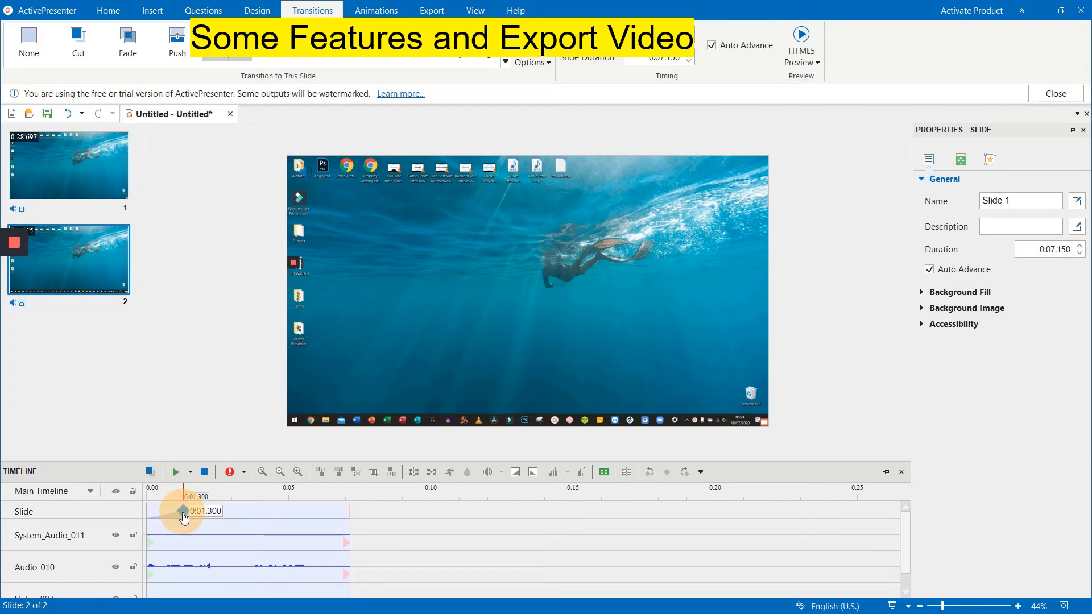
pyautogui.moveTo(183, 511); pyautogui.dragTo(202, 512)
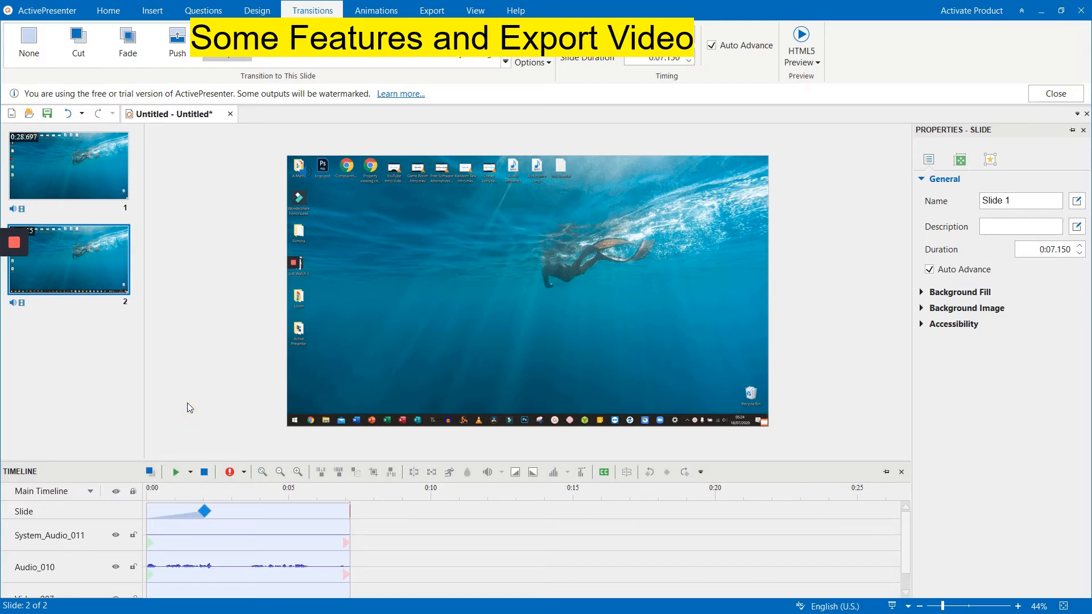
# - Play back the first slide's recording on the timeline, then show the Export choices
pyautogui.click(177, 472)
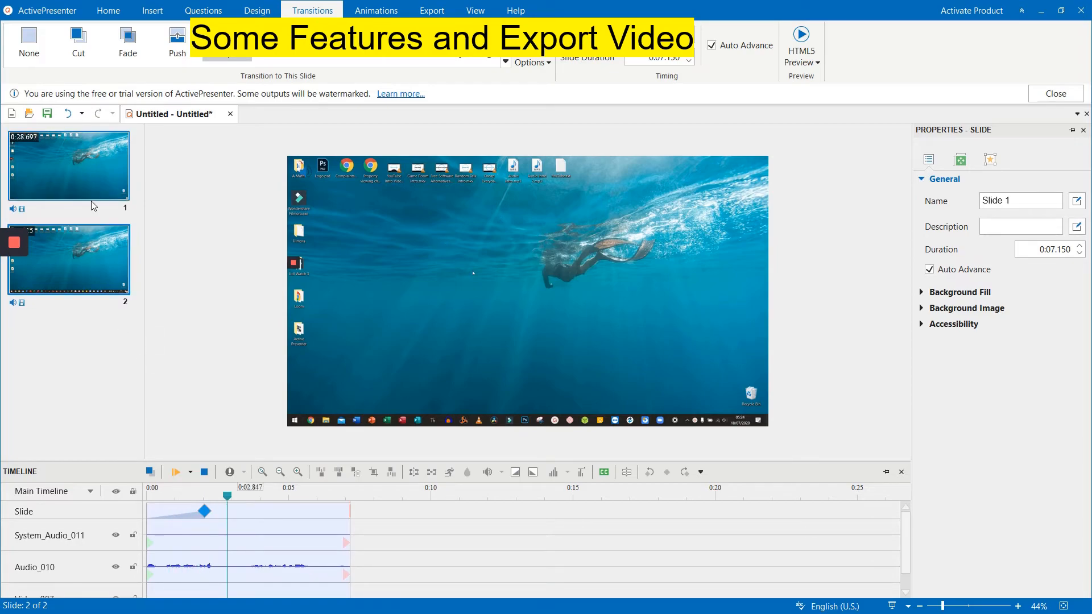
pyautogui.click(68, 165)
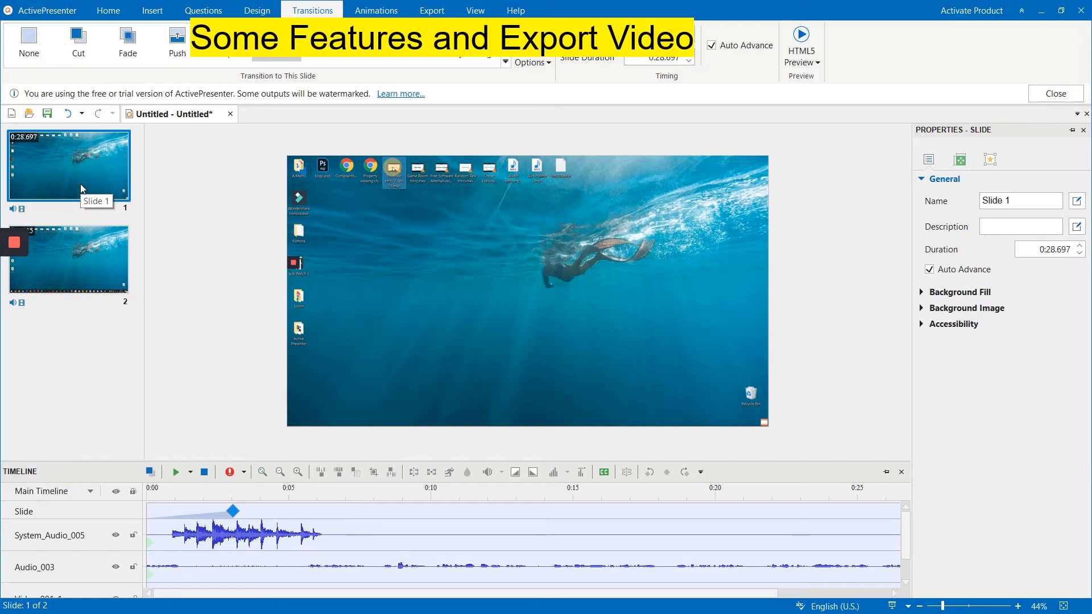
pyautogui.click(176, 472)
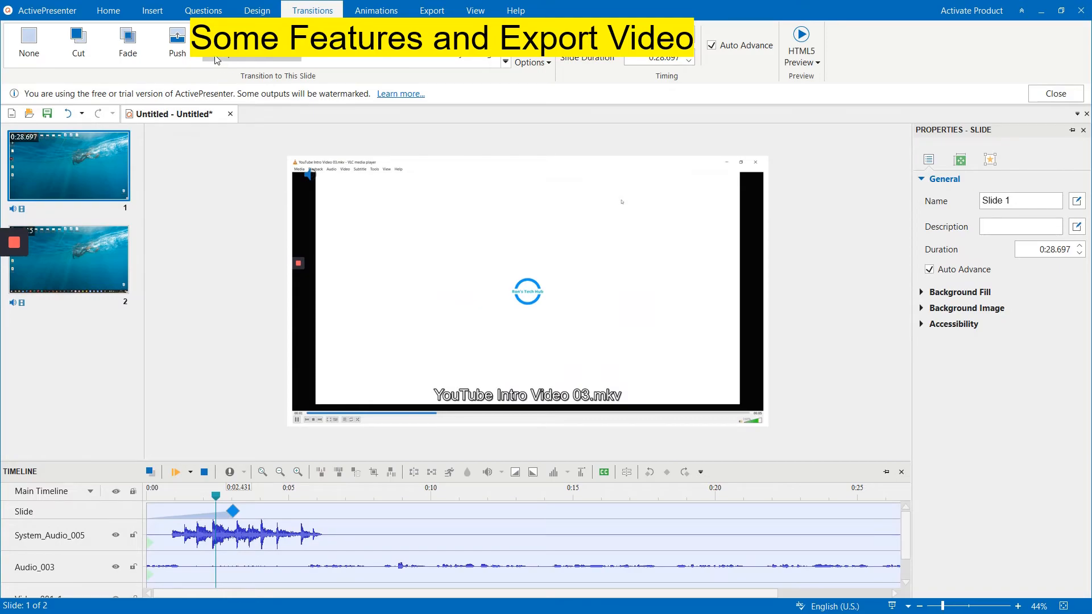
pyautogui.moveTo(355, 118)
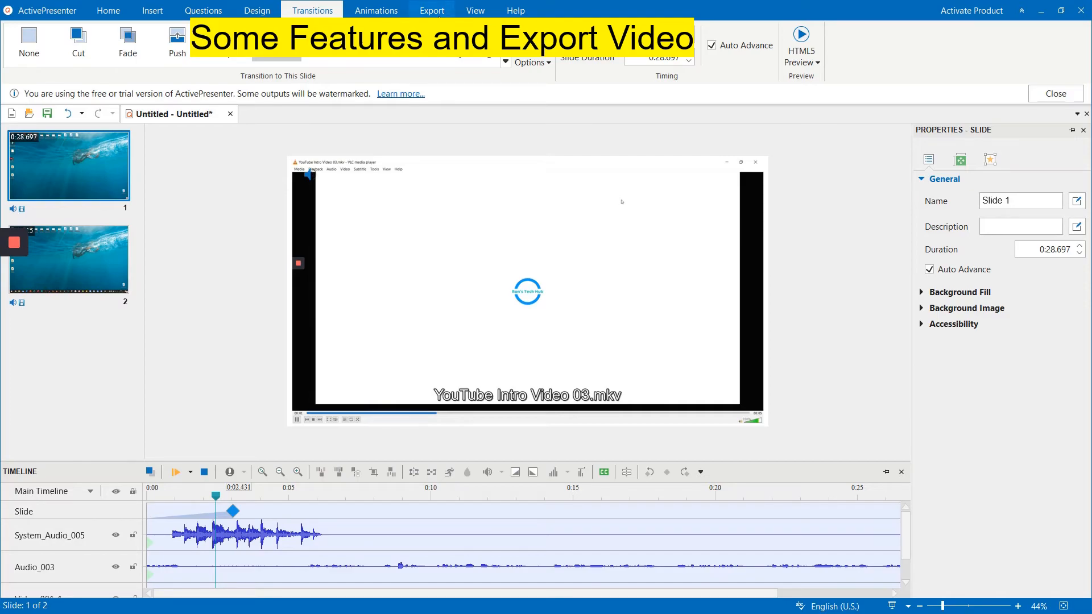
pyautogui.click(430, 10)
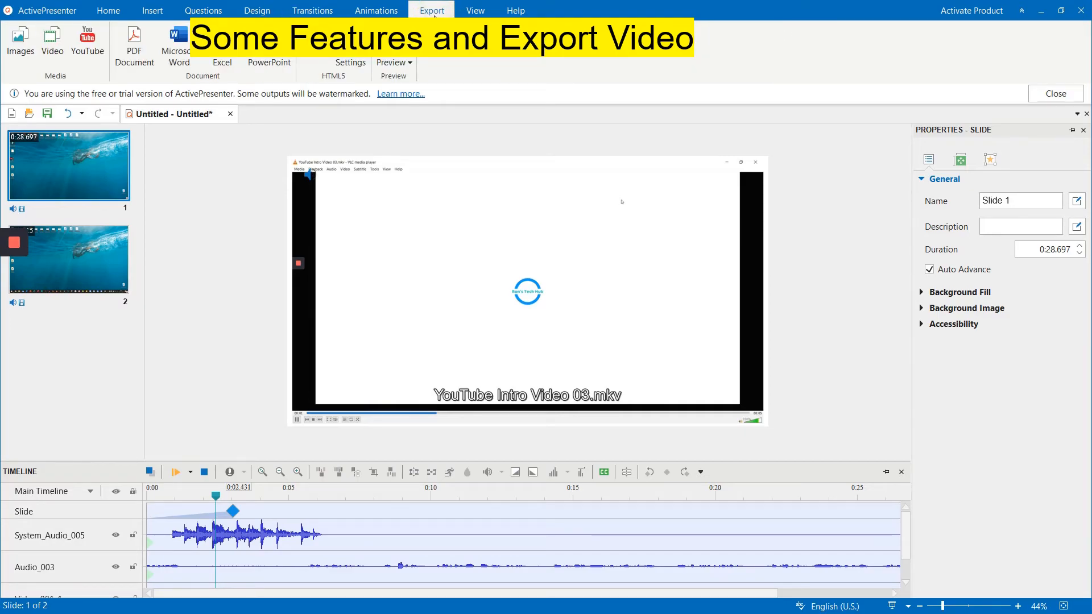
pyautogui.moveTo(52, 42)
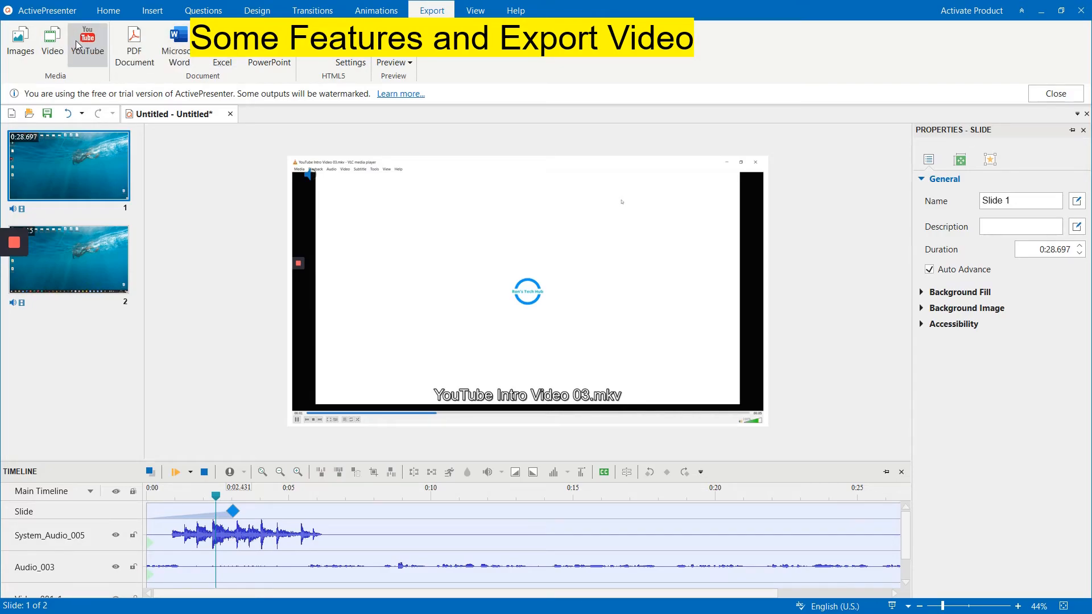
pyautogui.moveTo(52, 42)
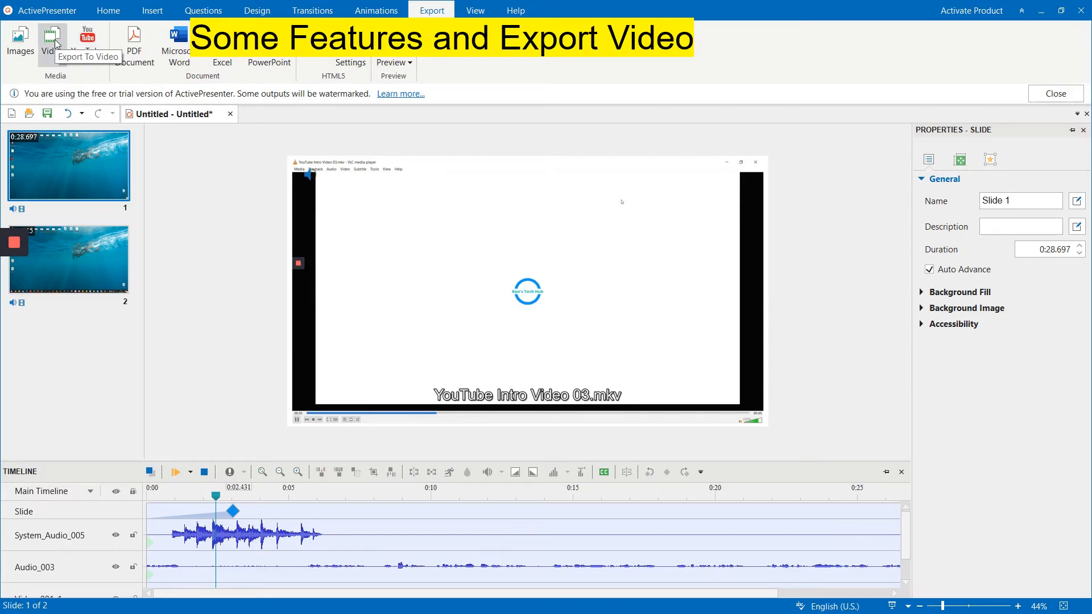
# - Review video export settings: 1920×1080 size, 44100 Hz sample rate, and the audio bit rate list
pyautogui.click(53, 42)
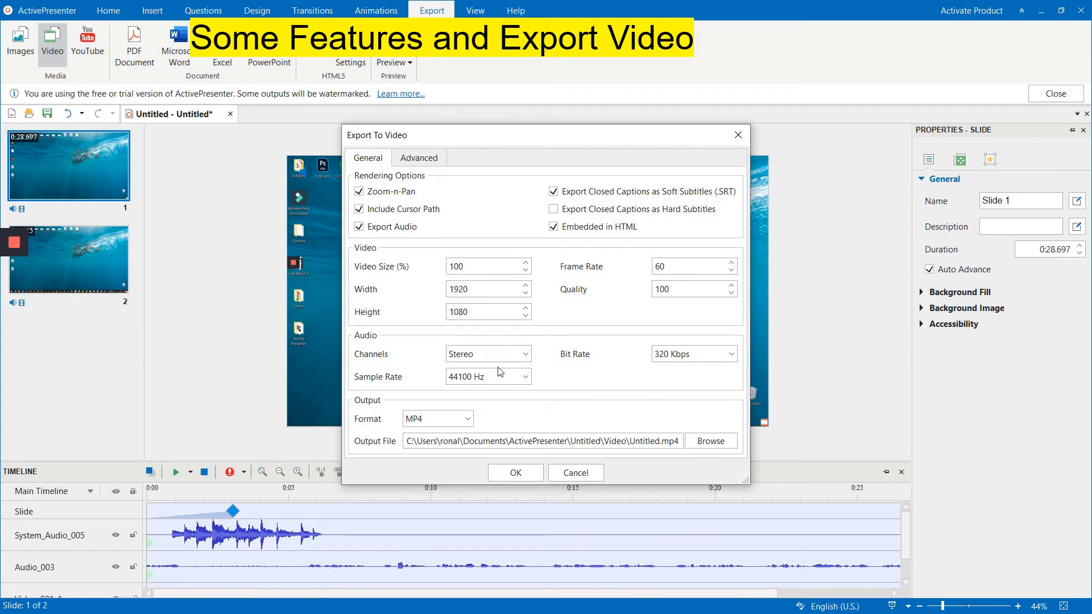
pyautogui.moveTo(575, 420)
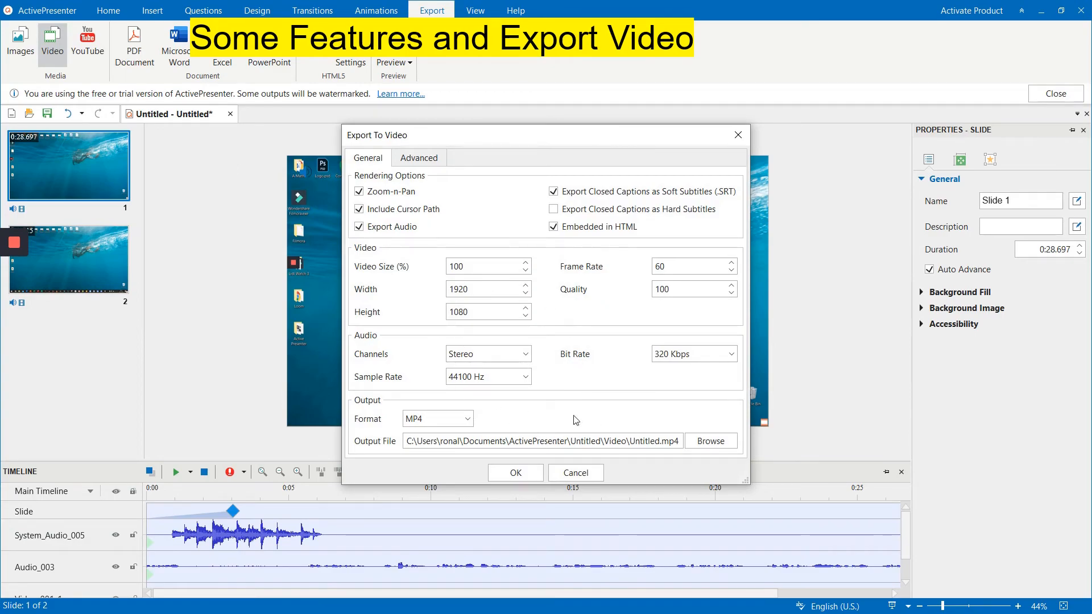
pyautogui.moveTo(439, 365)
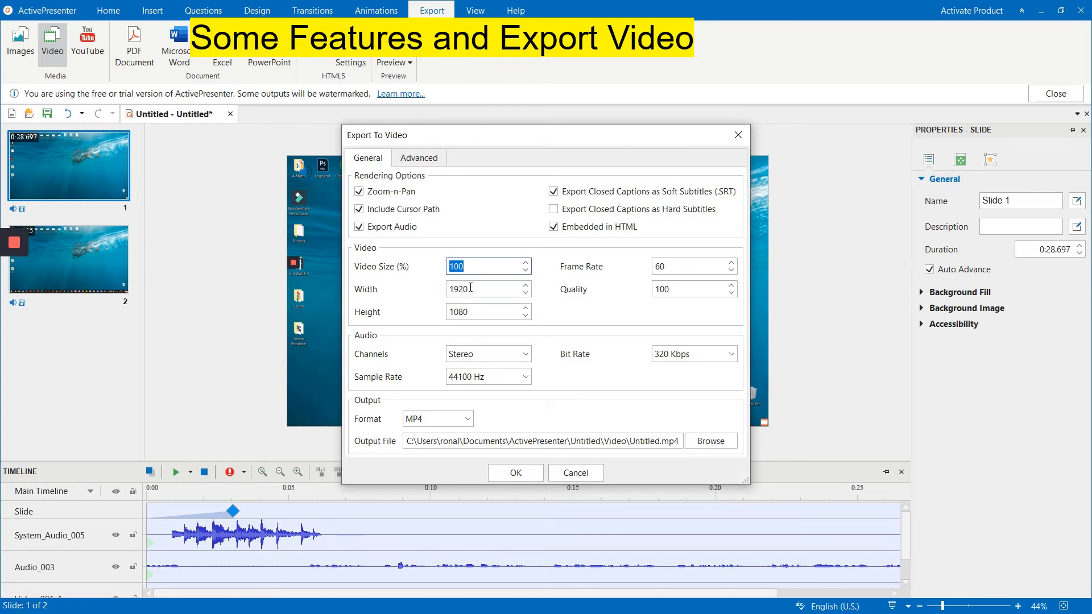
pyautogui.click(480, 289)
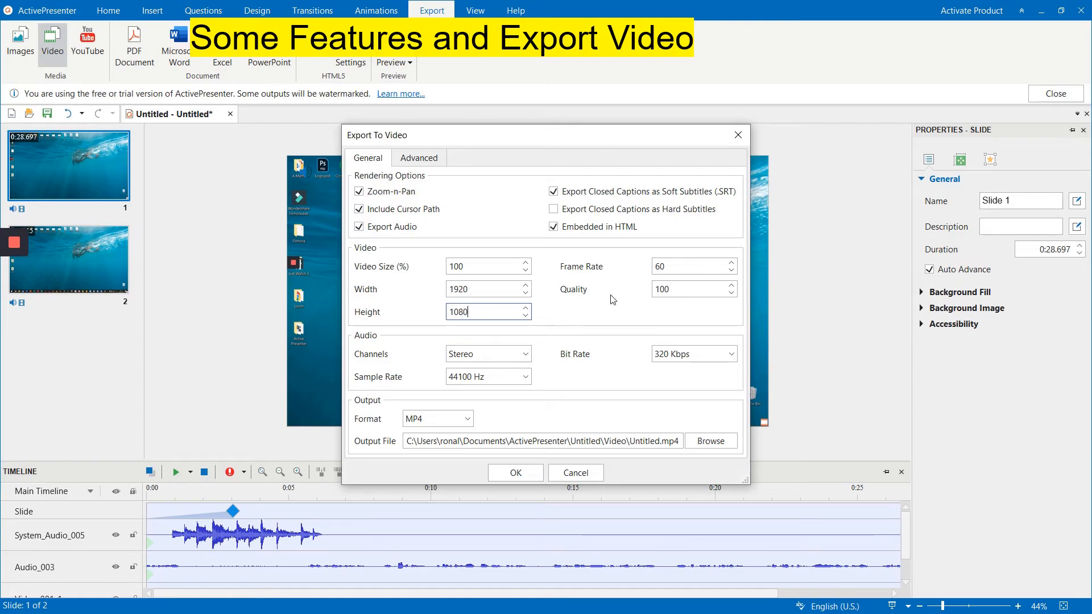
pyautogui.click(689, 266)
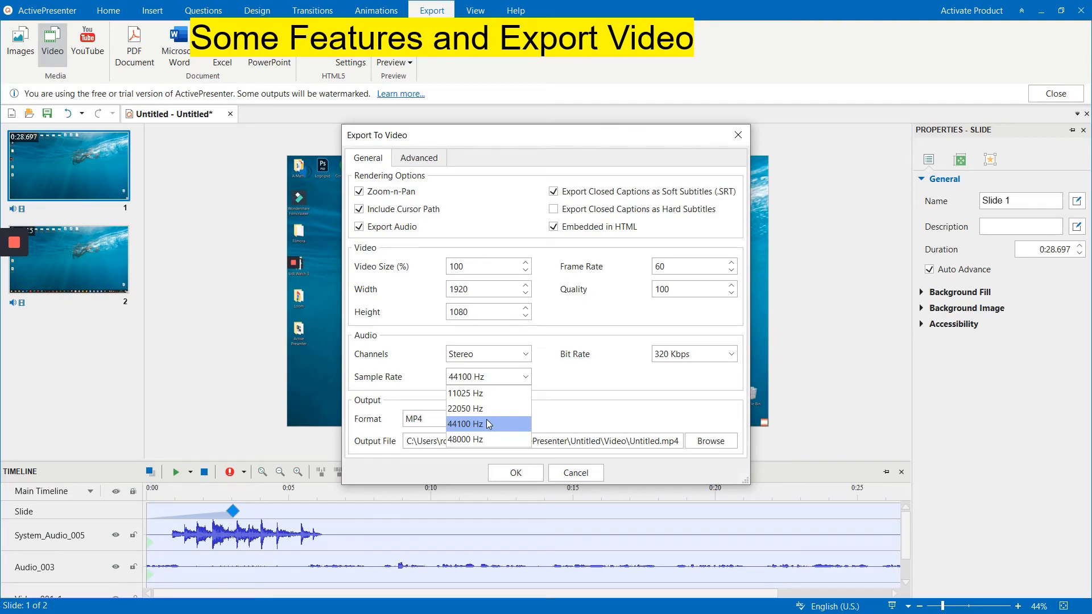
pyautogui.click(465, 423)
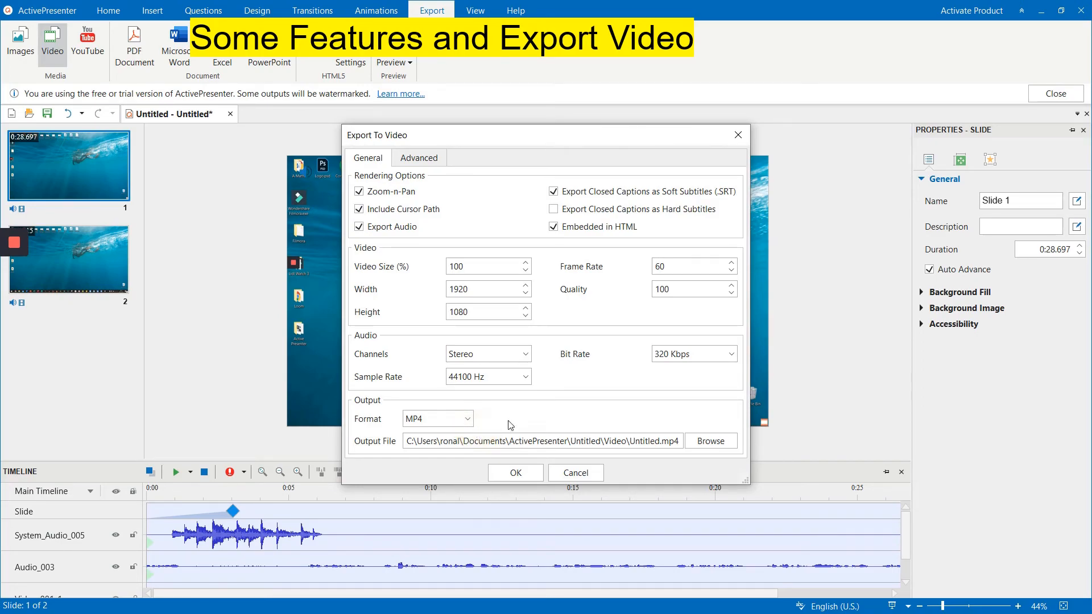
pyautogui.click(731, 352)
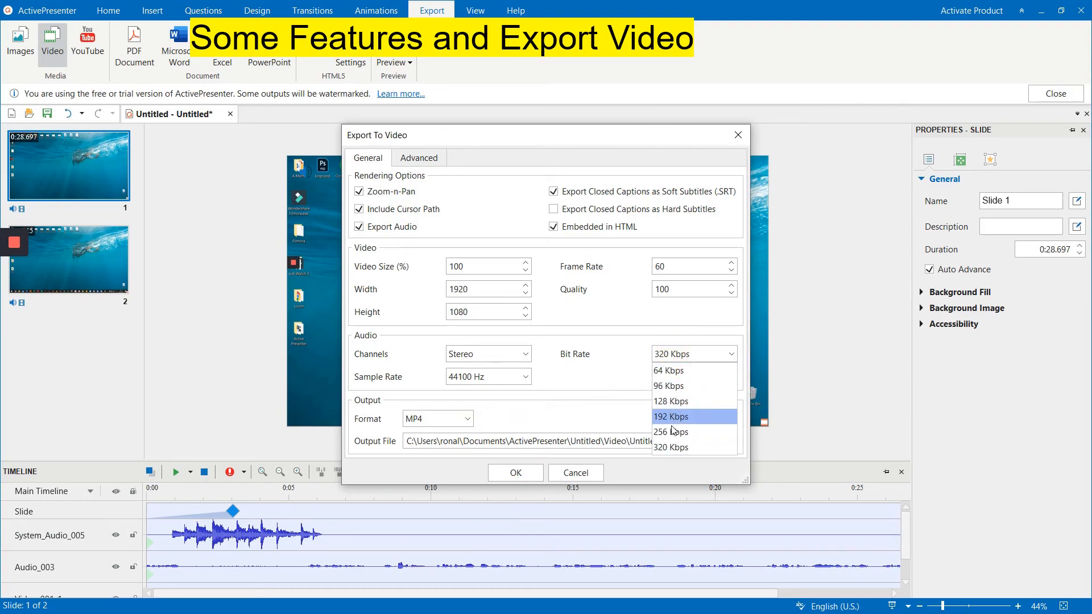
pyautogui.moveTo(672, 447)
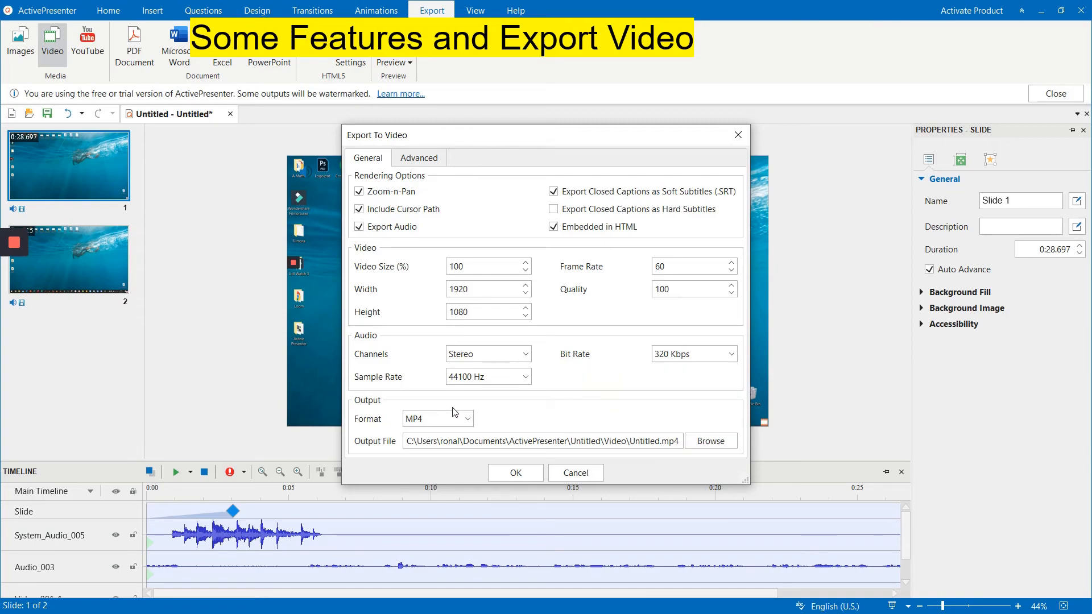
pyautogui.moveTo(371, 408)
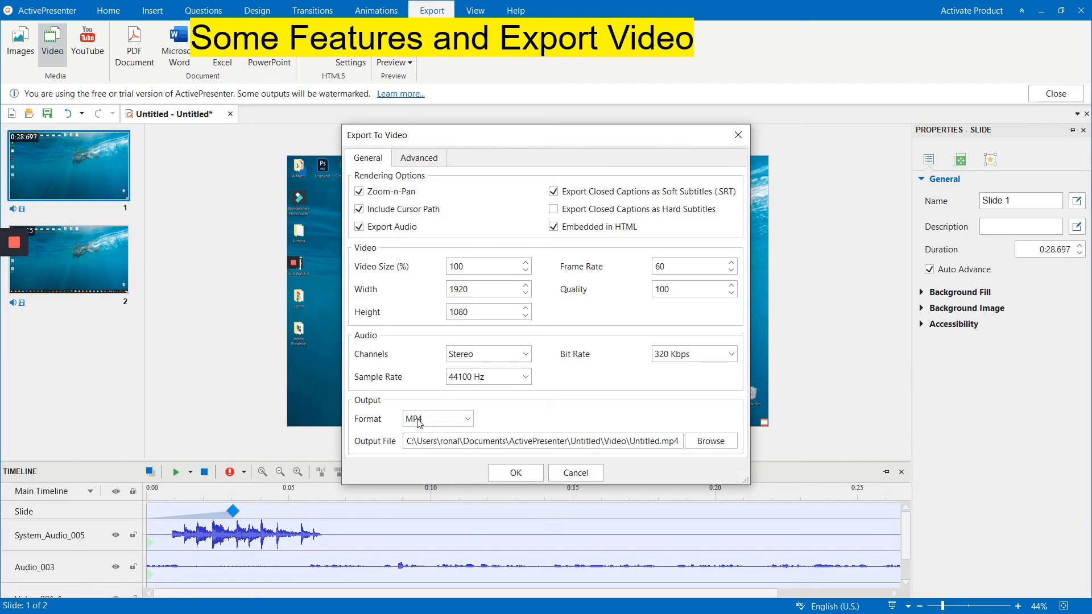
pyautogui.moveTo(432, 428)
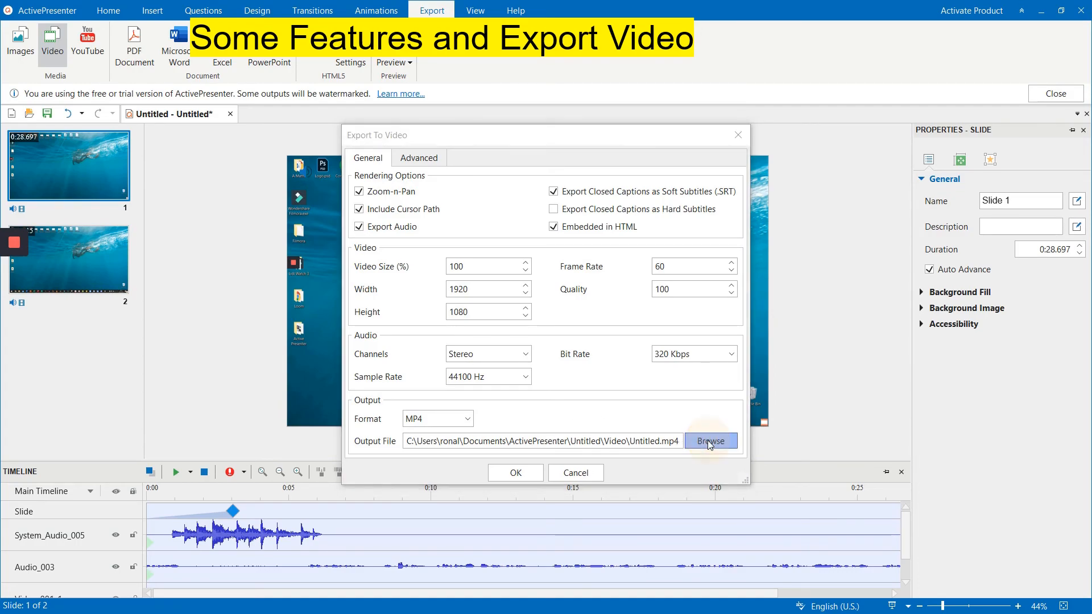
# - Set the export output location to the Desktop as Untitled.mp4
pyautogui.click(709, 442)
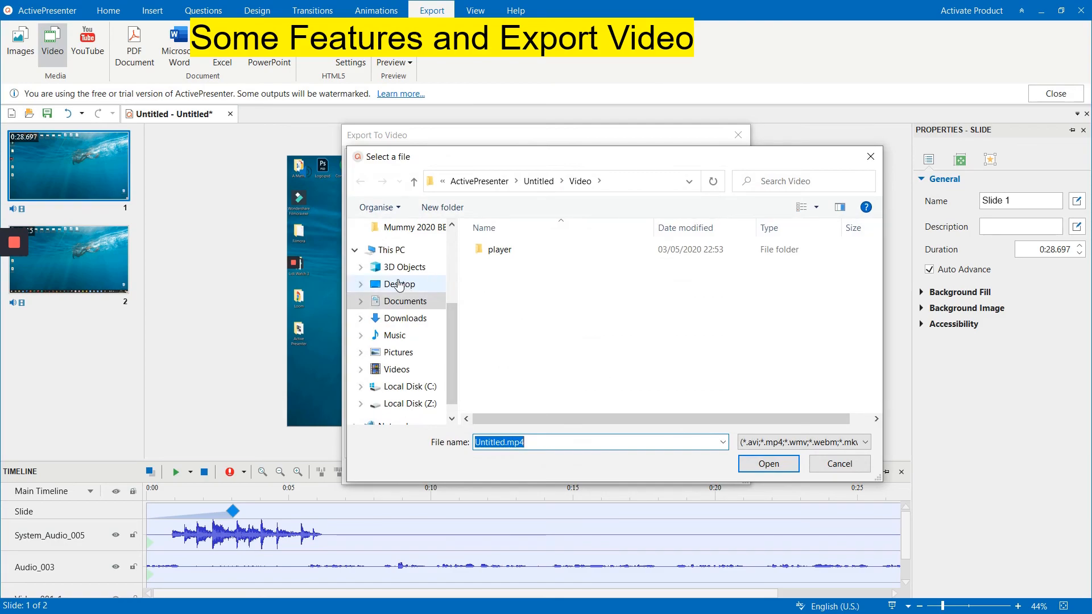
pyautogui.click(398, 284)
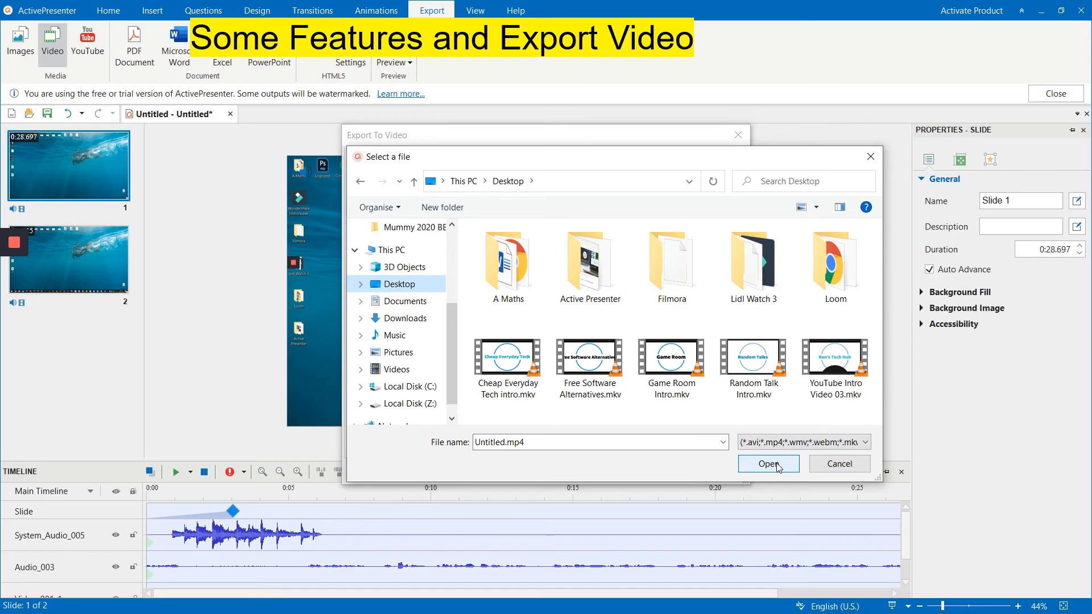
pyautogui.click(767, 464)
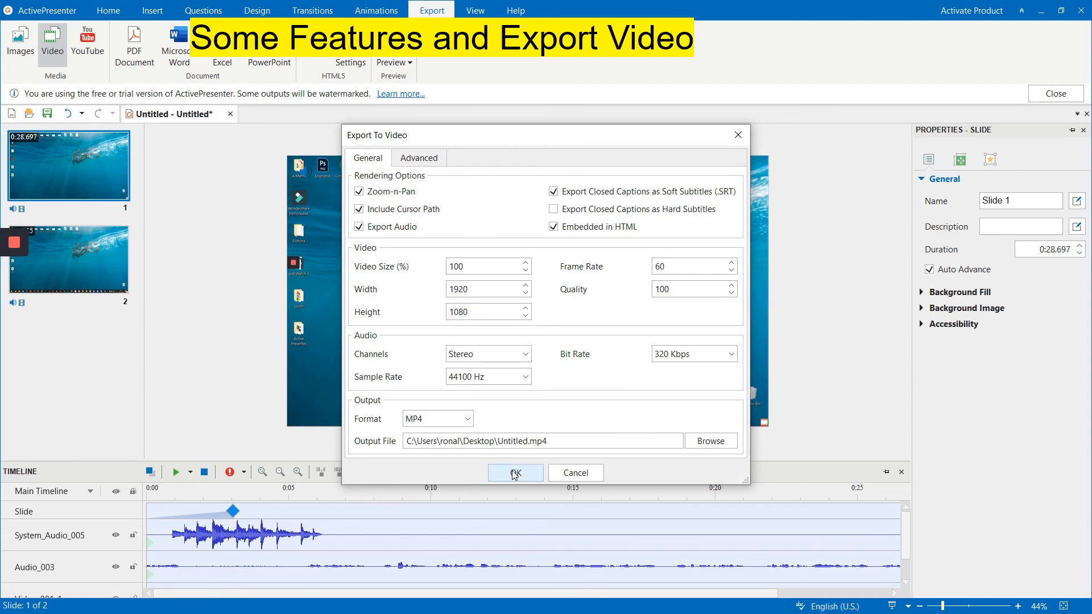
# - Export the MP4 video and decline viewing it on the 'Exported successfully' prompt
pyautogui.click(514, 473)
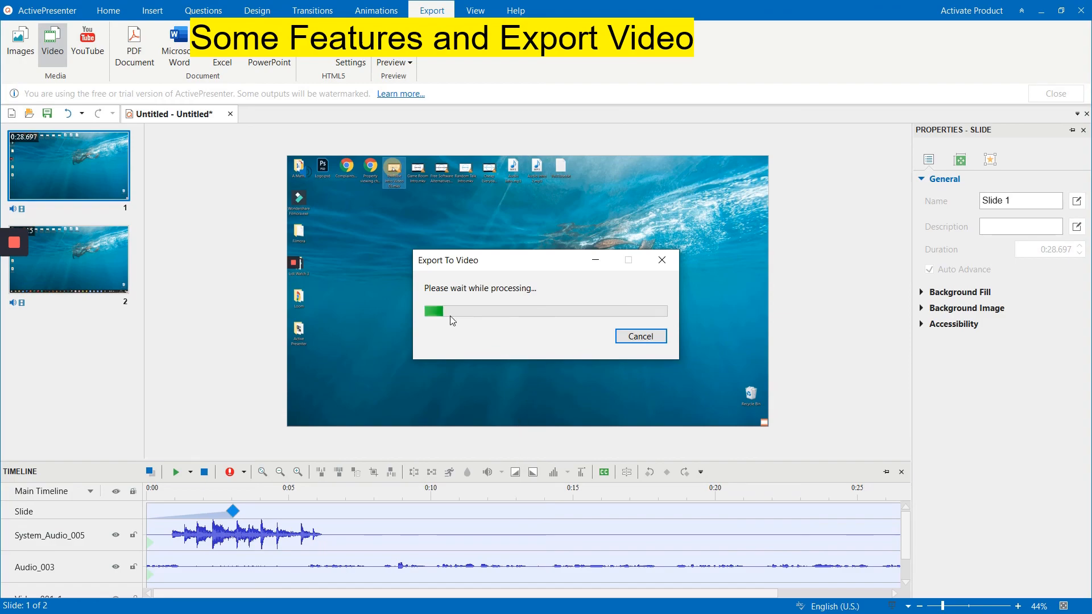
pyautogui.moveTo(502, 322)
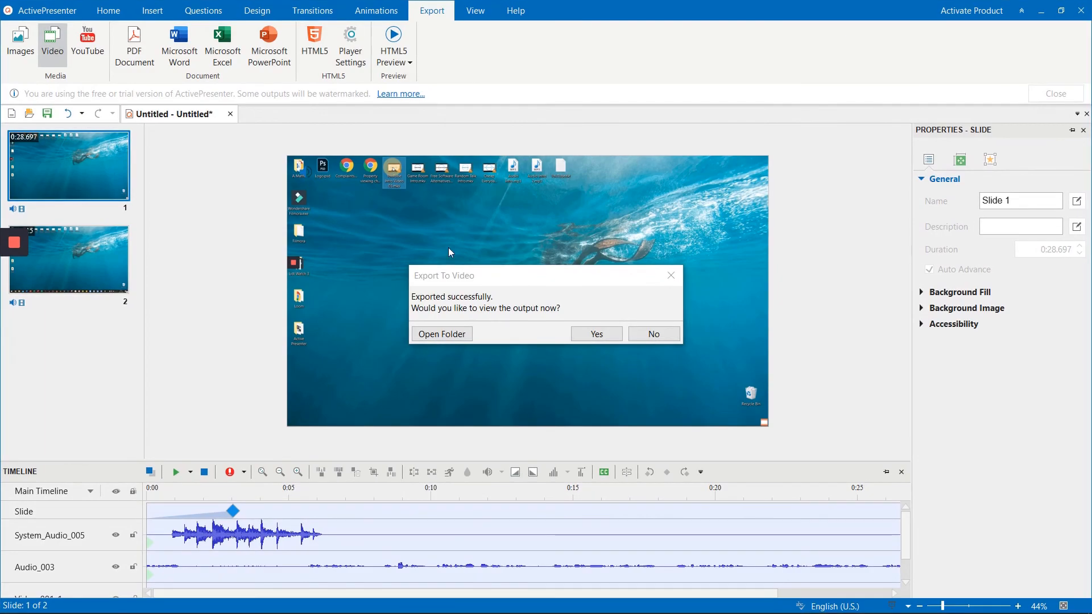
pyautogui.moveTo(537, 285)
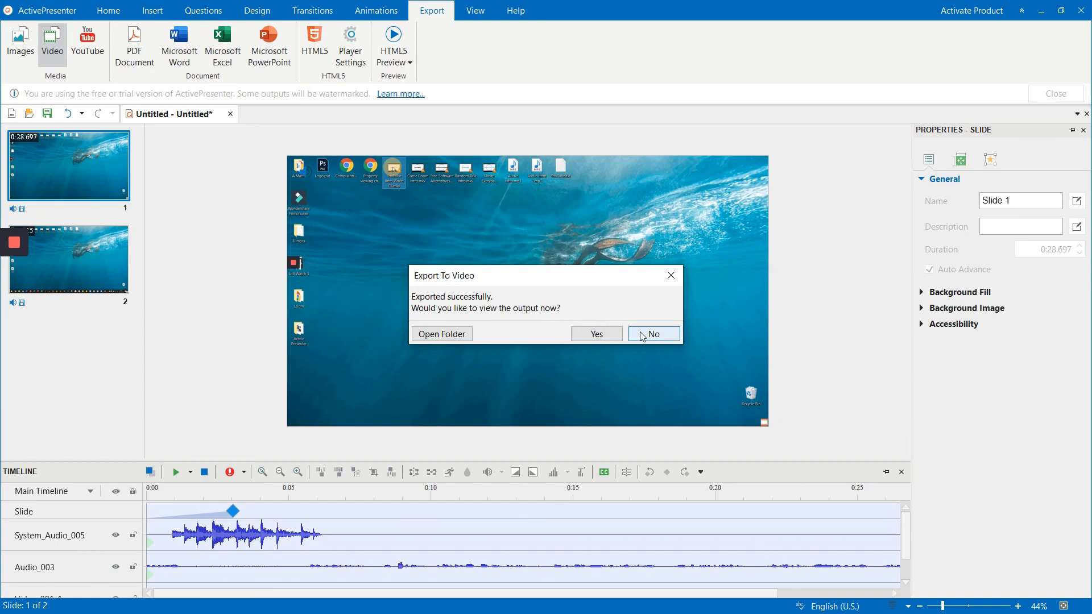
pyautogui.click(652, 333)
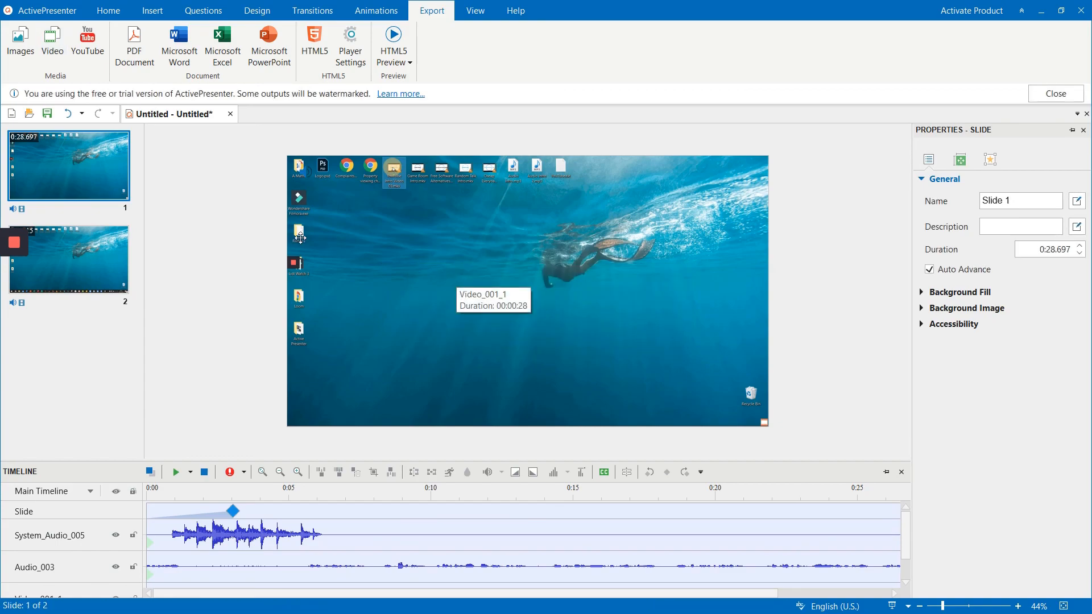
pyautogui.moveTo(209, 209)
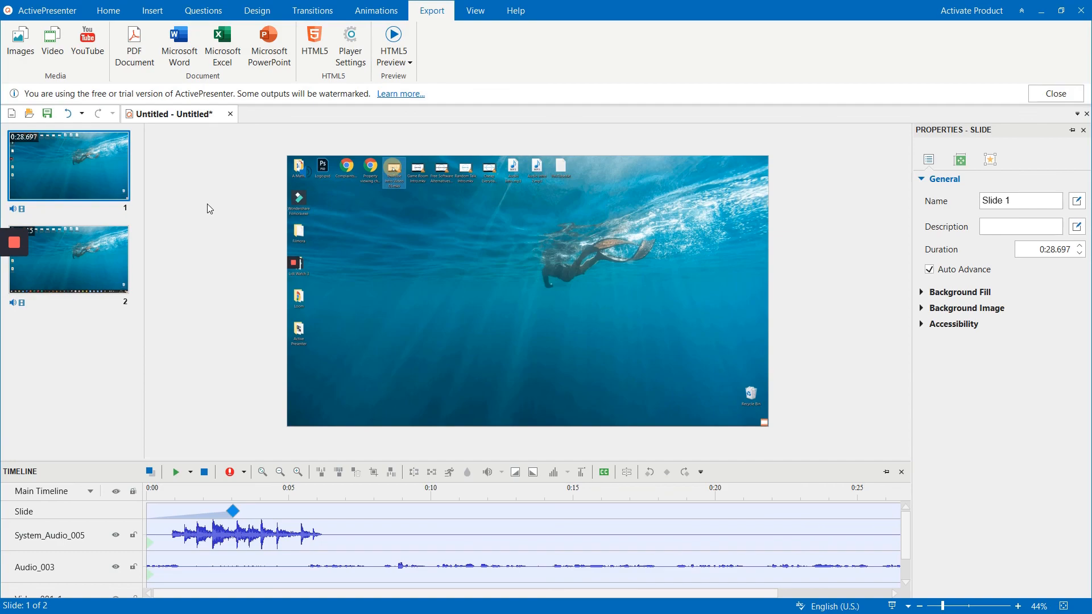
pyautogui.moveTo(156, 62)
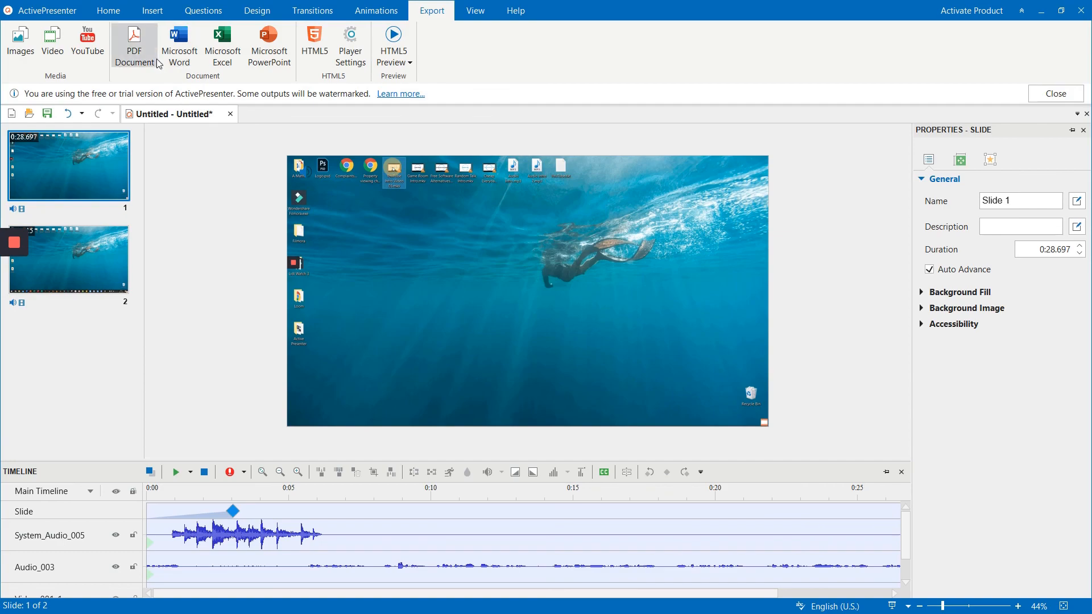
pyautogui.click(108, 10)
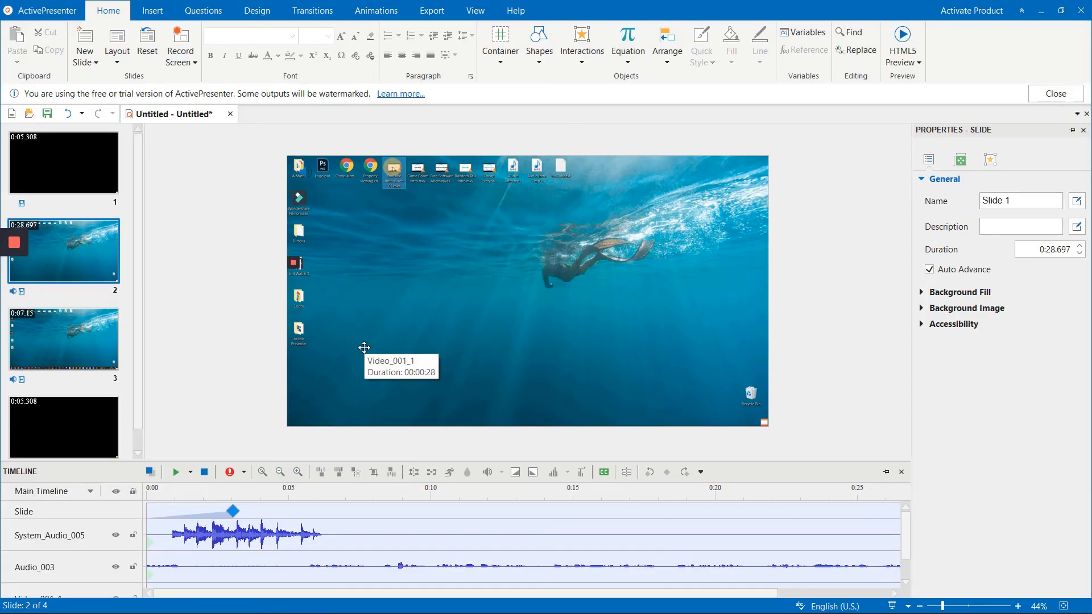